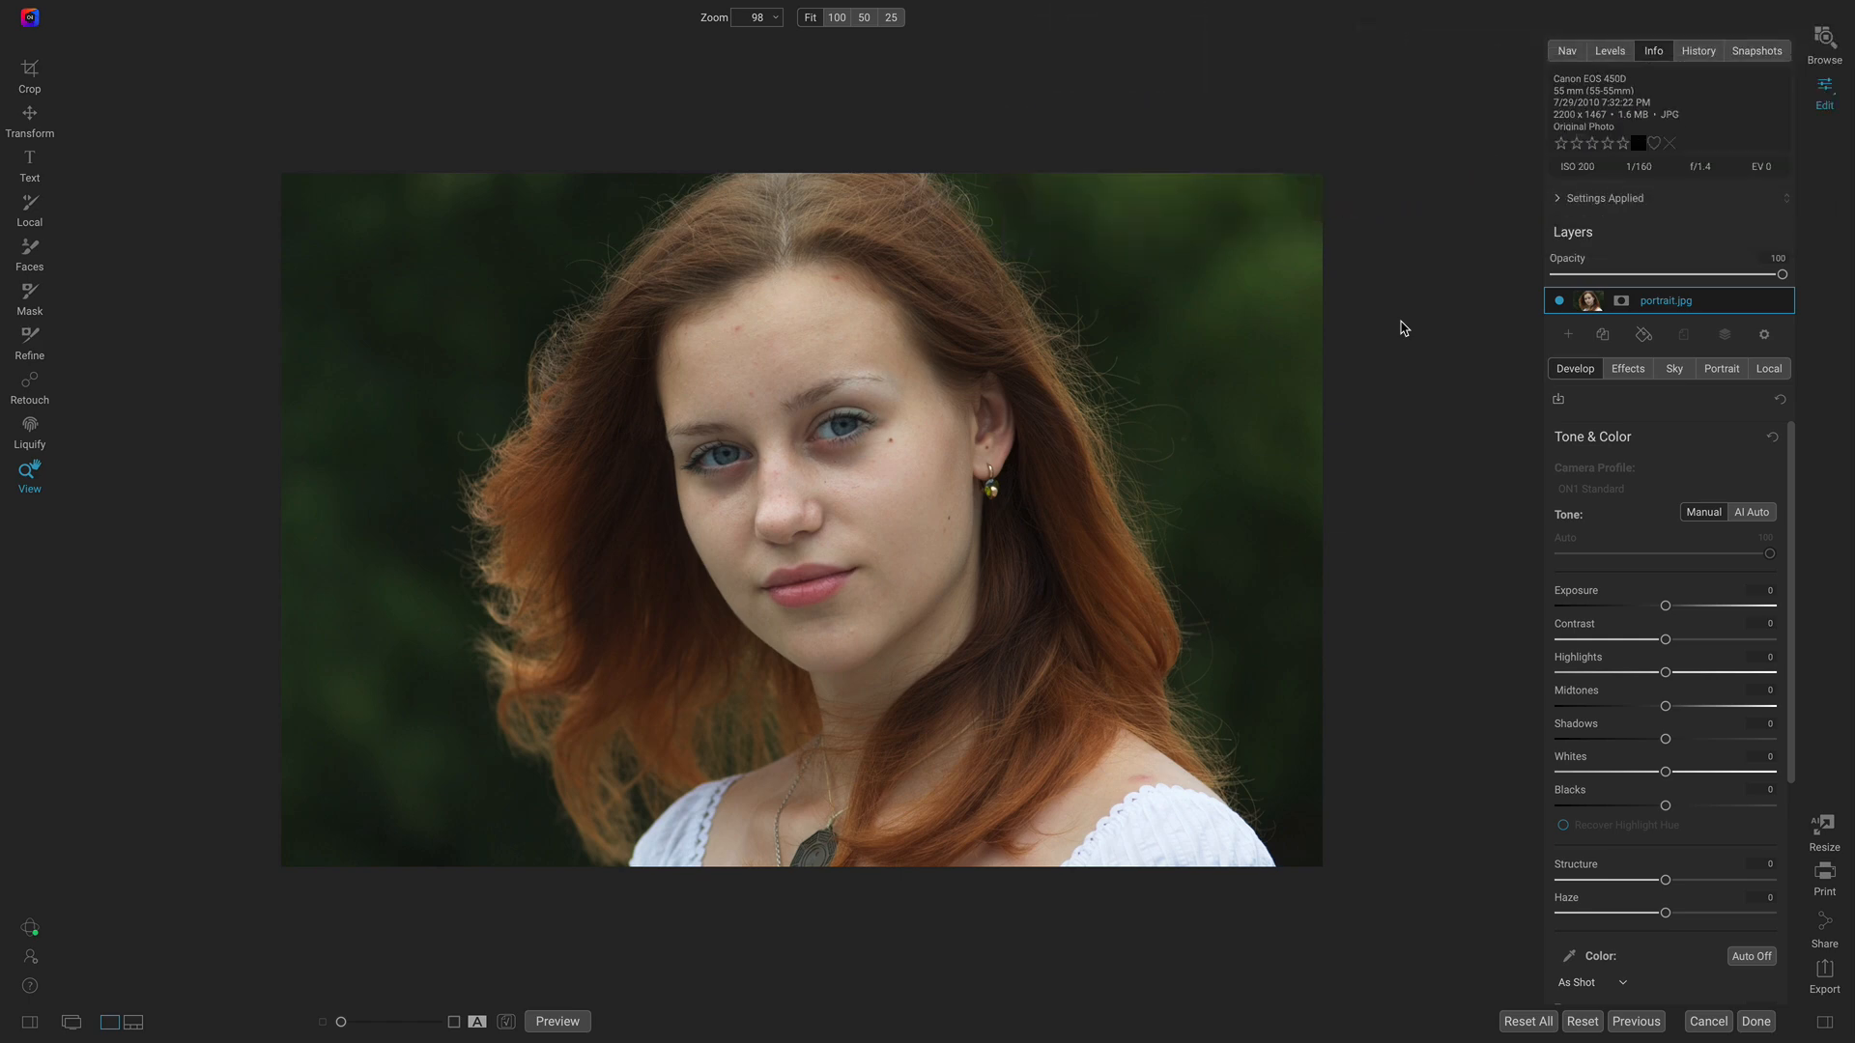
Invert the Glow filter's painted face mask so the glow hits hair and background instead.
click(1720, 367)
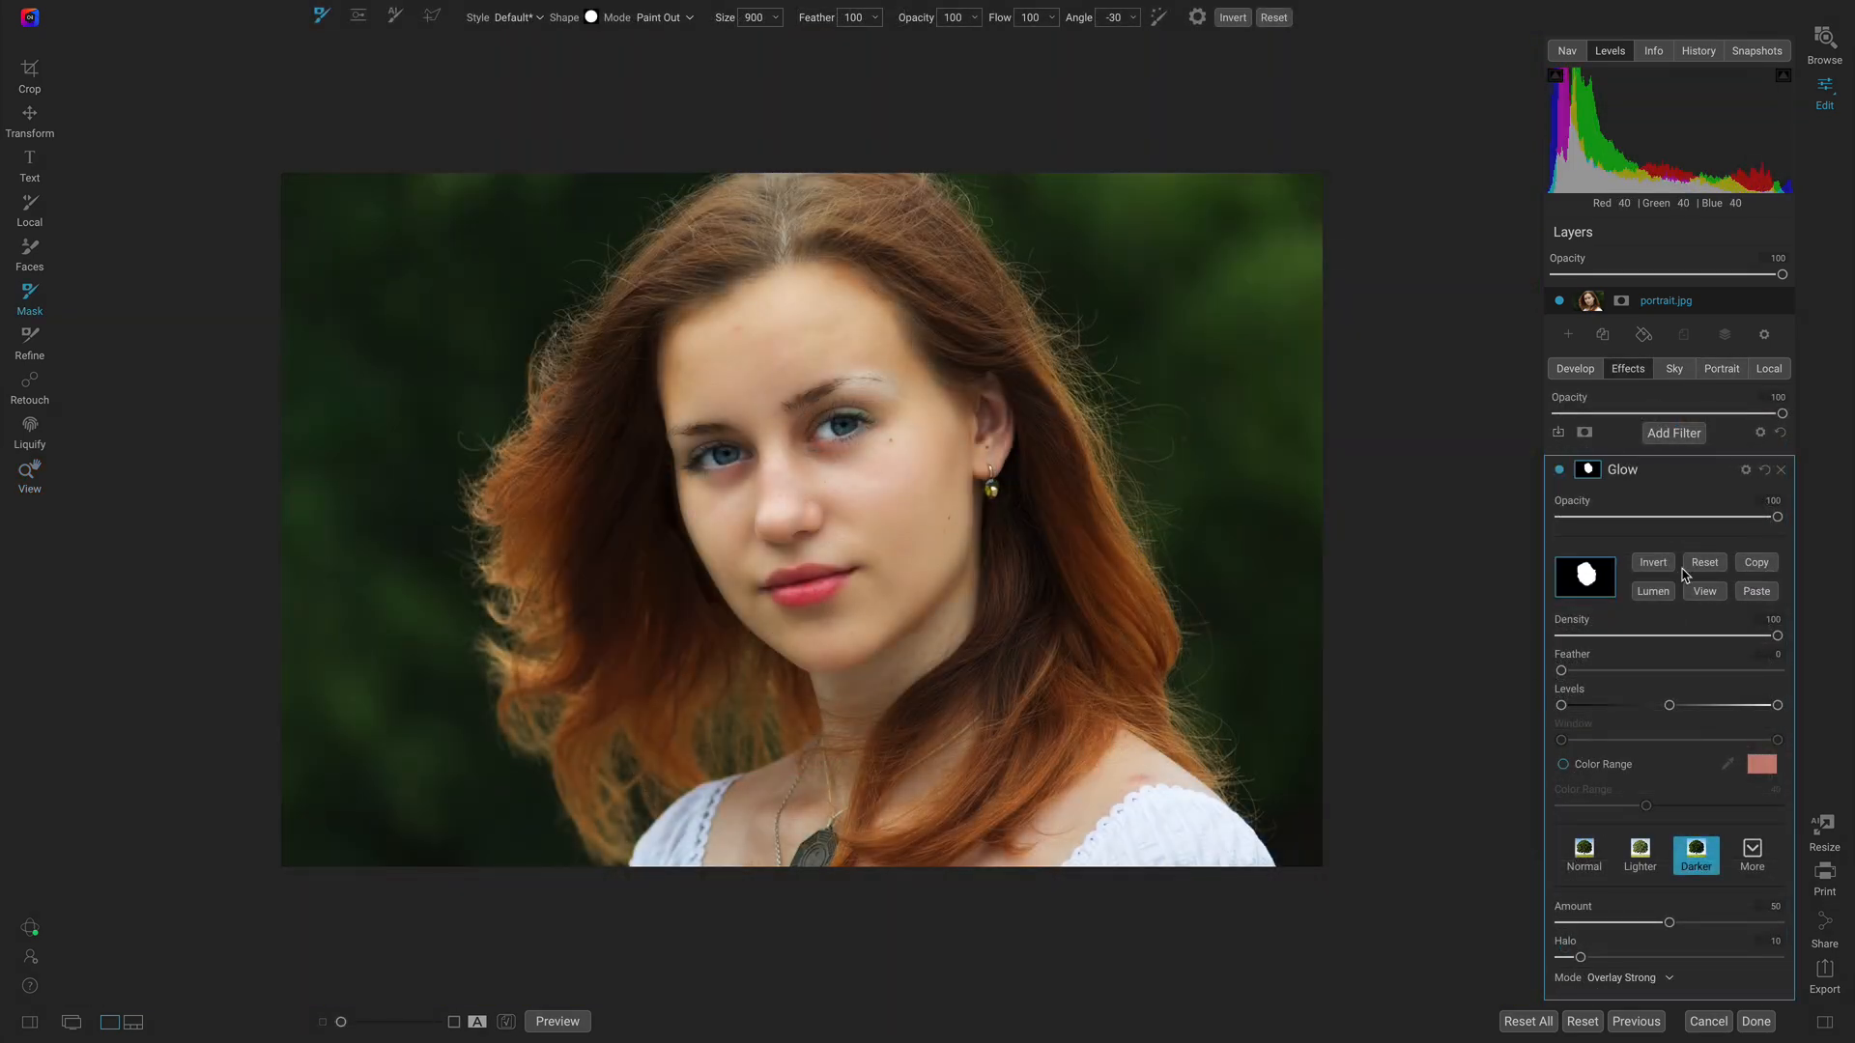
click(1652, 562)
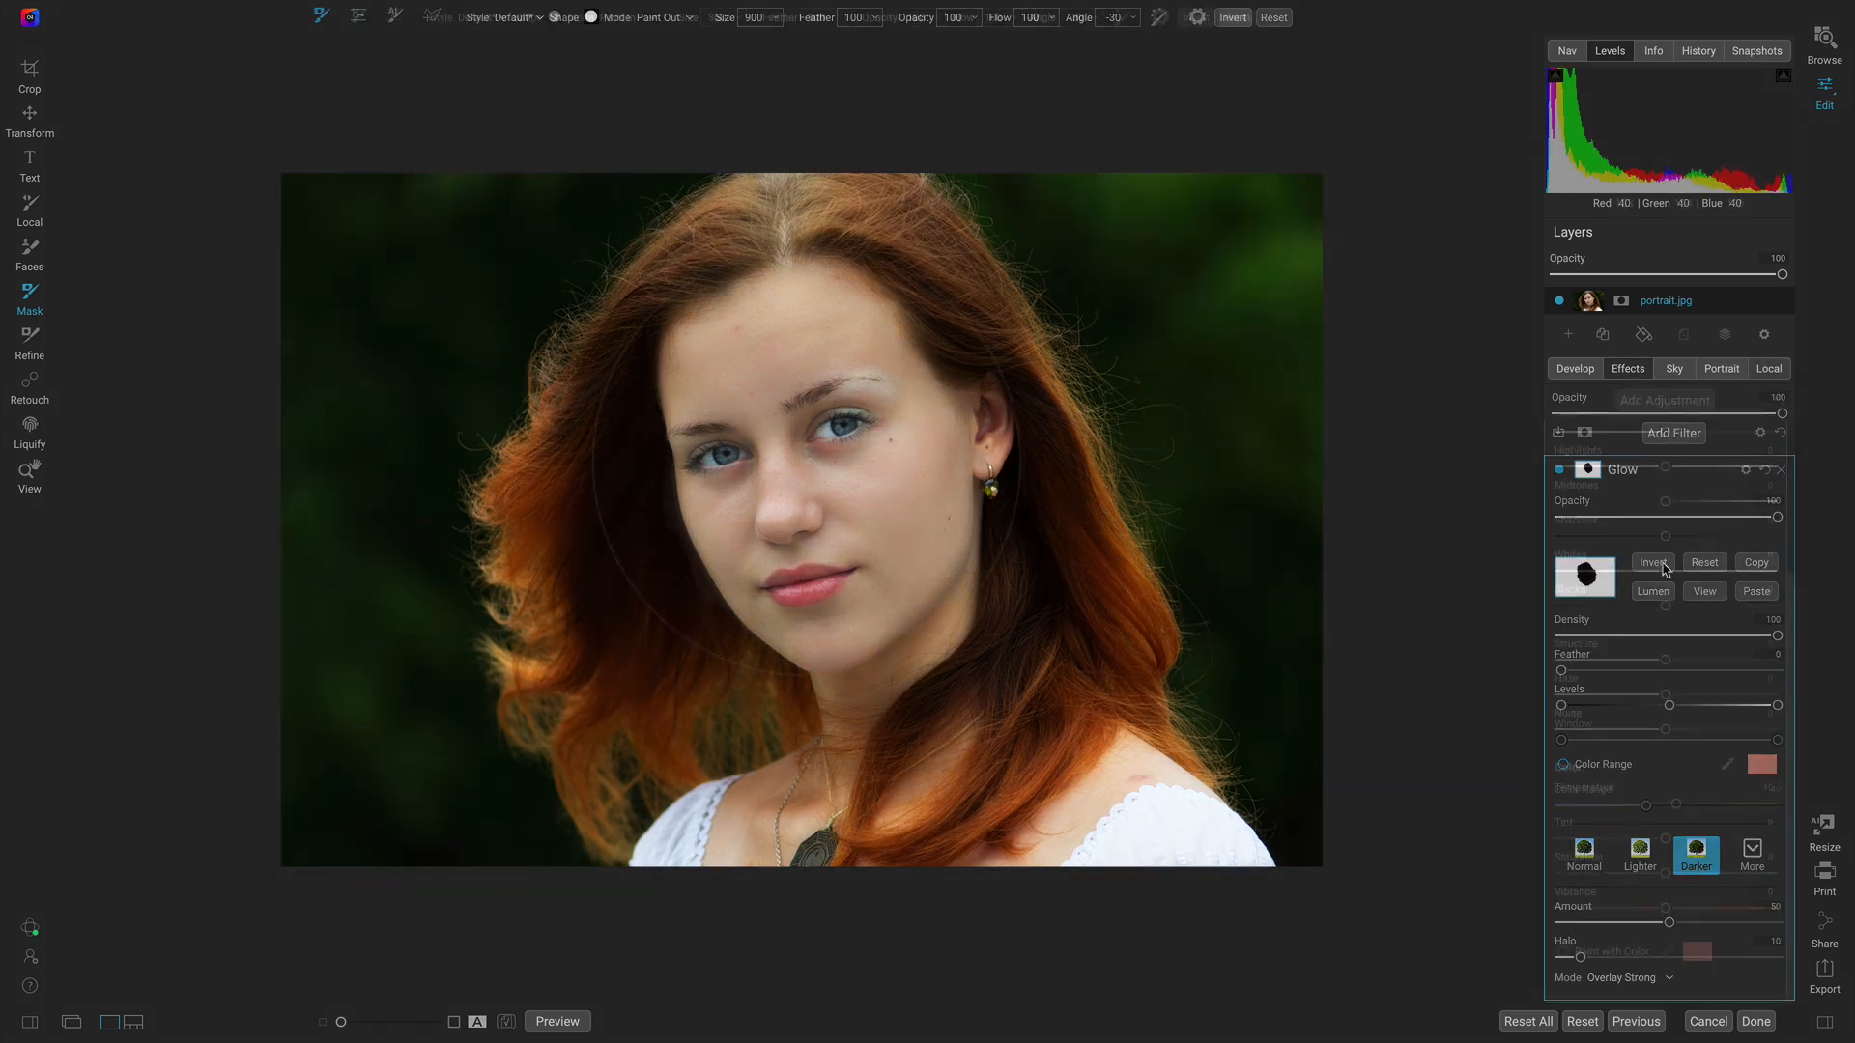
click(1768, 367)
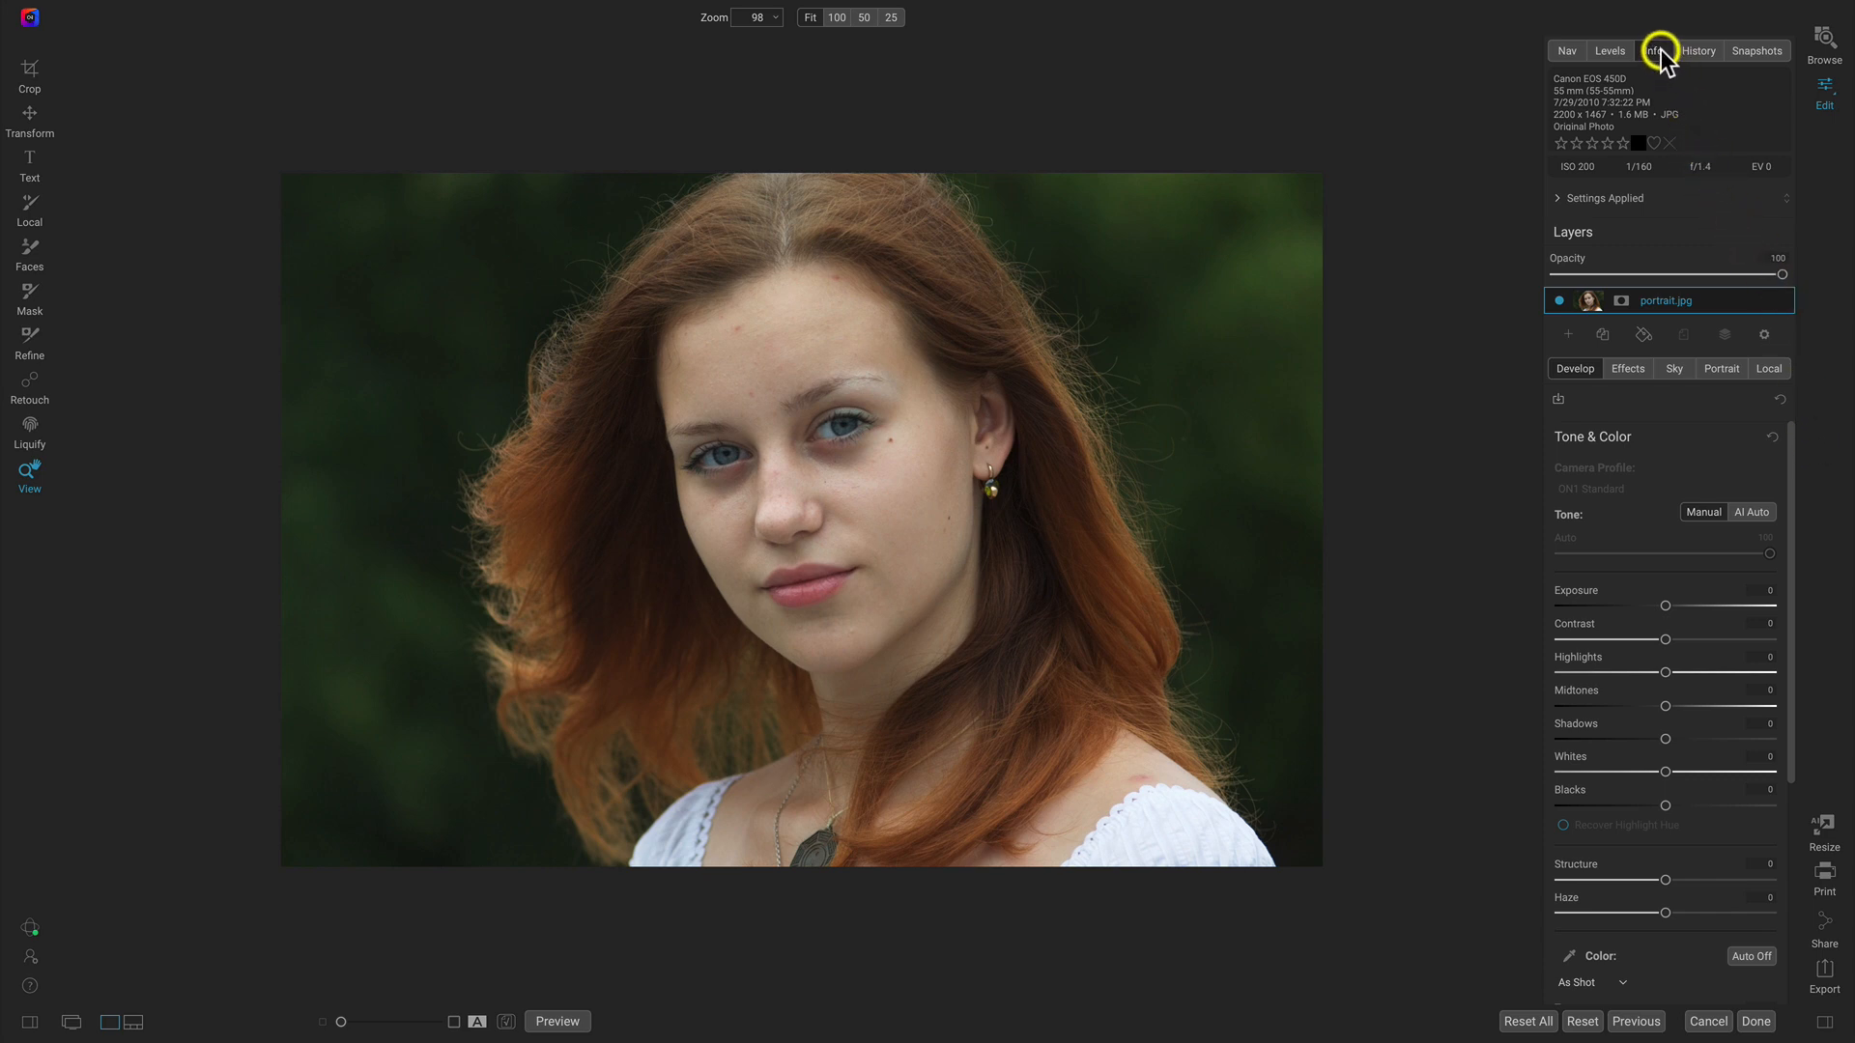
mouse_move(1658, 50)
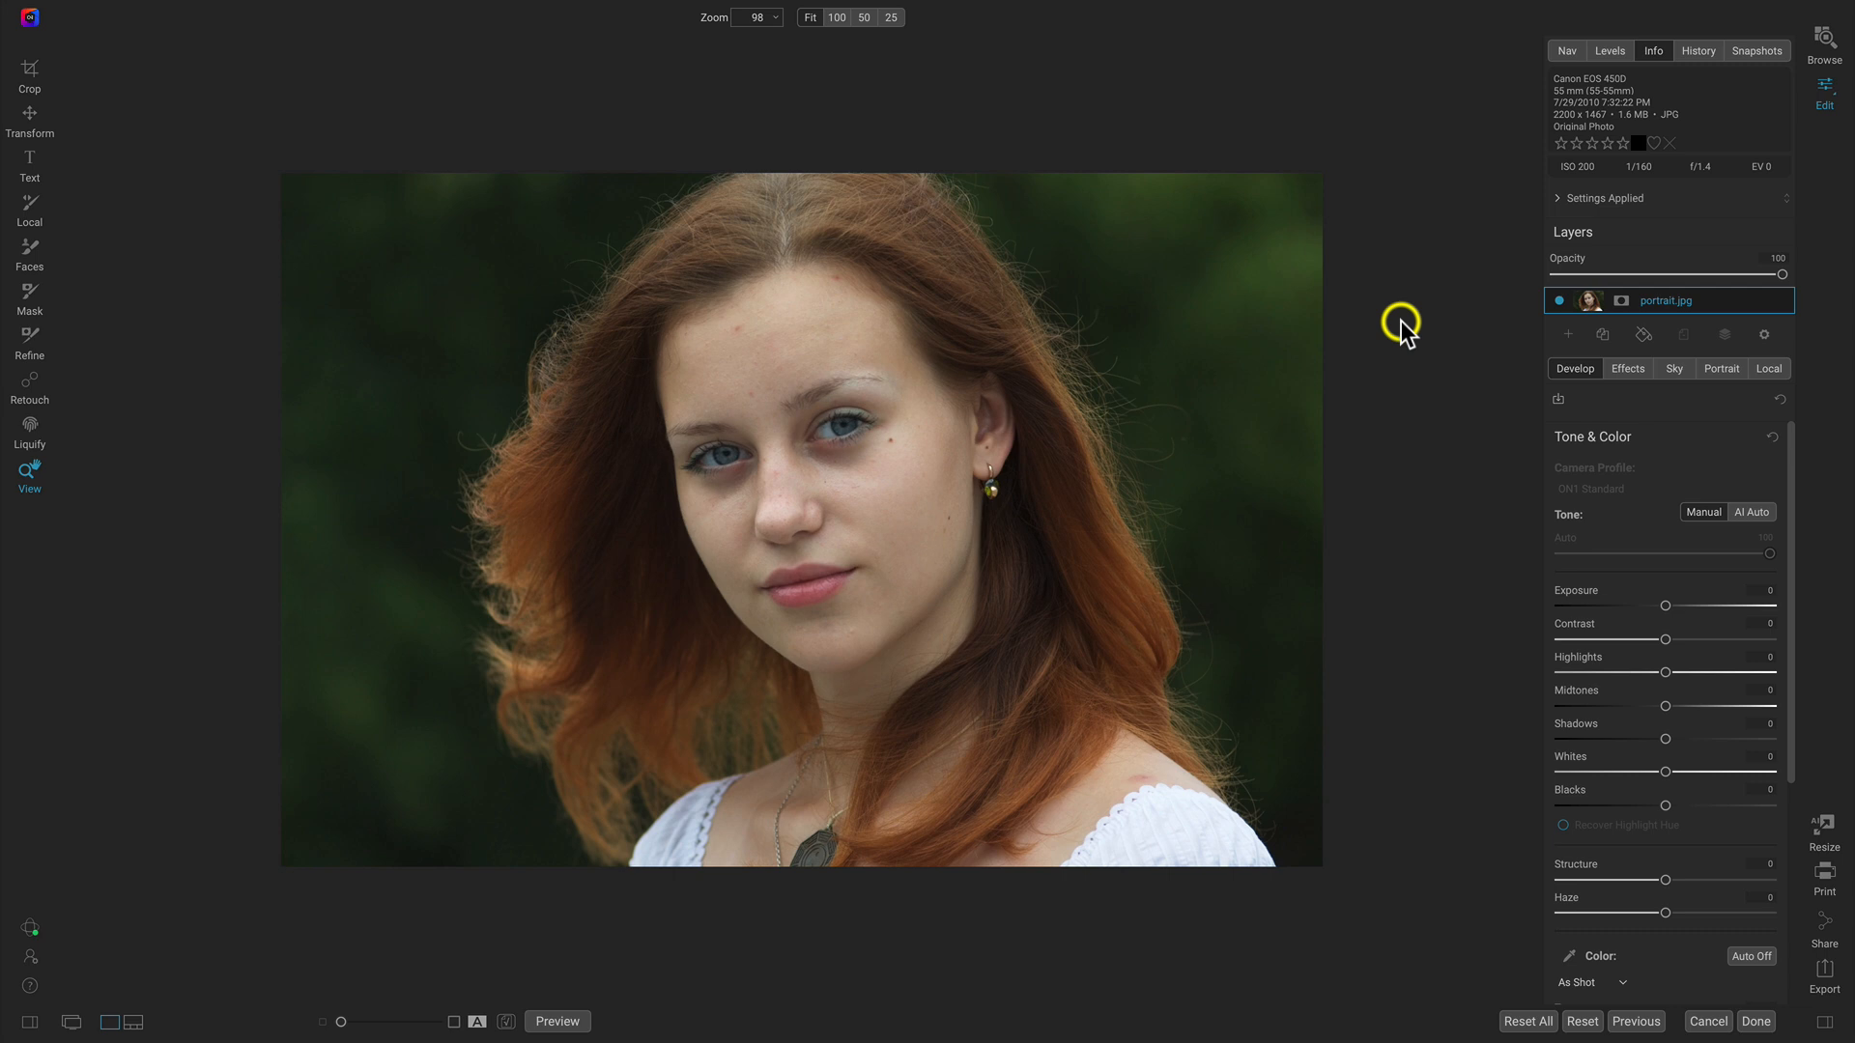
mouse_move(1526, 187)
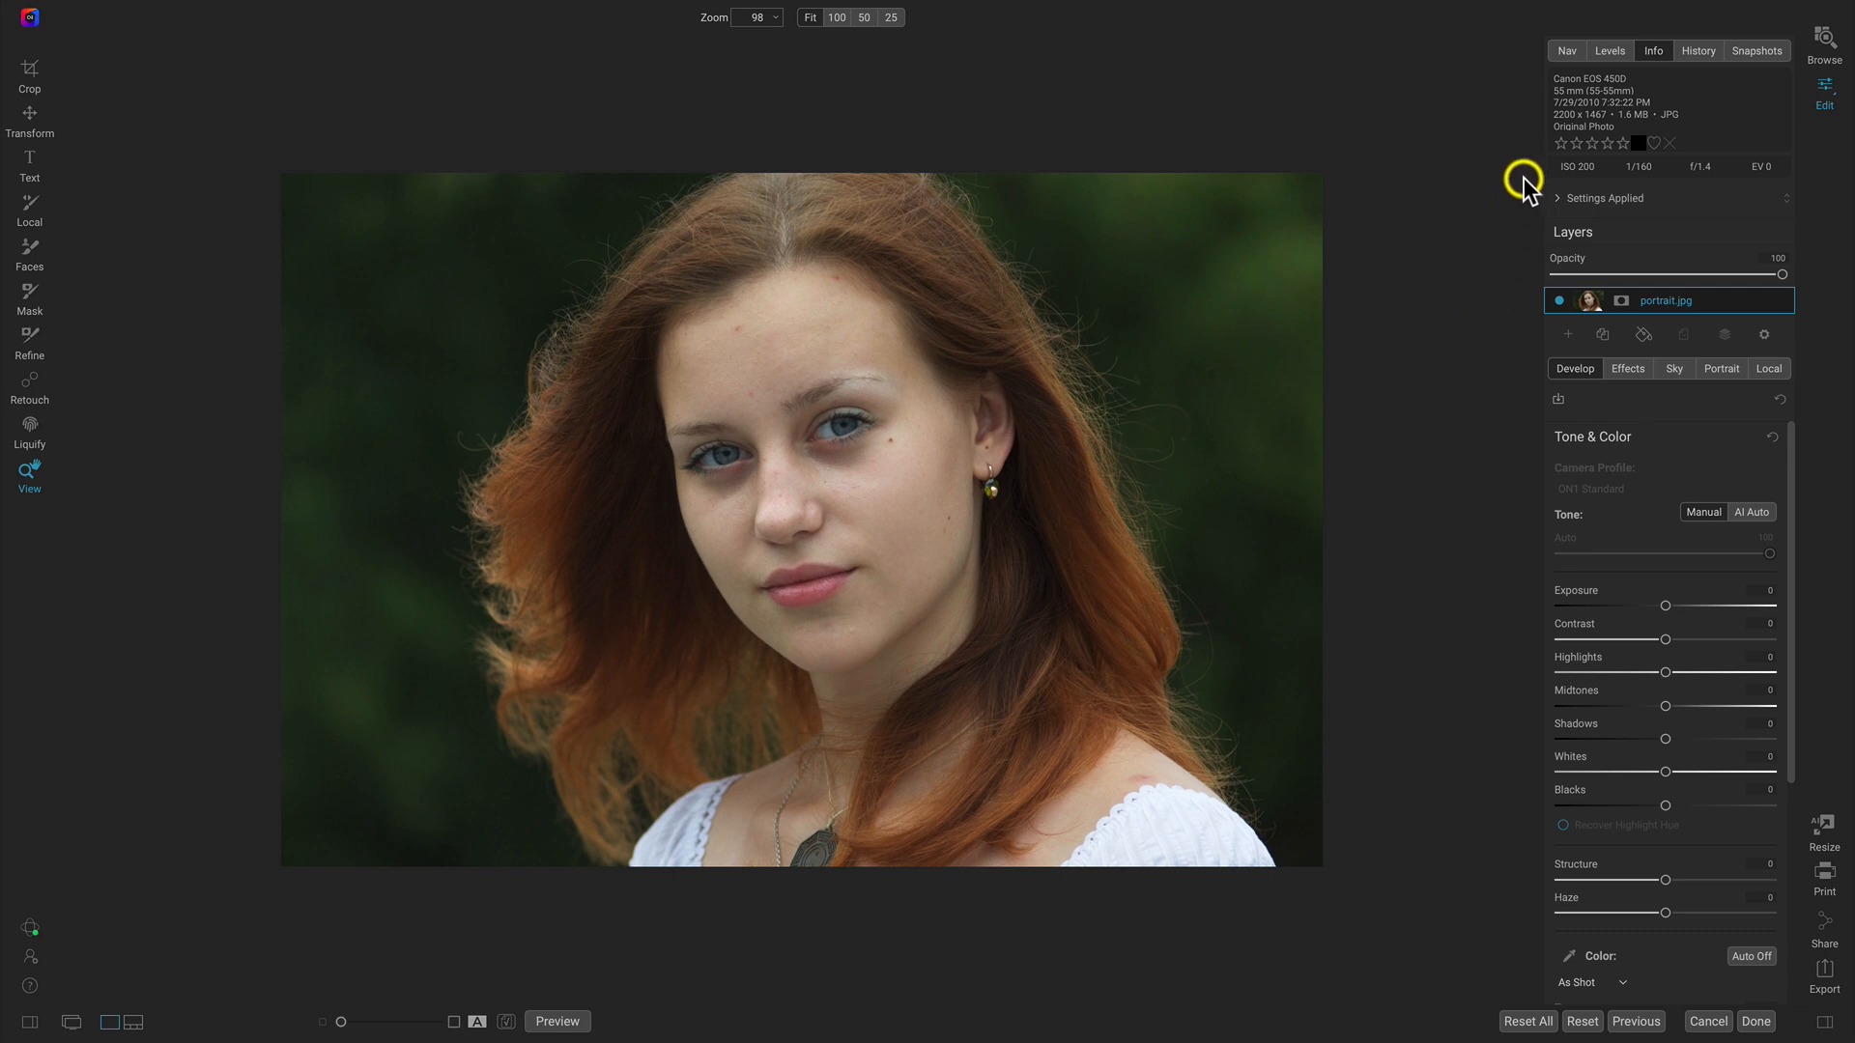
Show the colour histogram and compare the Contrast 25 / Midtones 16 edit against the original.
click(1610, 51)
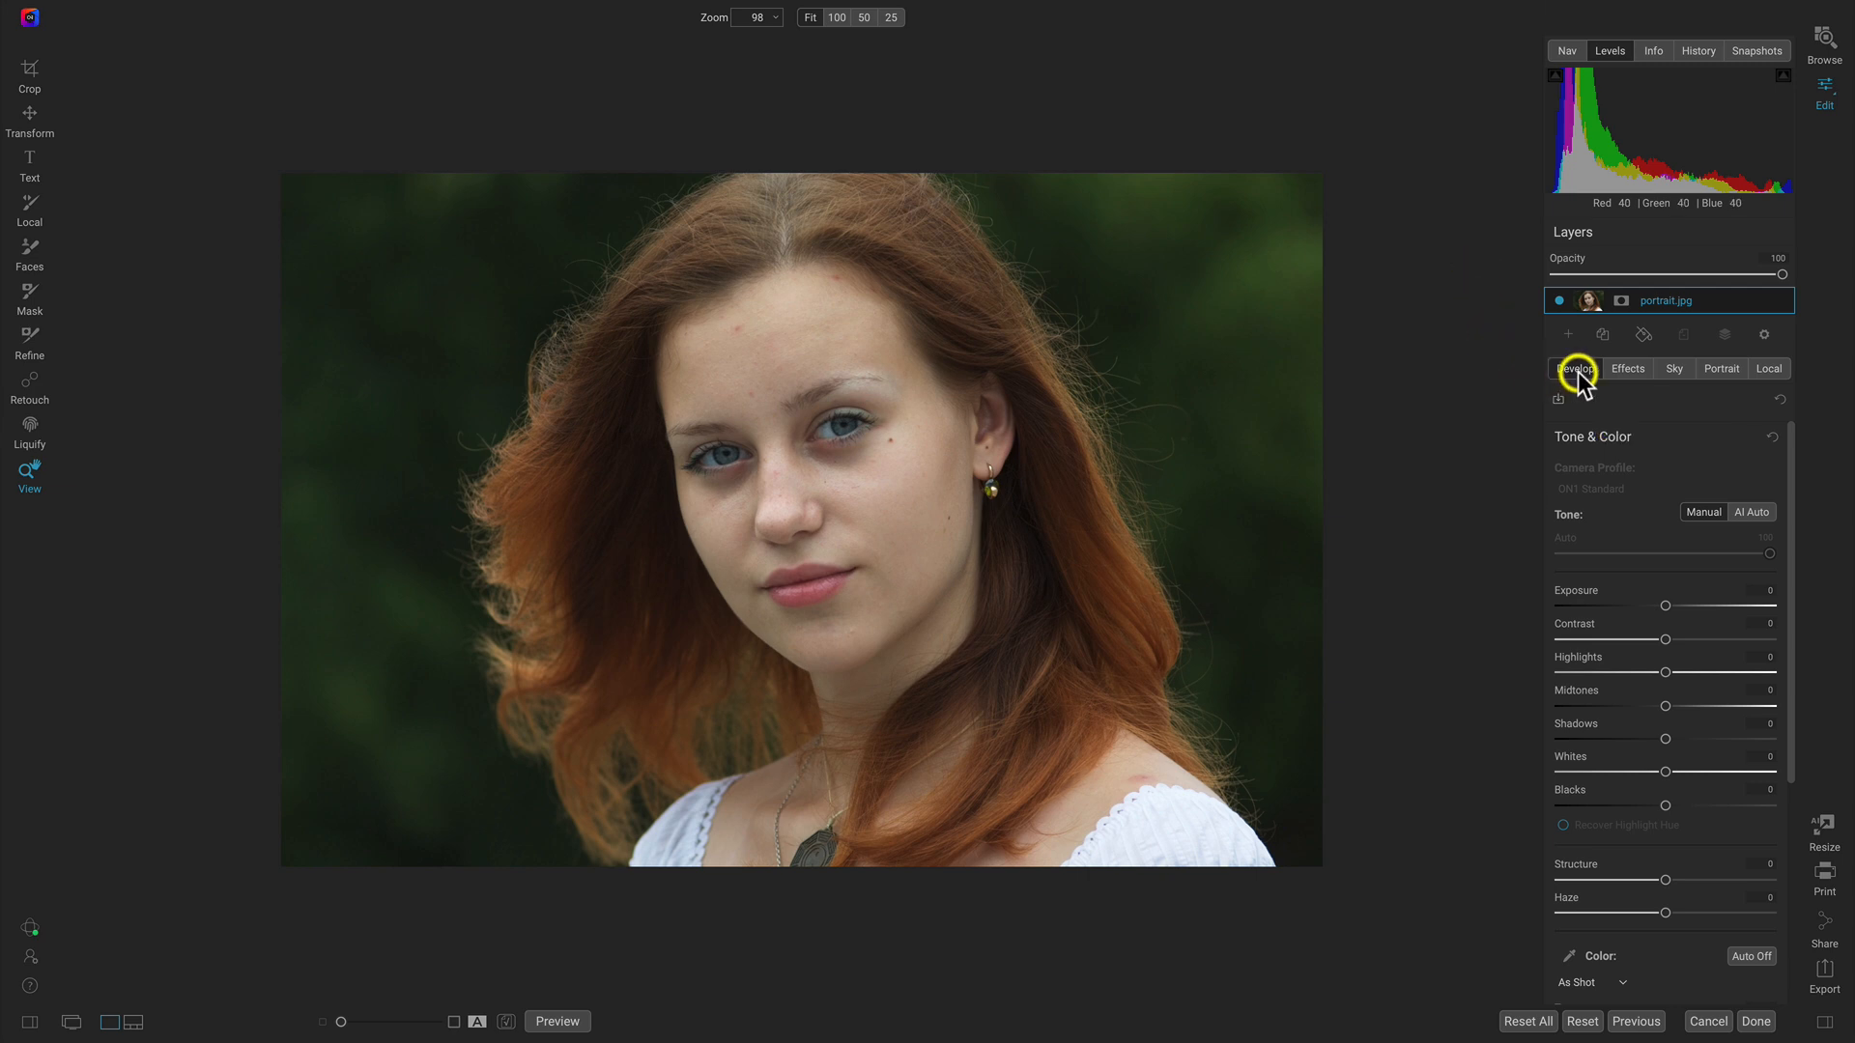
mouse_move(1701, 473)
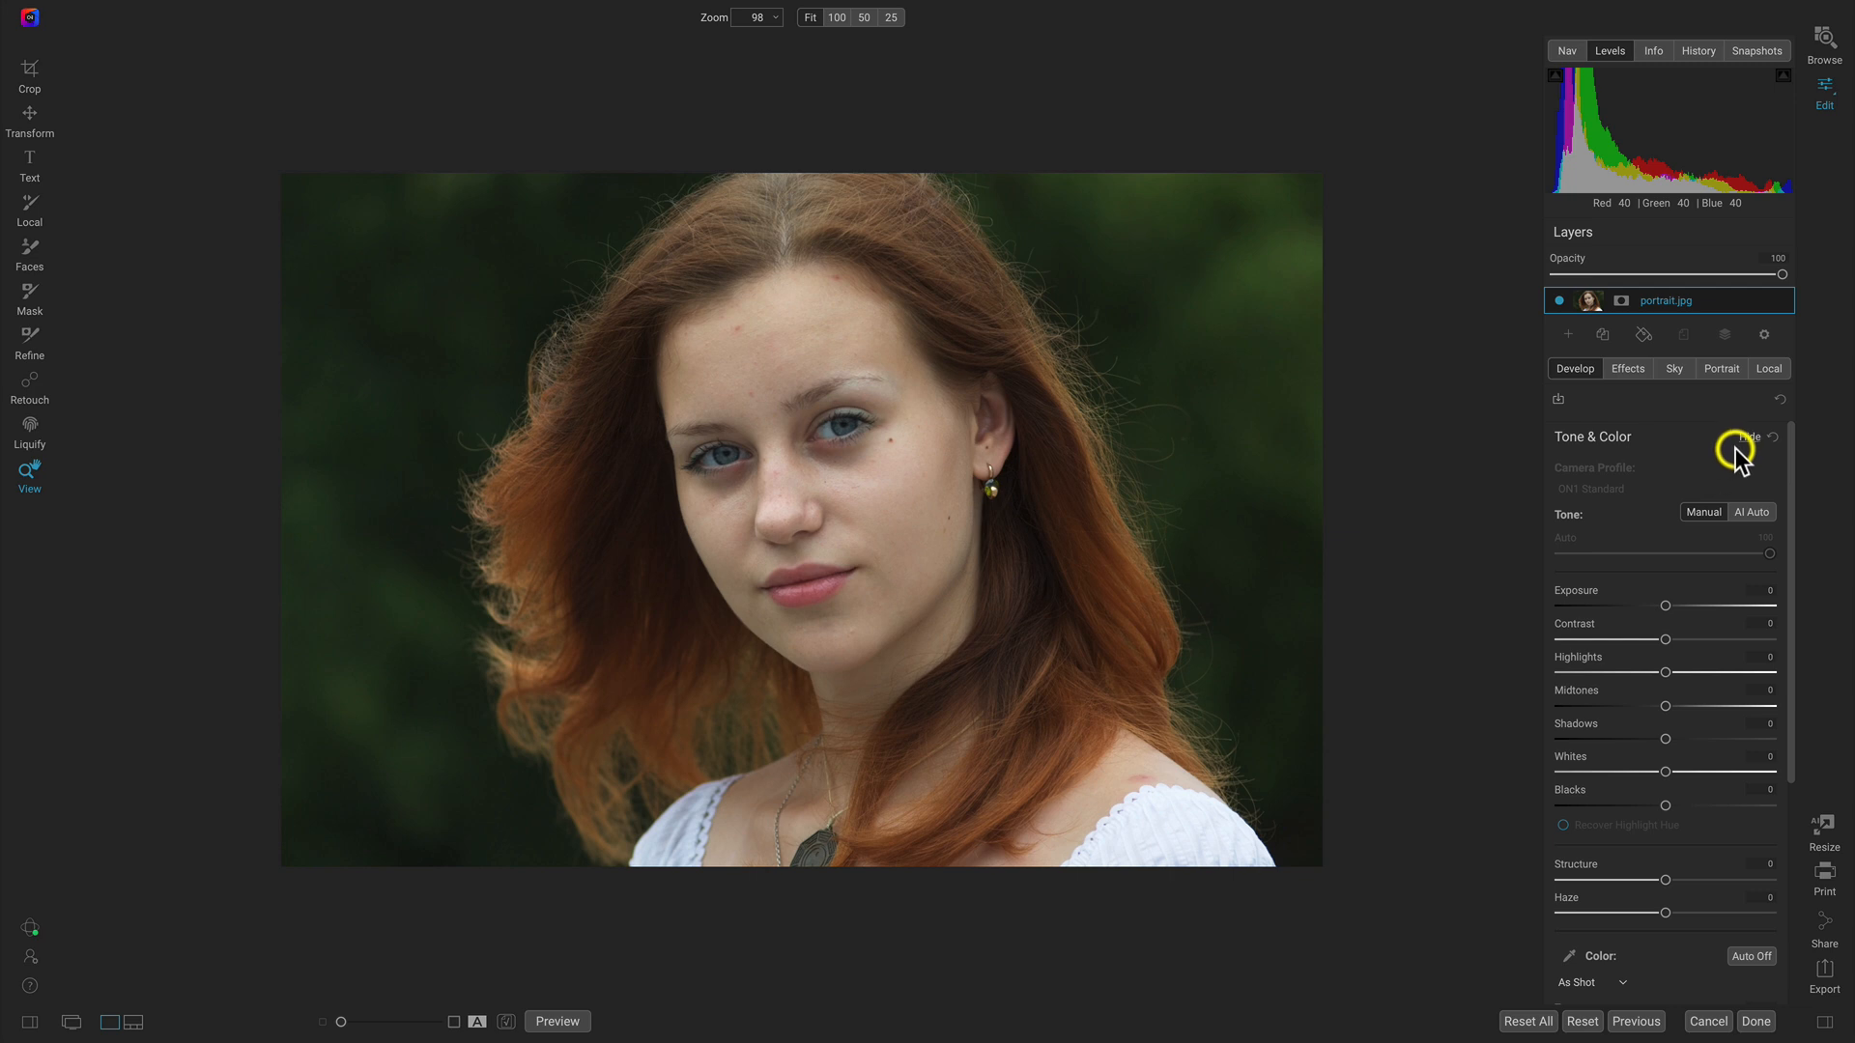
mouse_move(1704, 578)
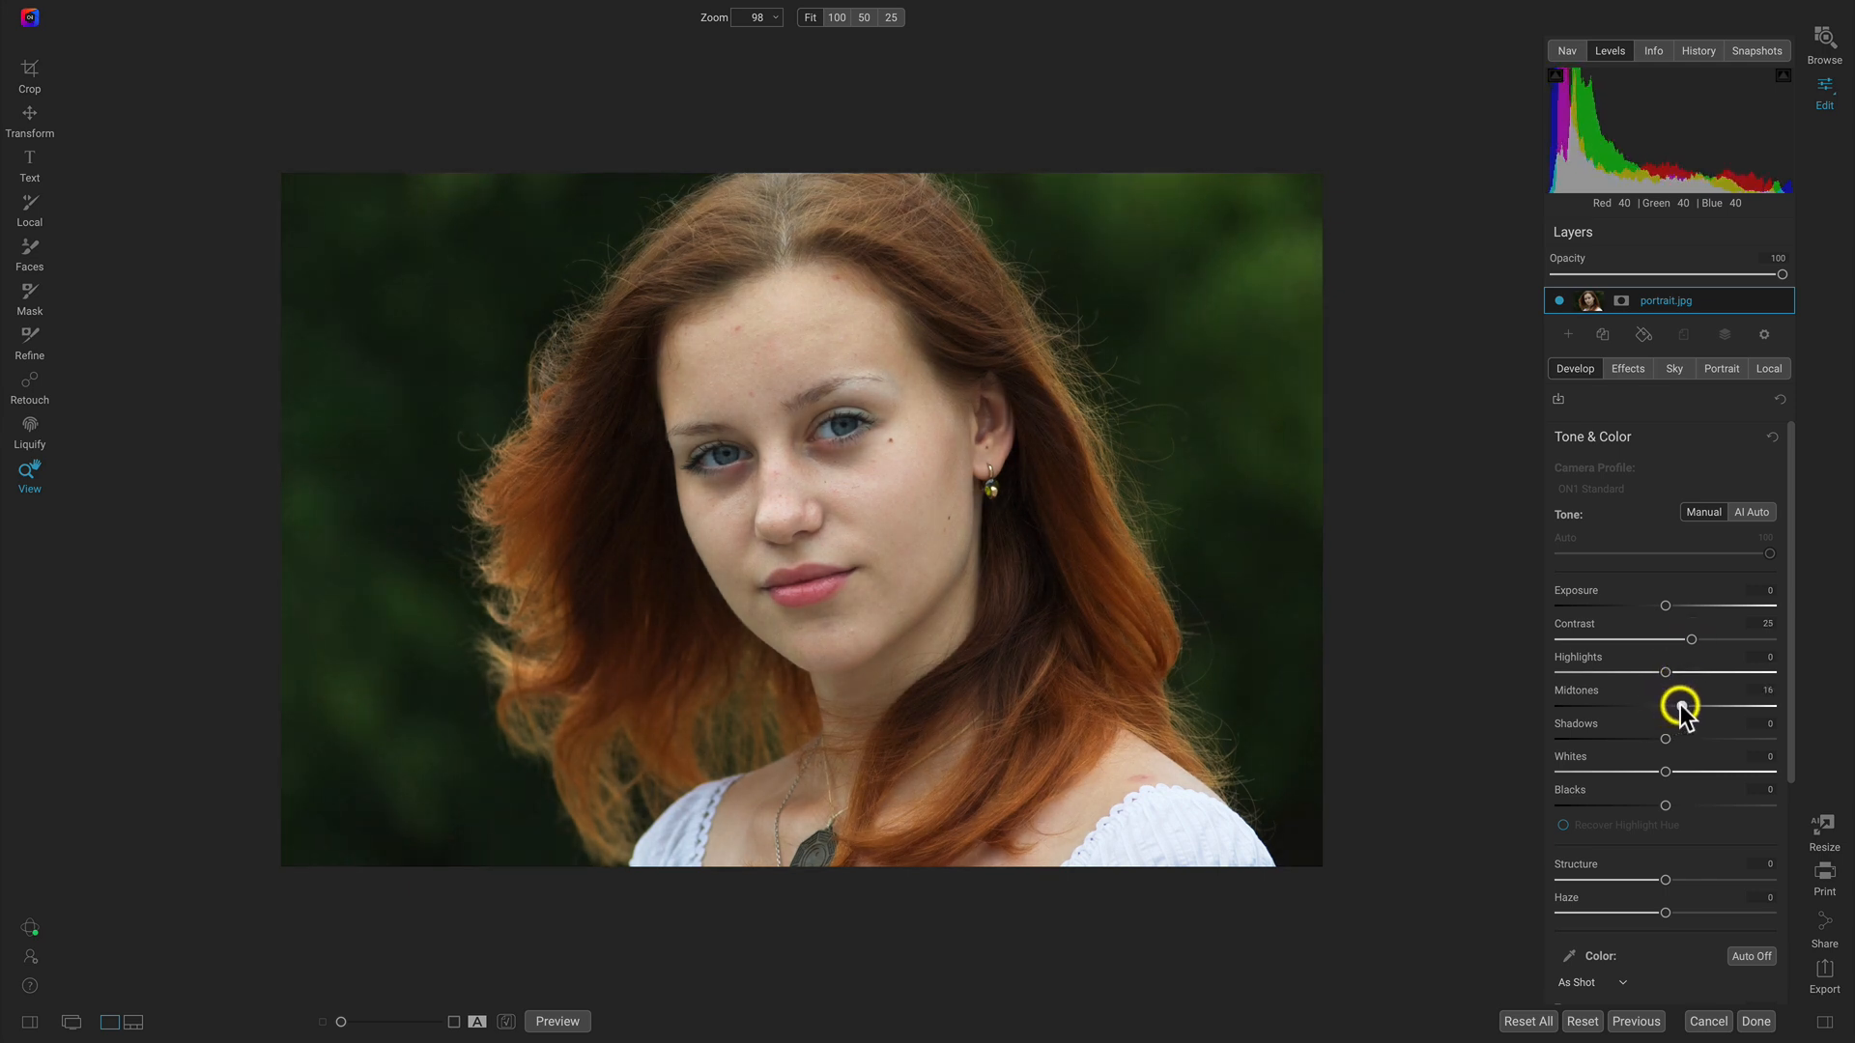
mouse_move(709, 485)
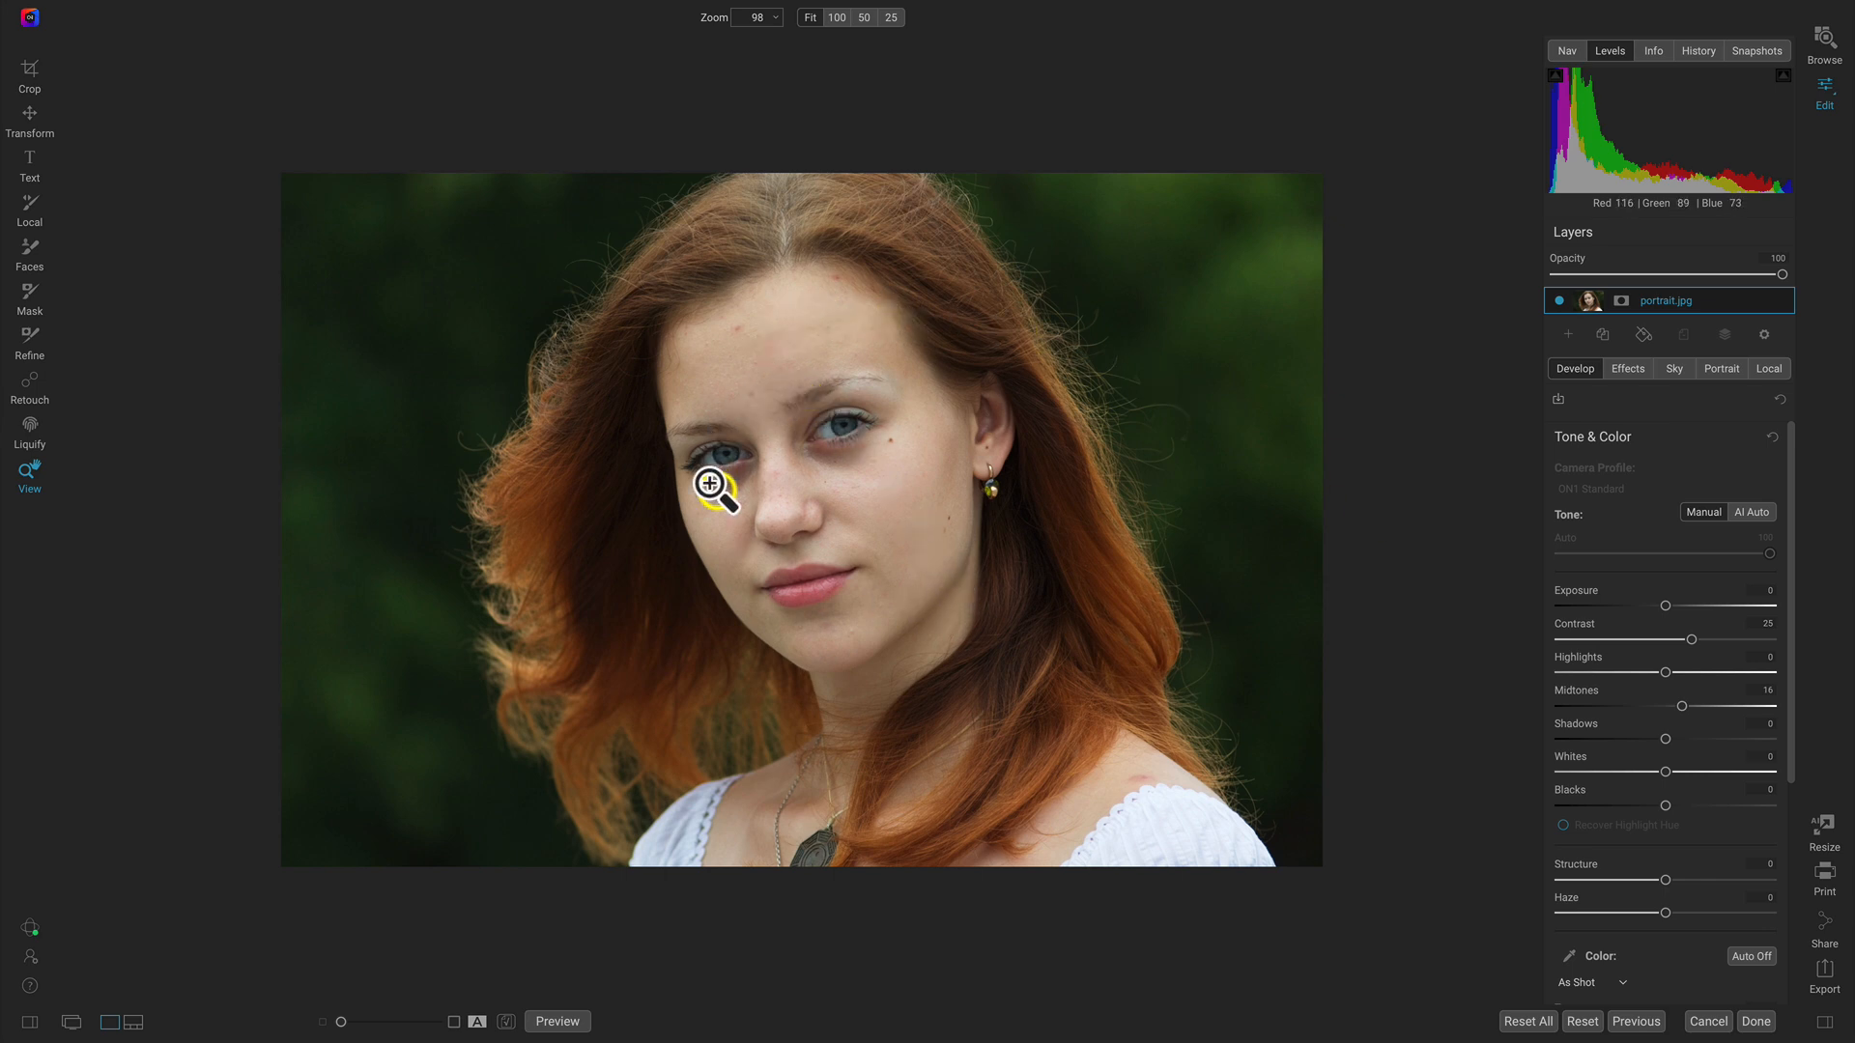
mouse_move(1828, 721)
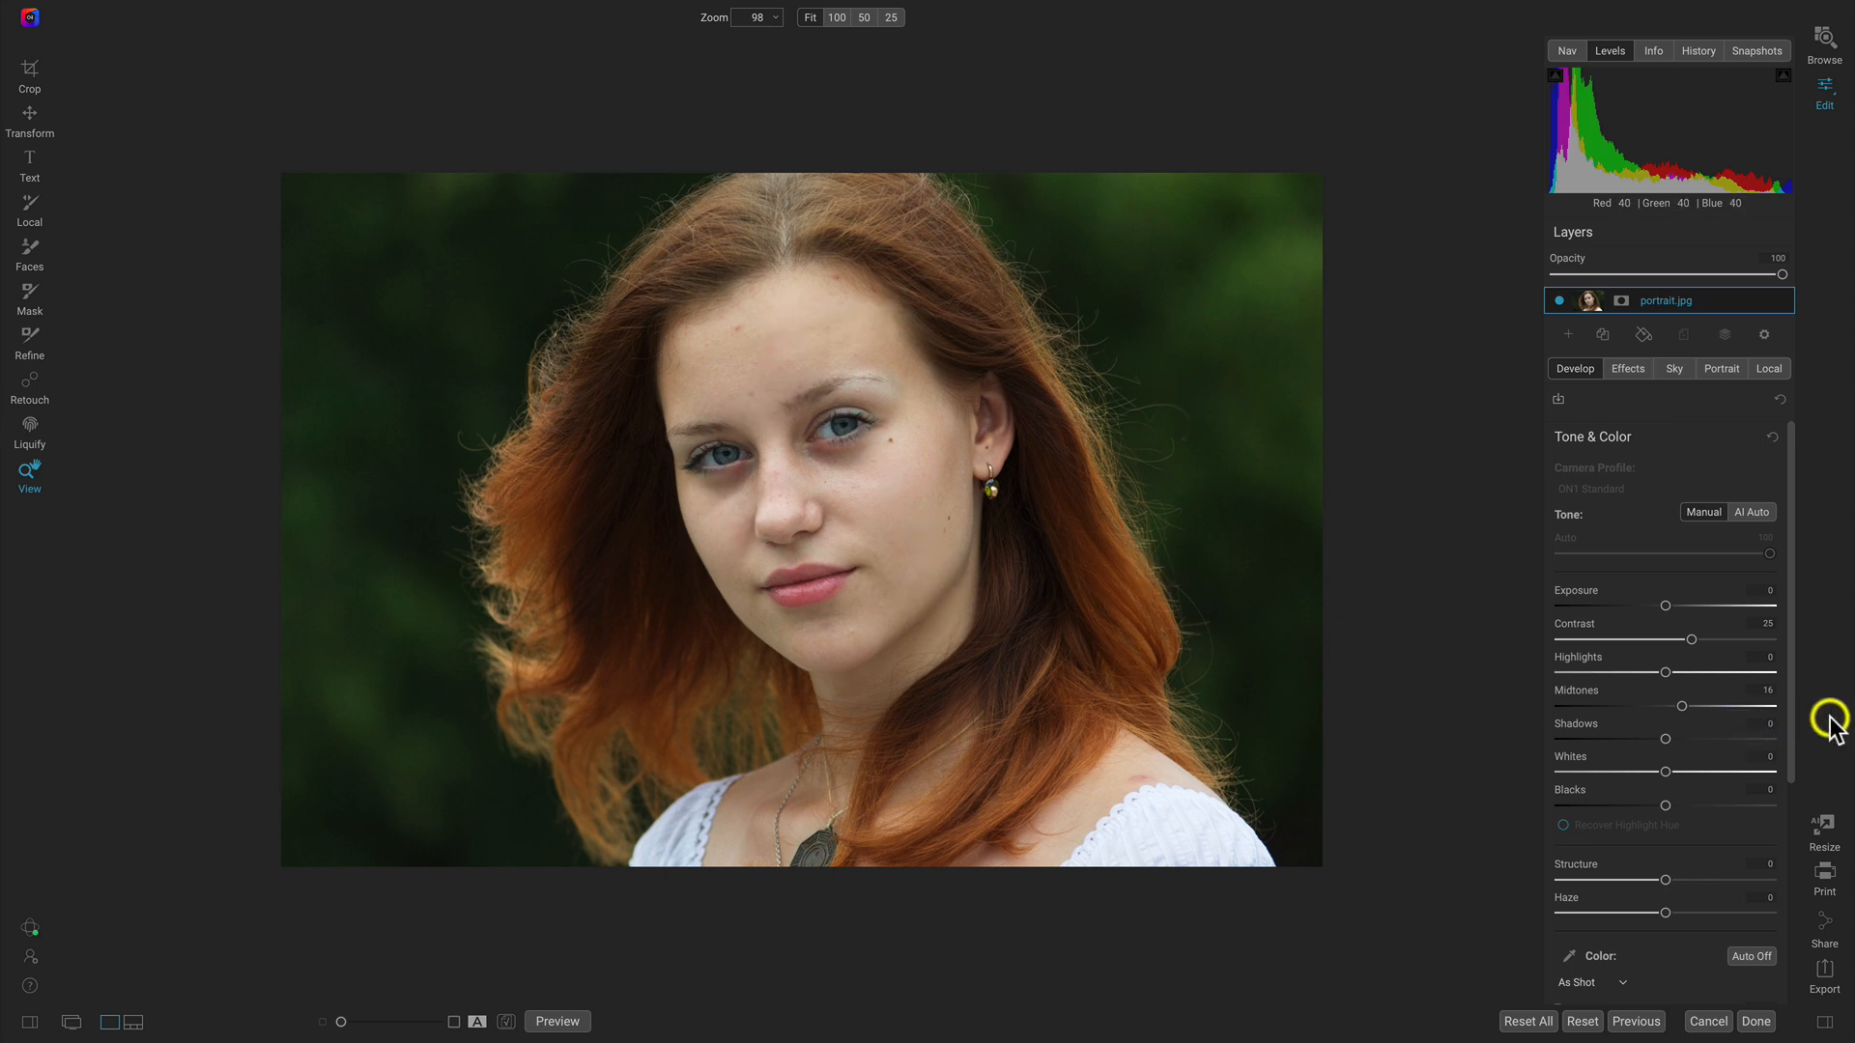
click(556, 1022)
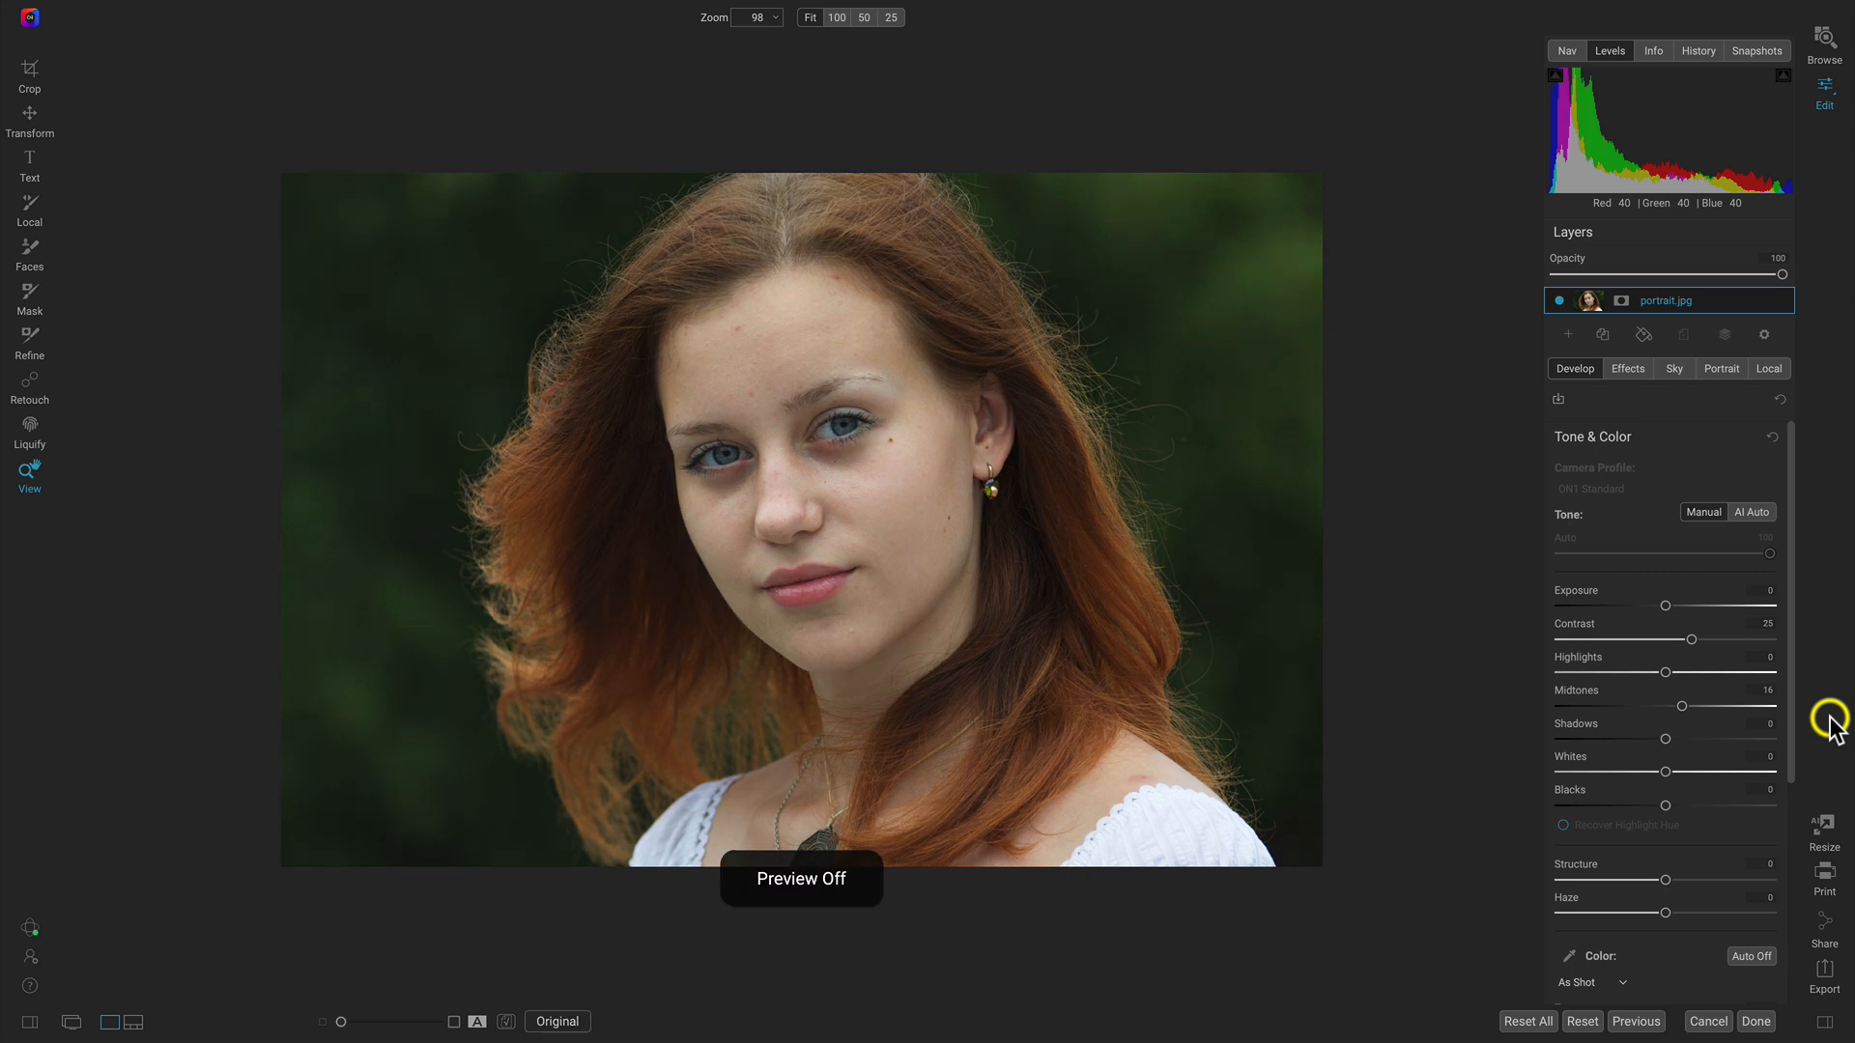
click(557, 1021)
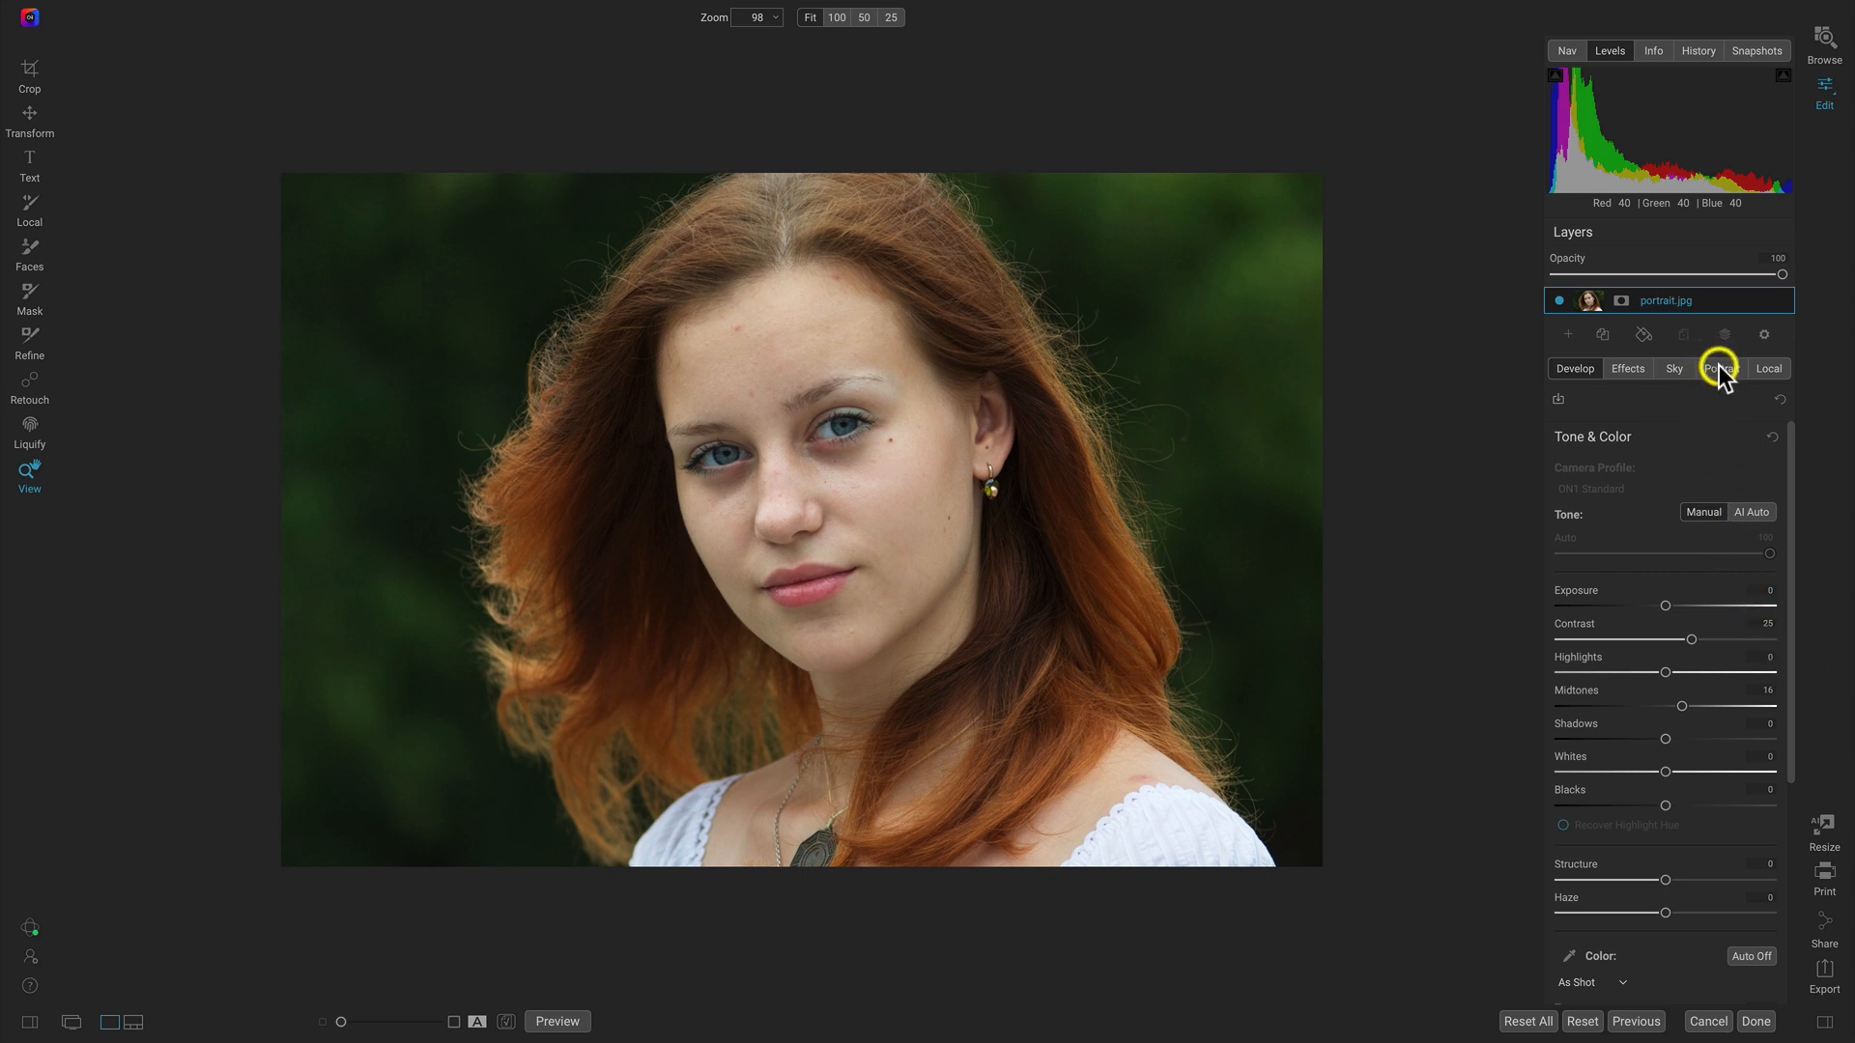
Apply Portrait AI's Default style to the detected face (retouching 50, eye whitening 20).
click(1716, 368)
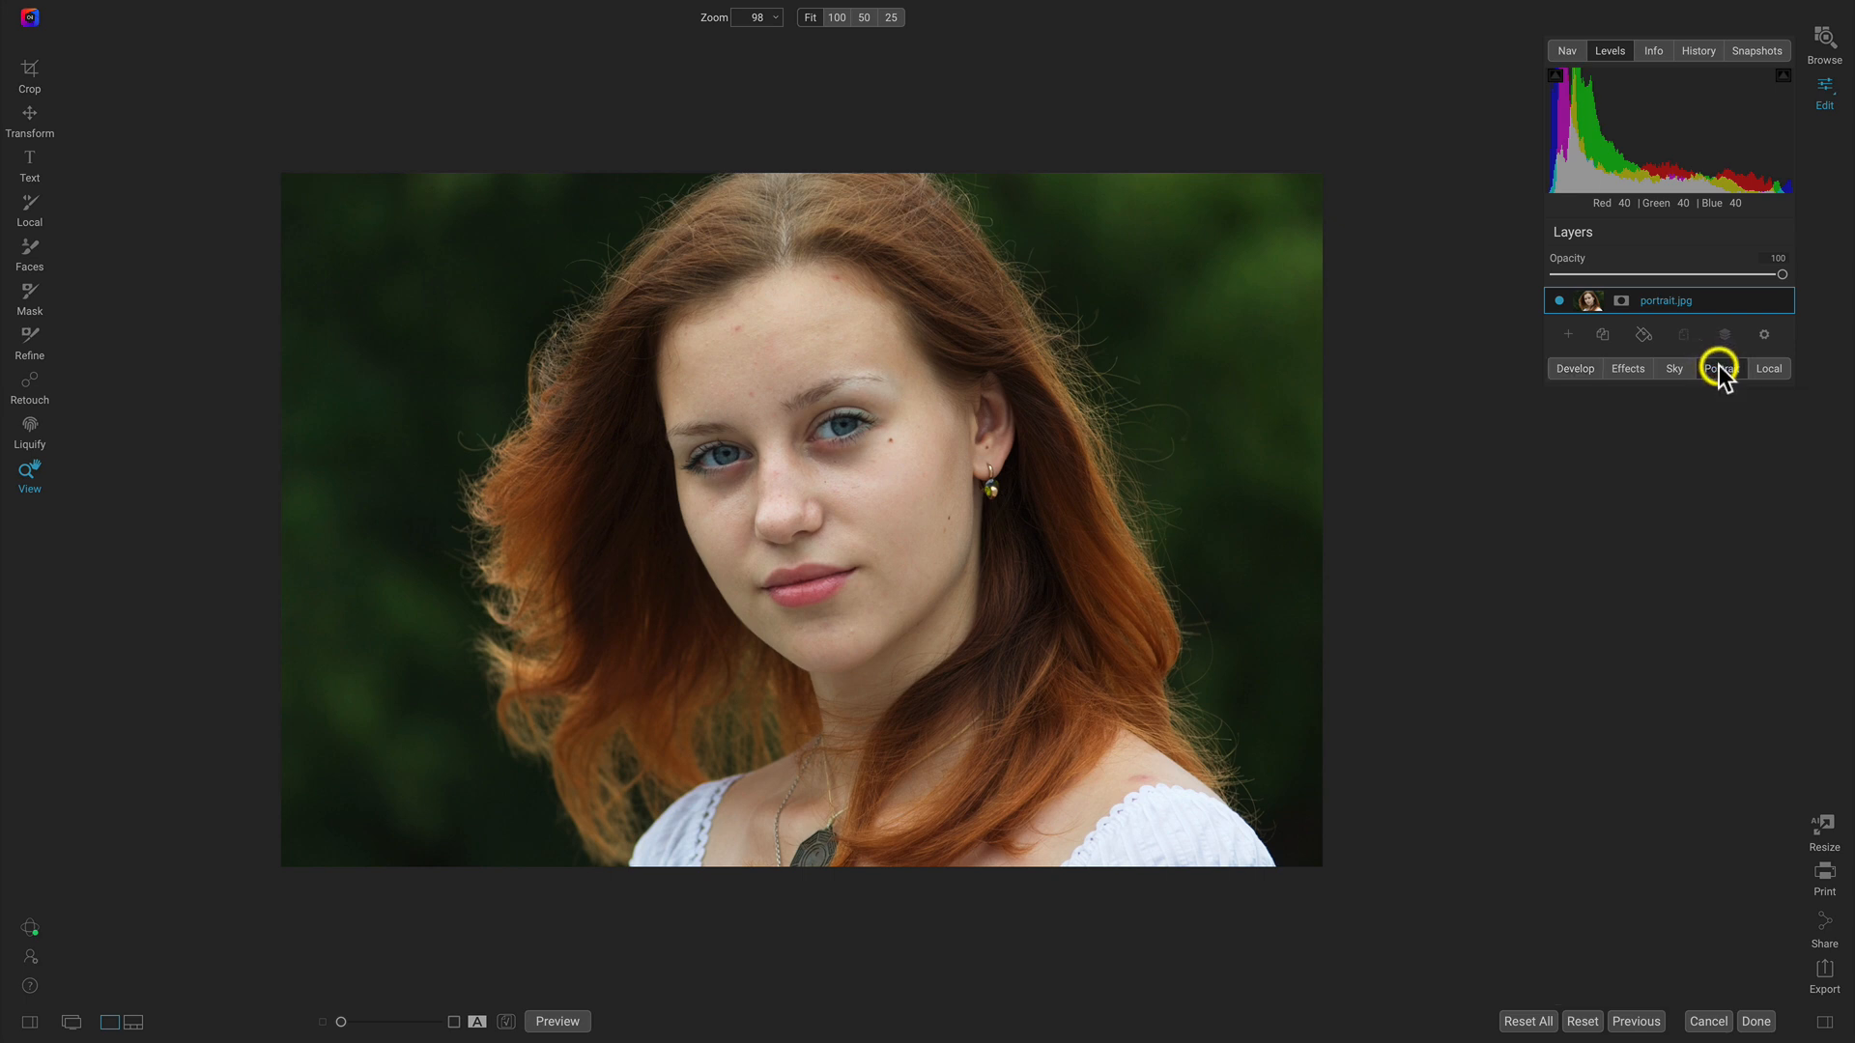
click(1720, 367)
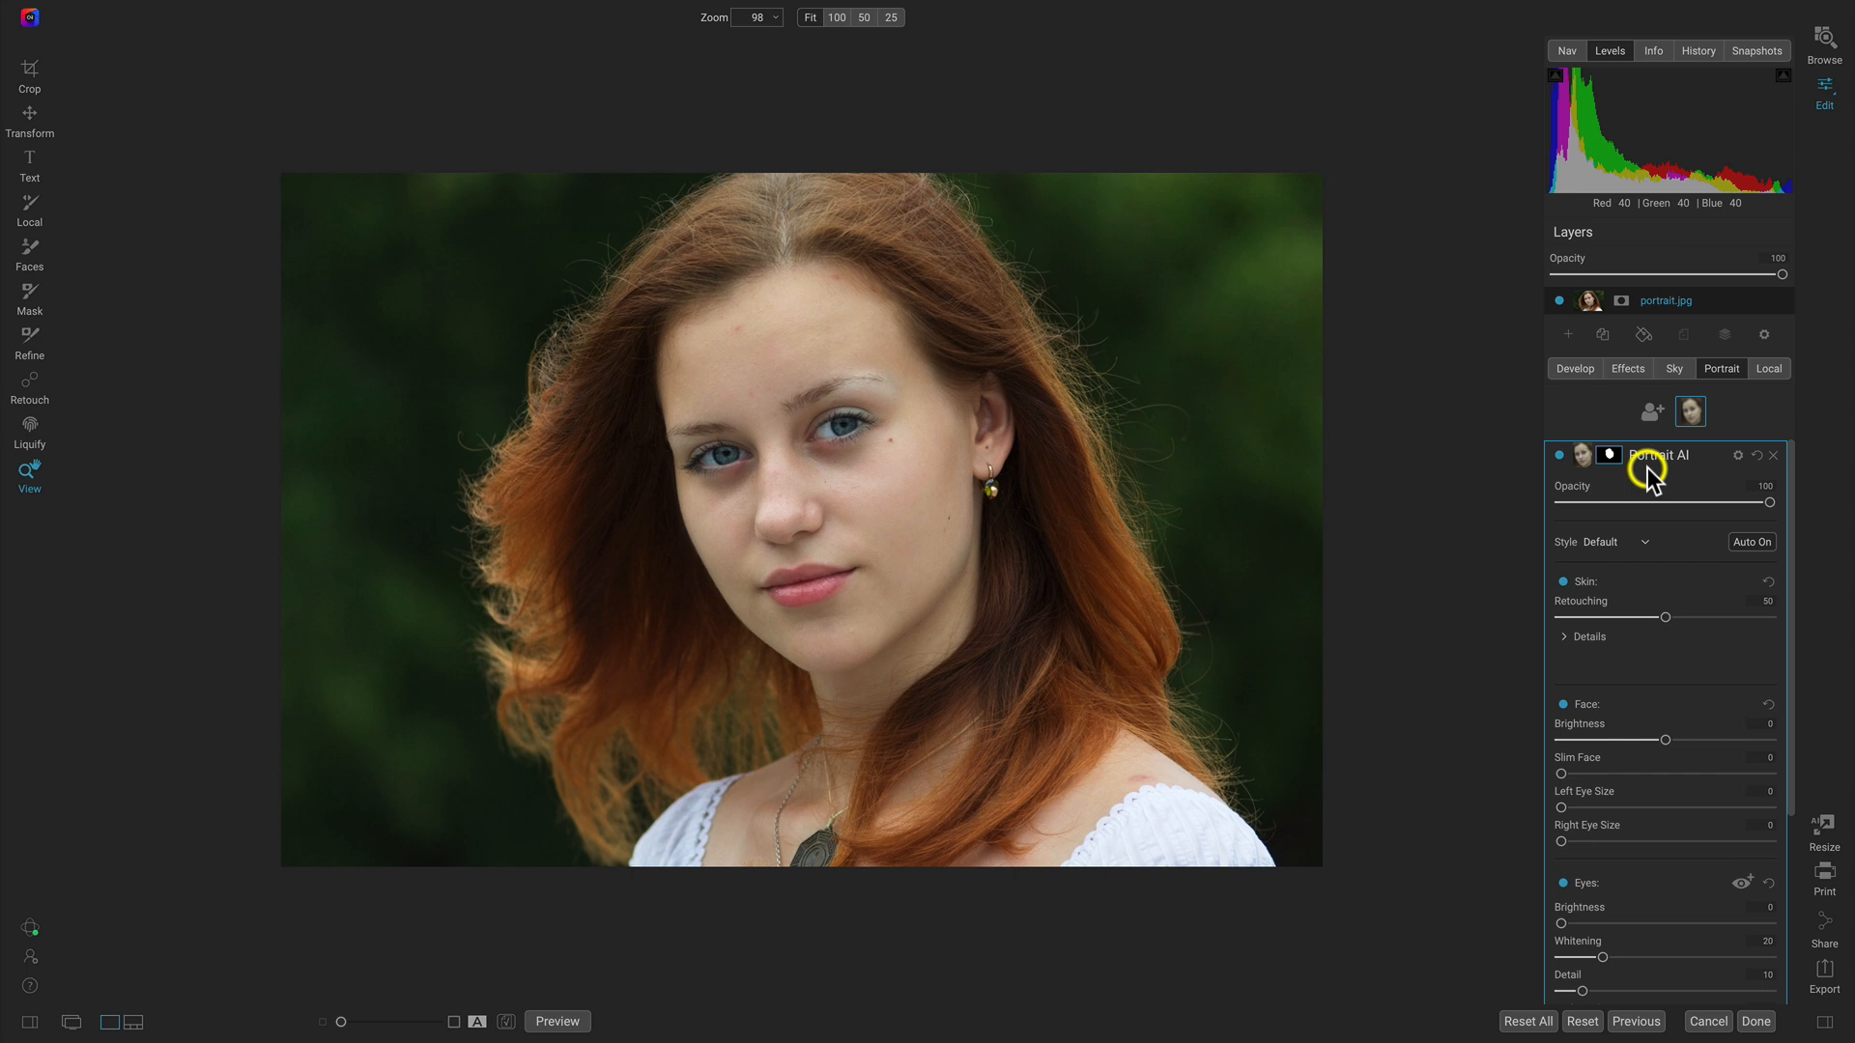
mouse_move(1610, 456)
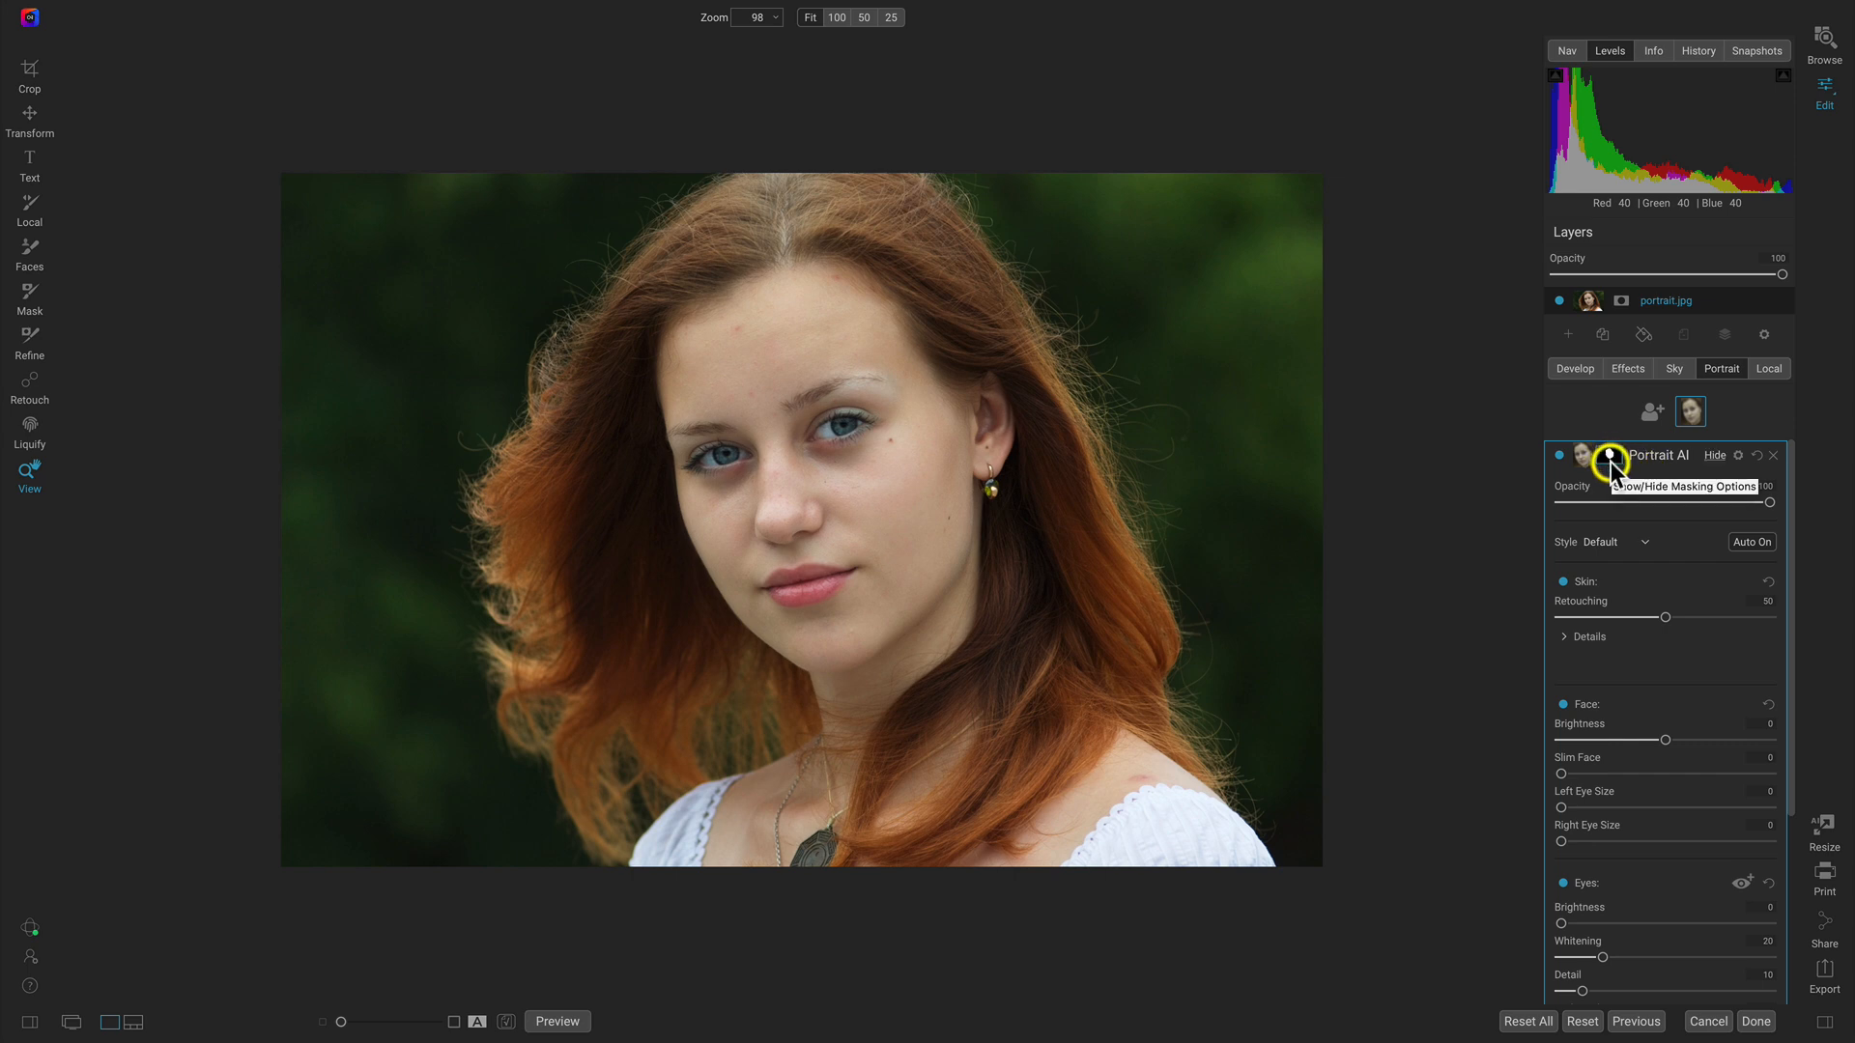
mouse_move(1643, 794)
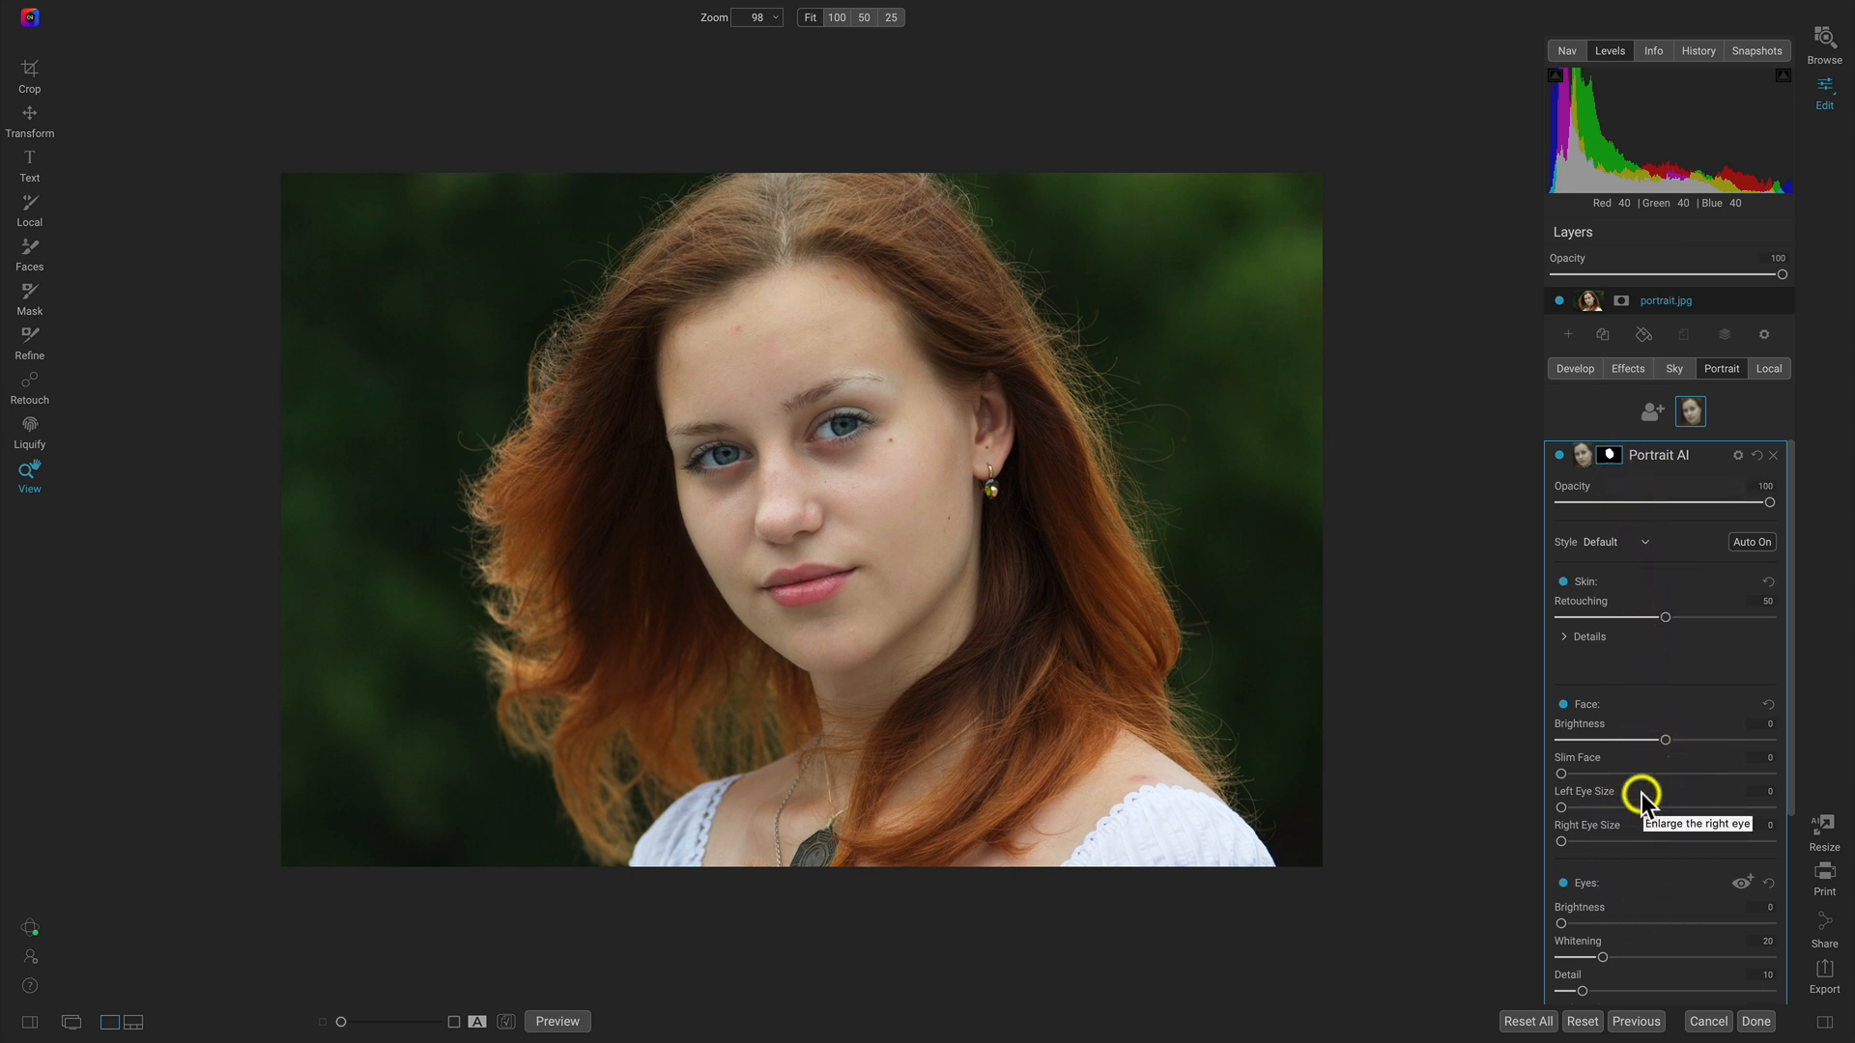
mouse_move(870, 580)
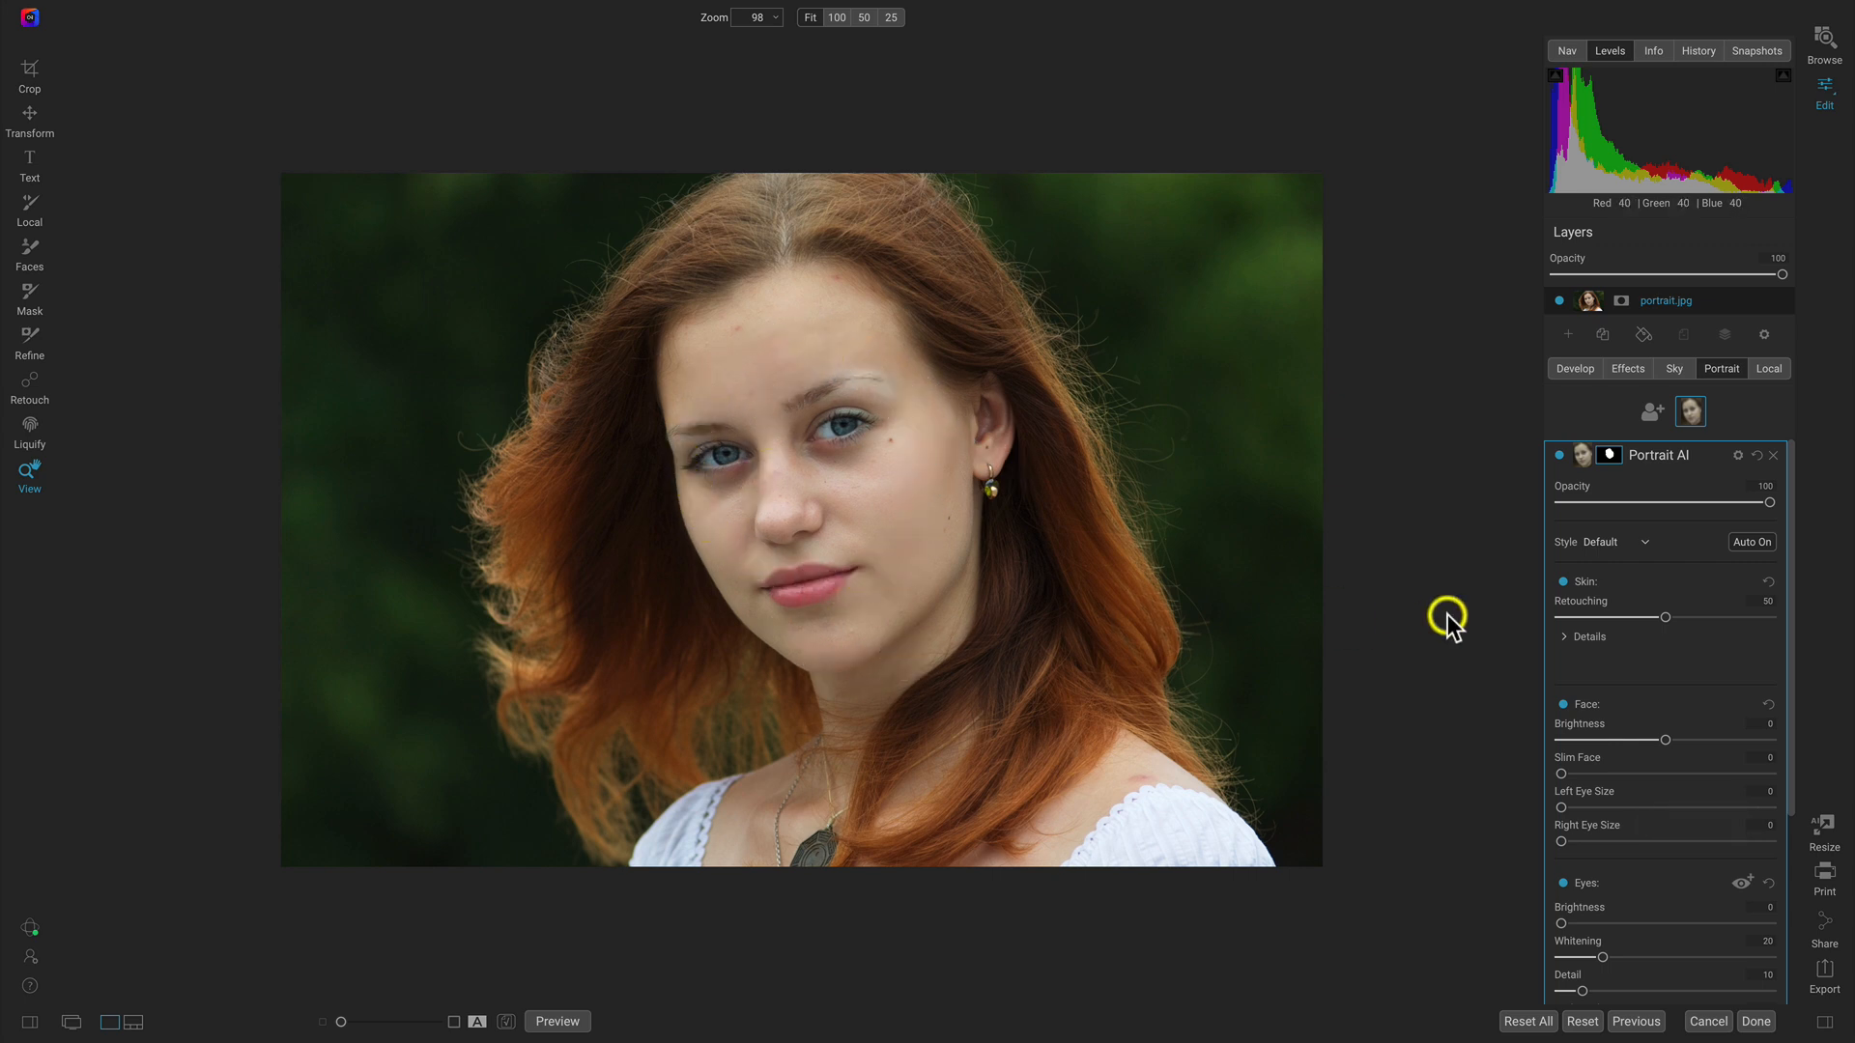
mouse_move(808, 460)
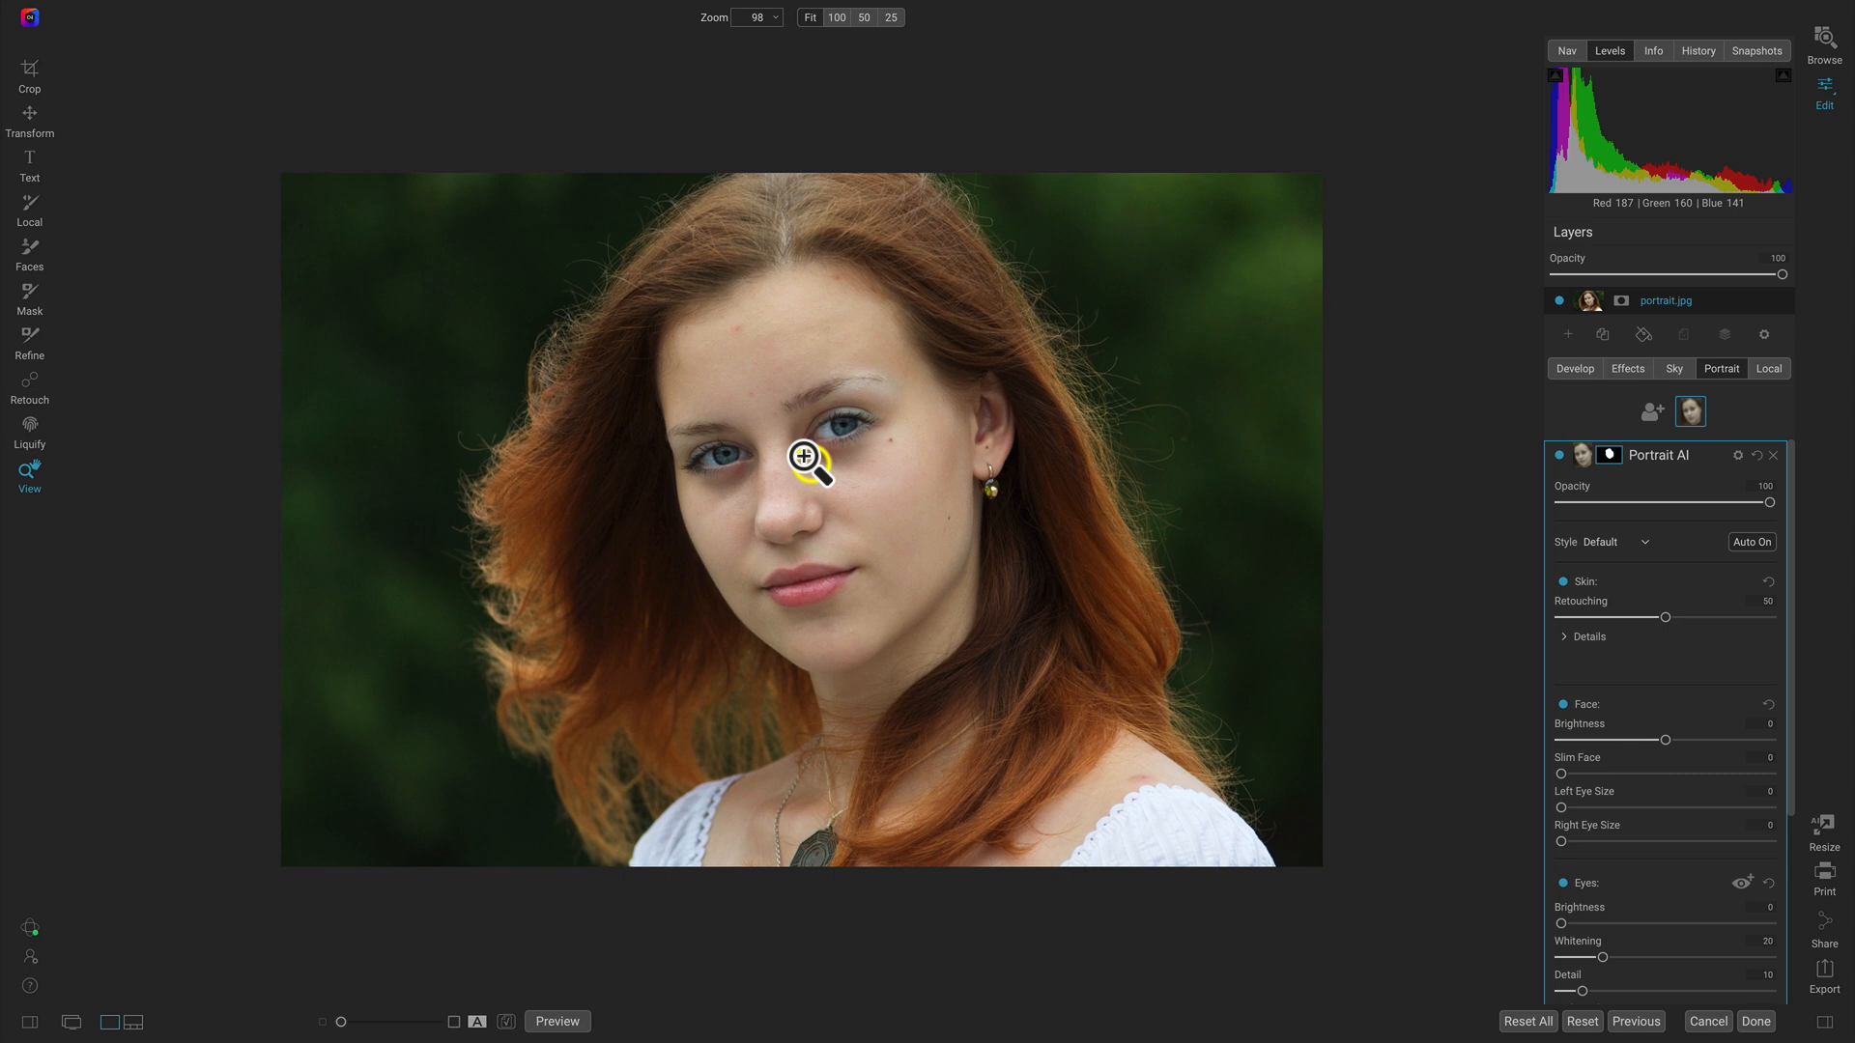
Zoom to the face and set skin Blemishes 29, Detail 63, Smoothing 30, Retouching 76.
click(804, 462)
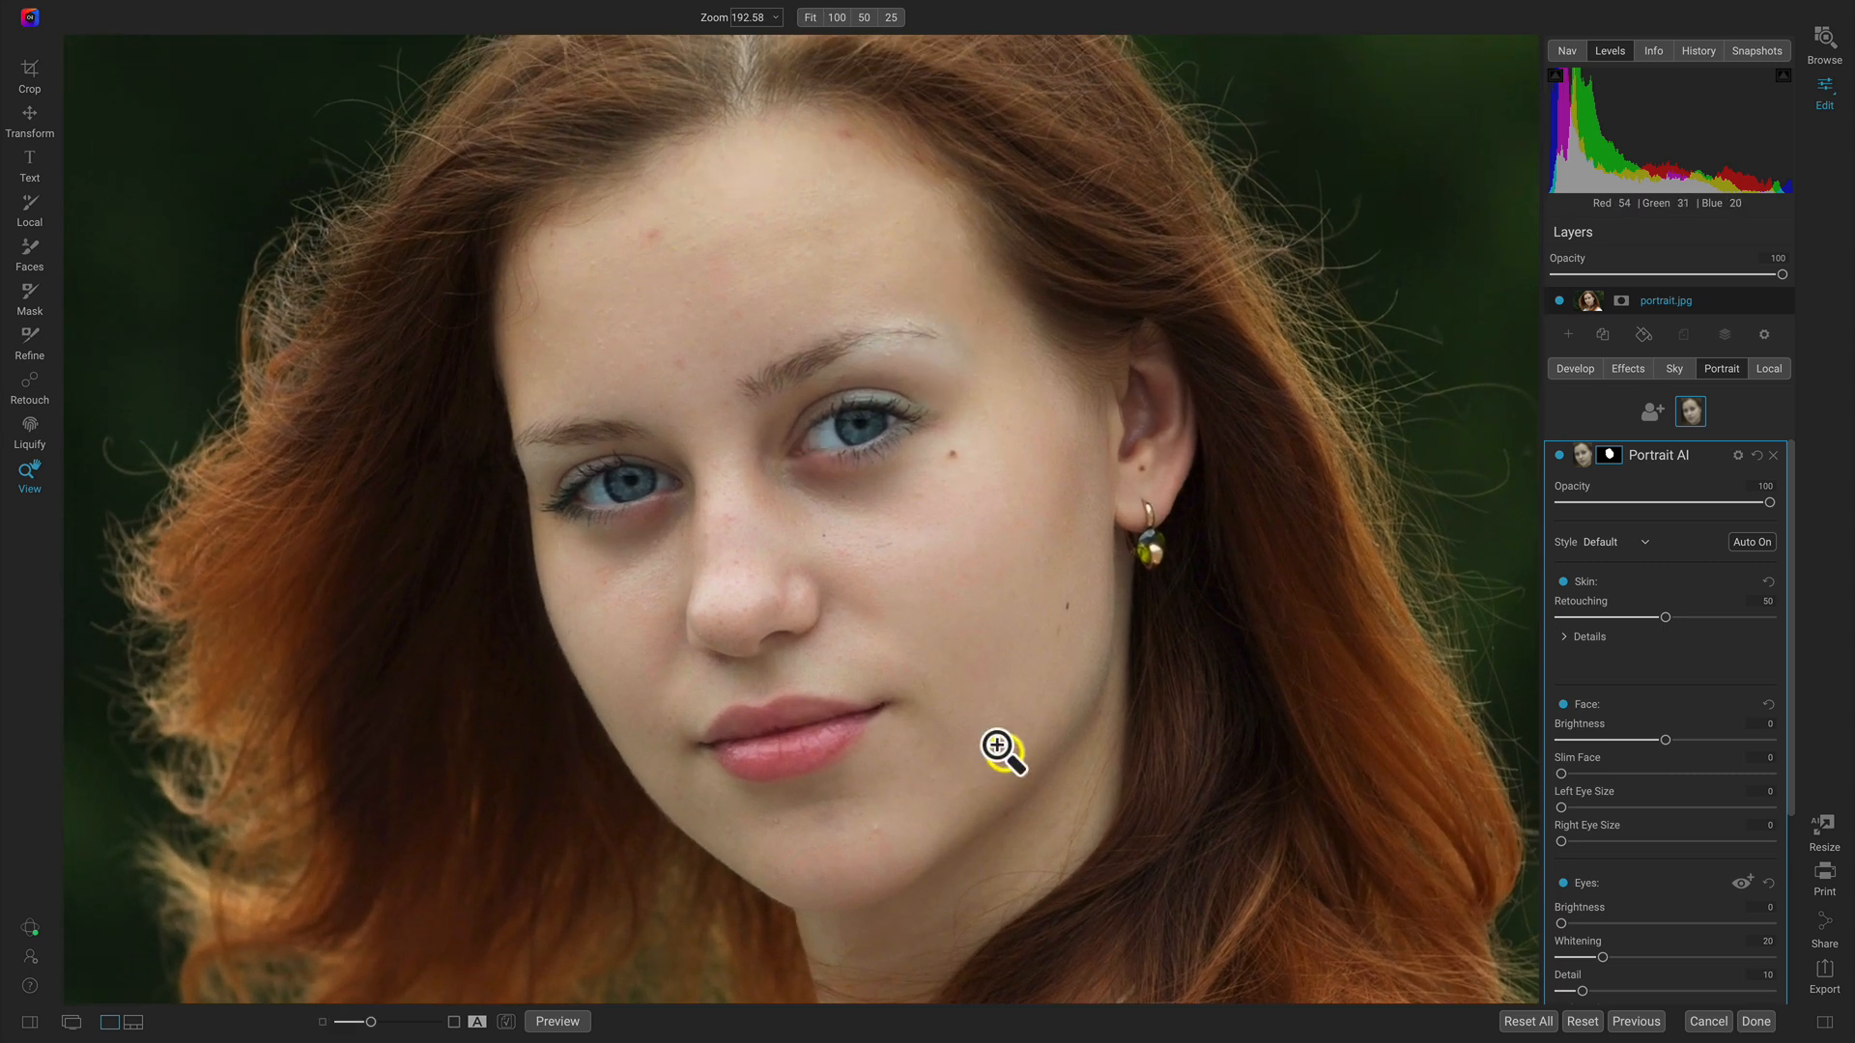
mouse_move(1693, 661)
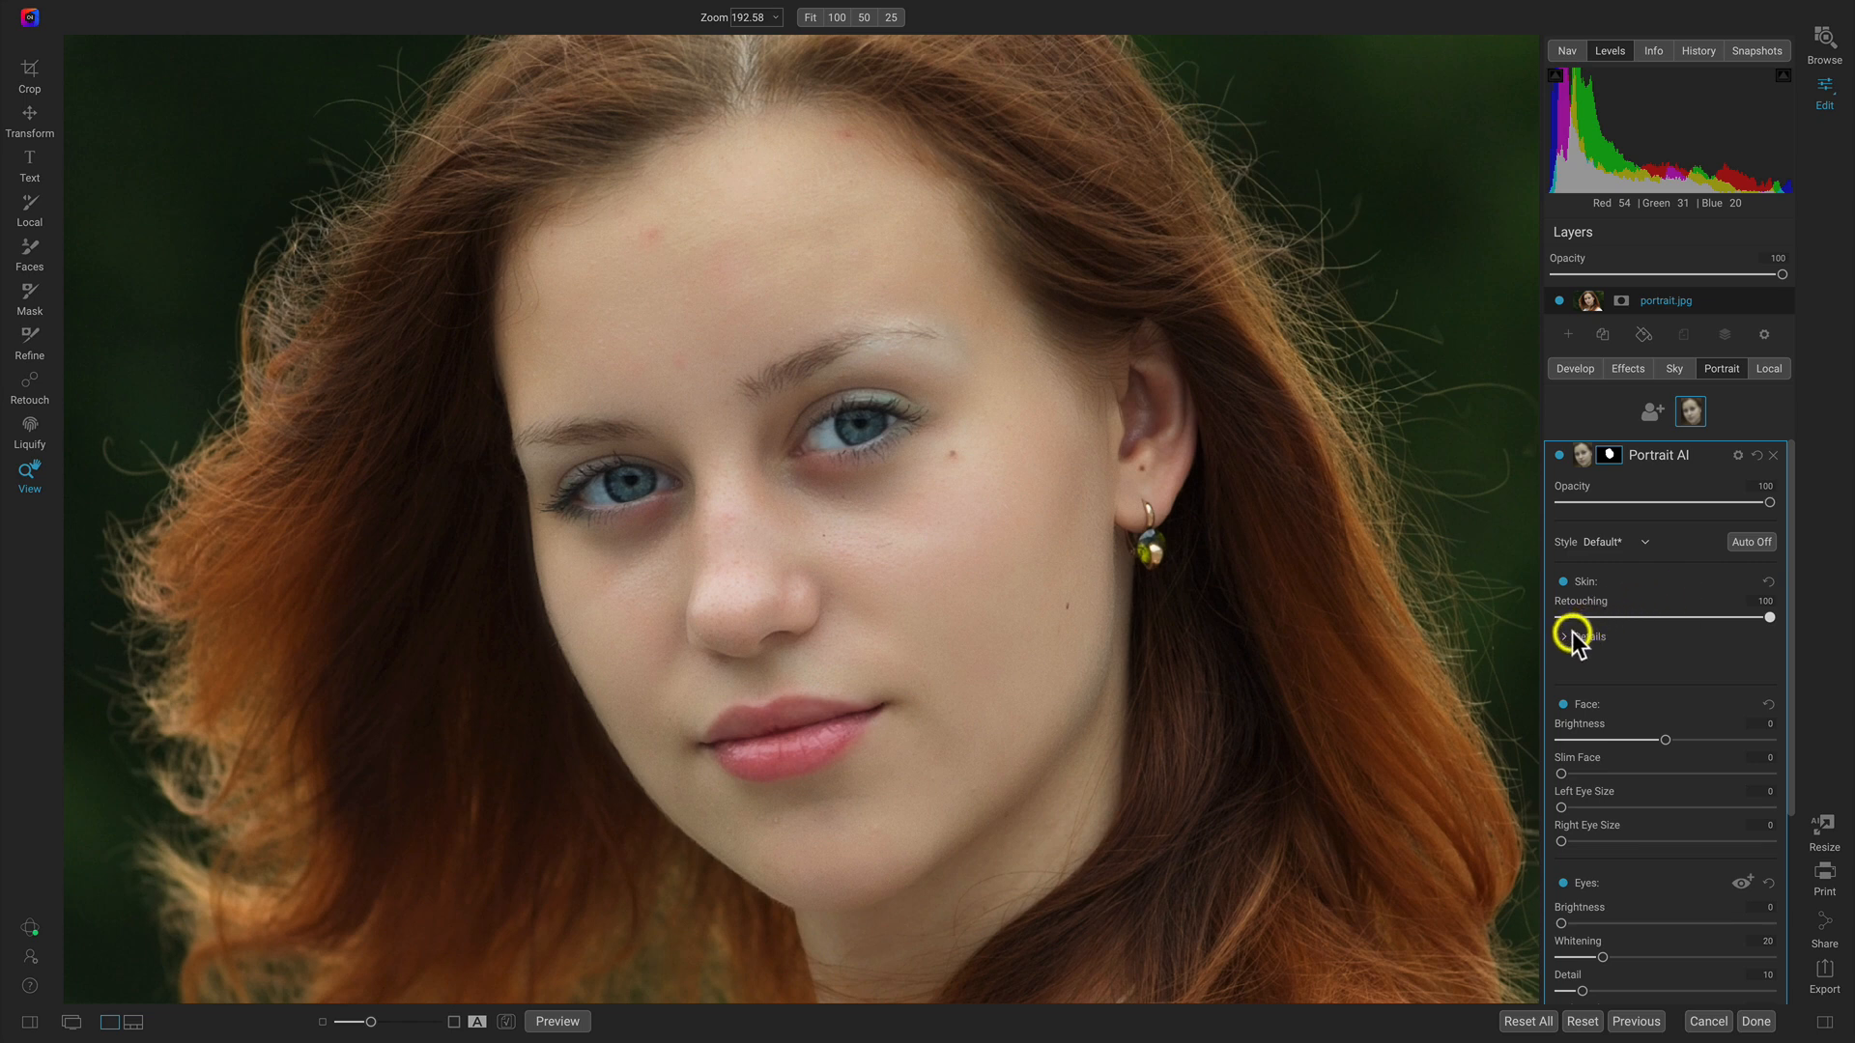
click(1565, 636)
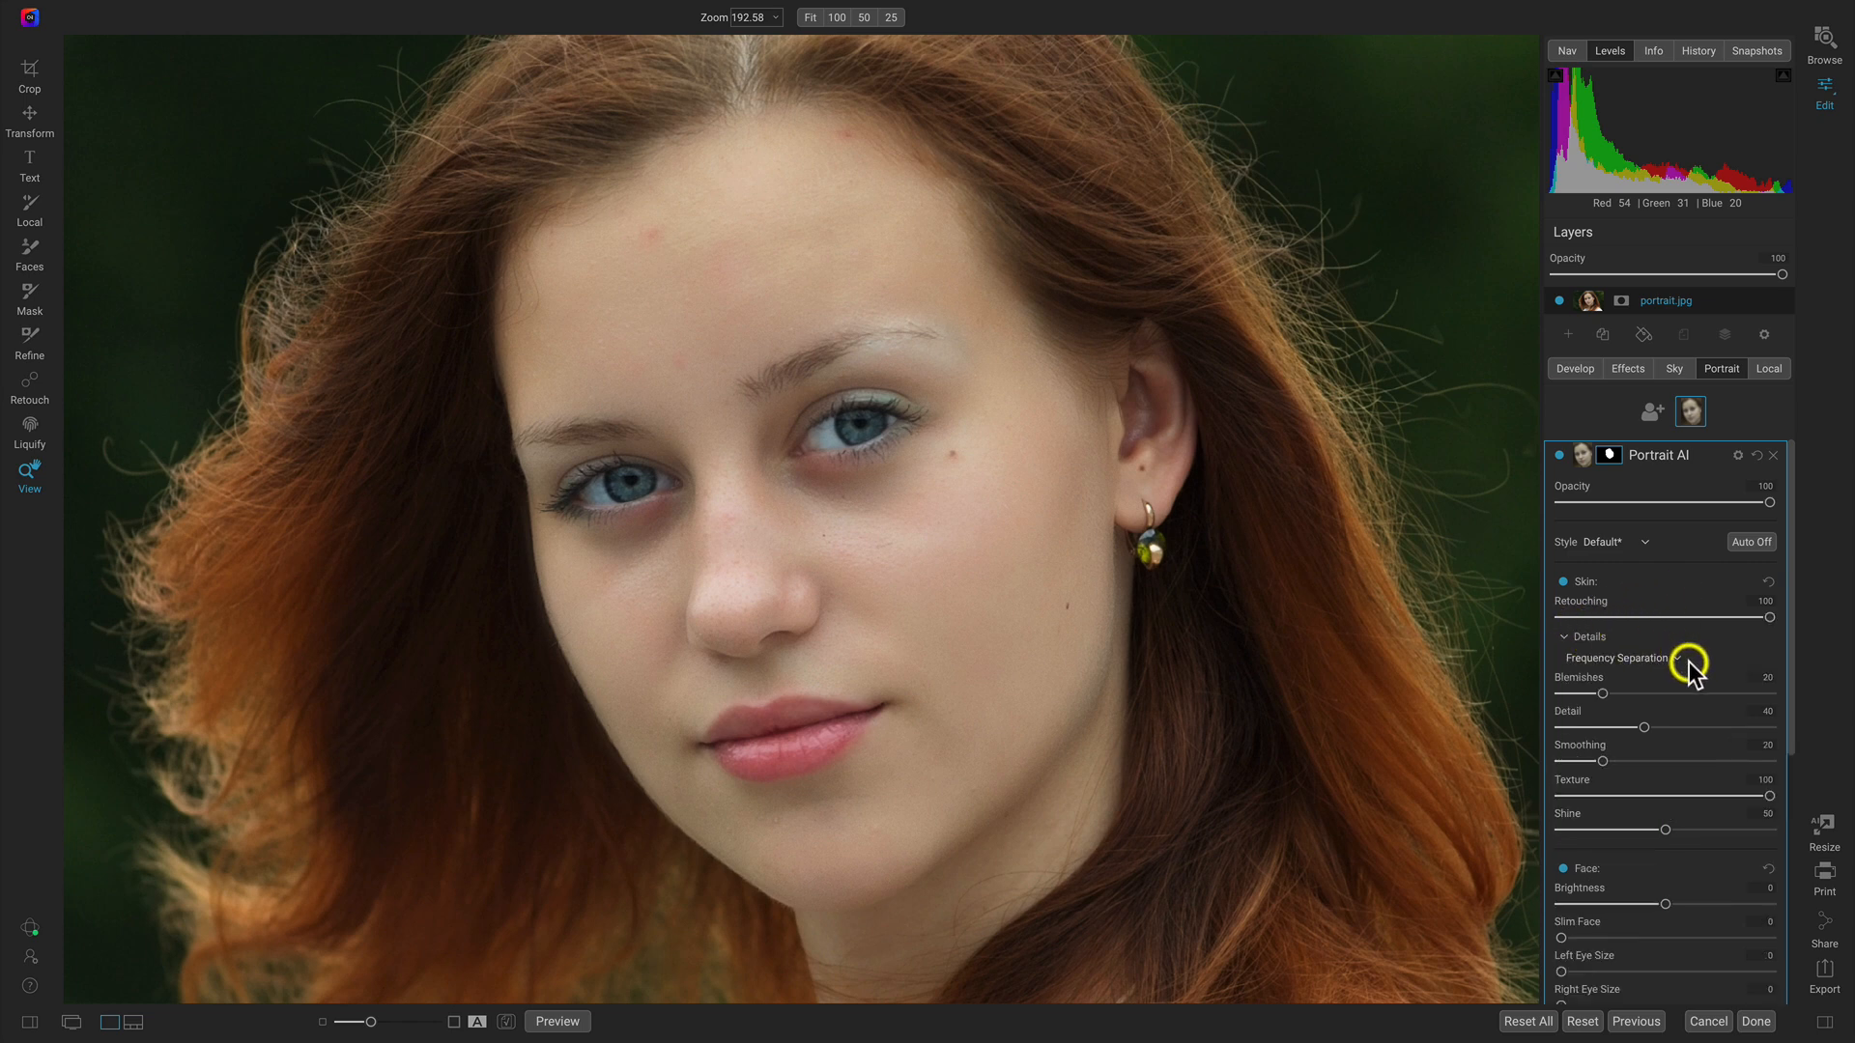
mouse_move(1671, 700)
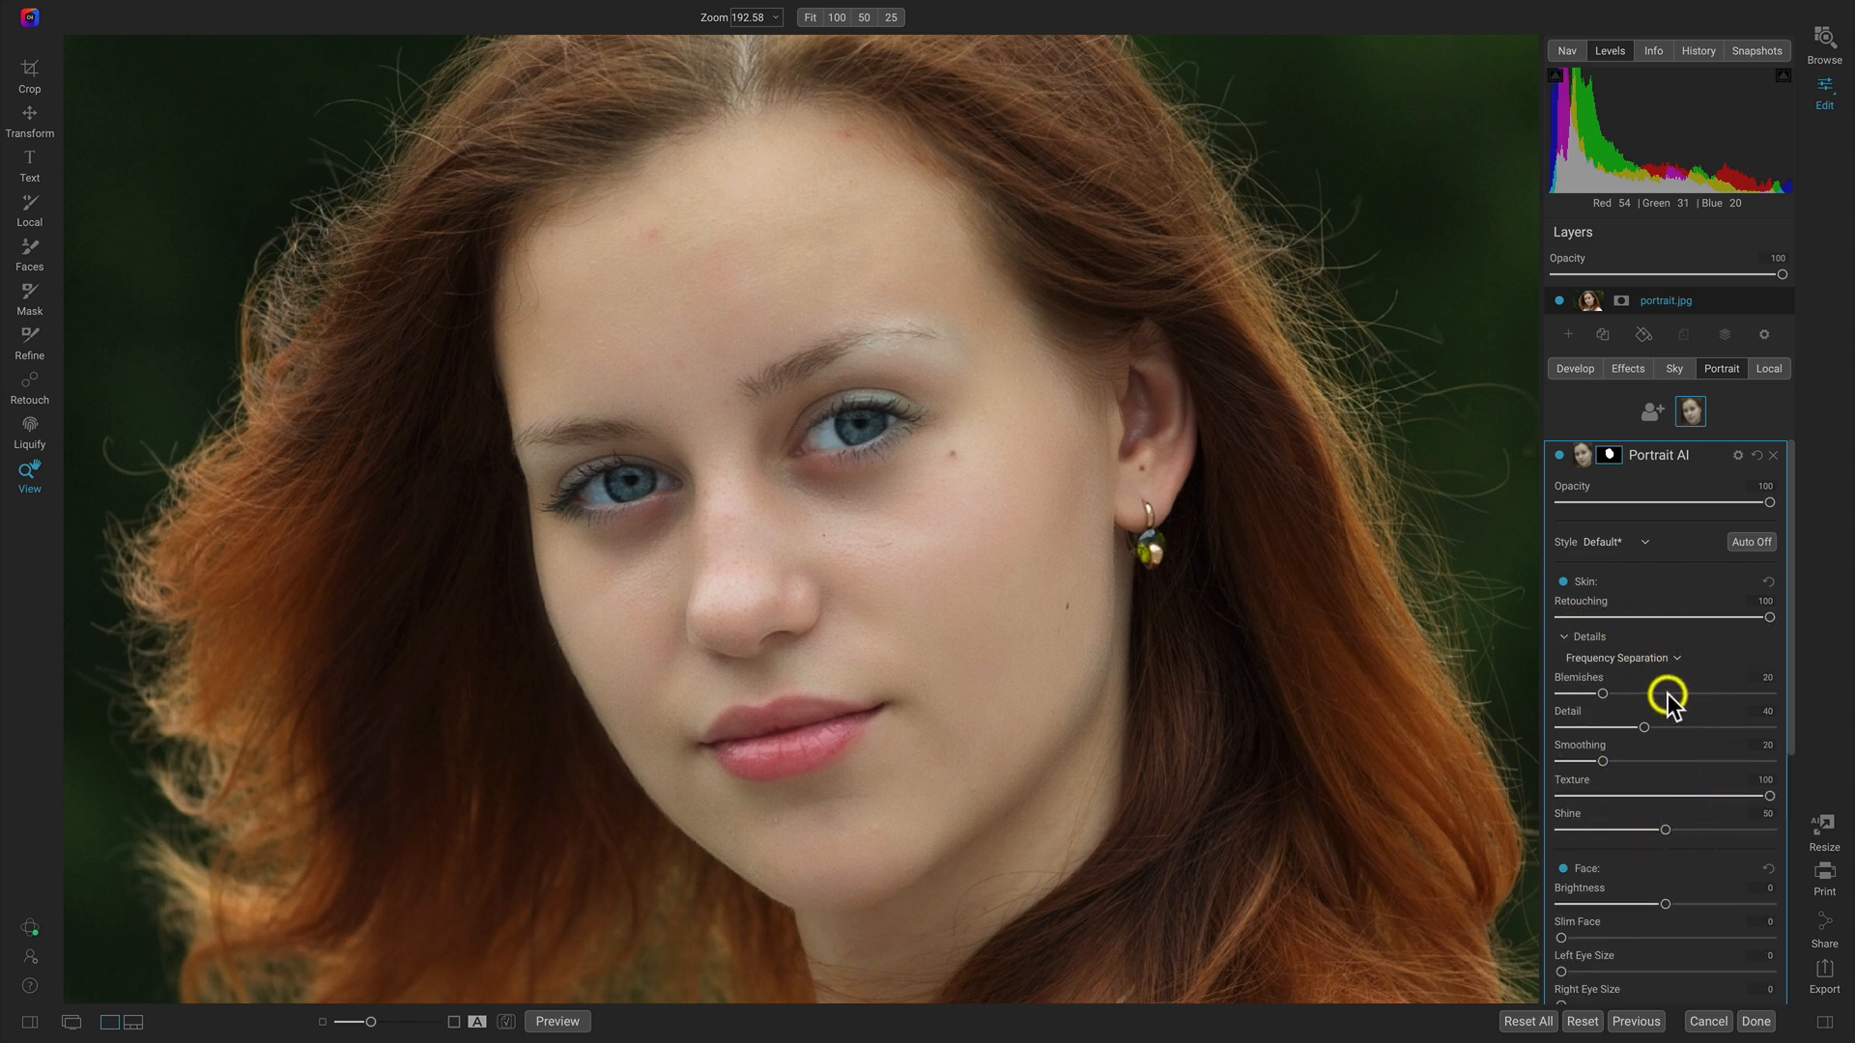
mouse_move(1600, 694)
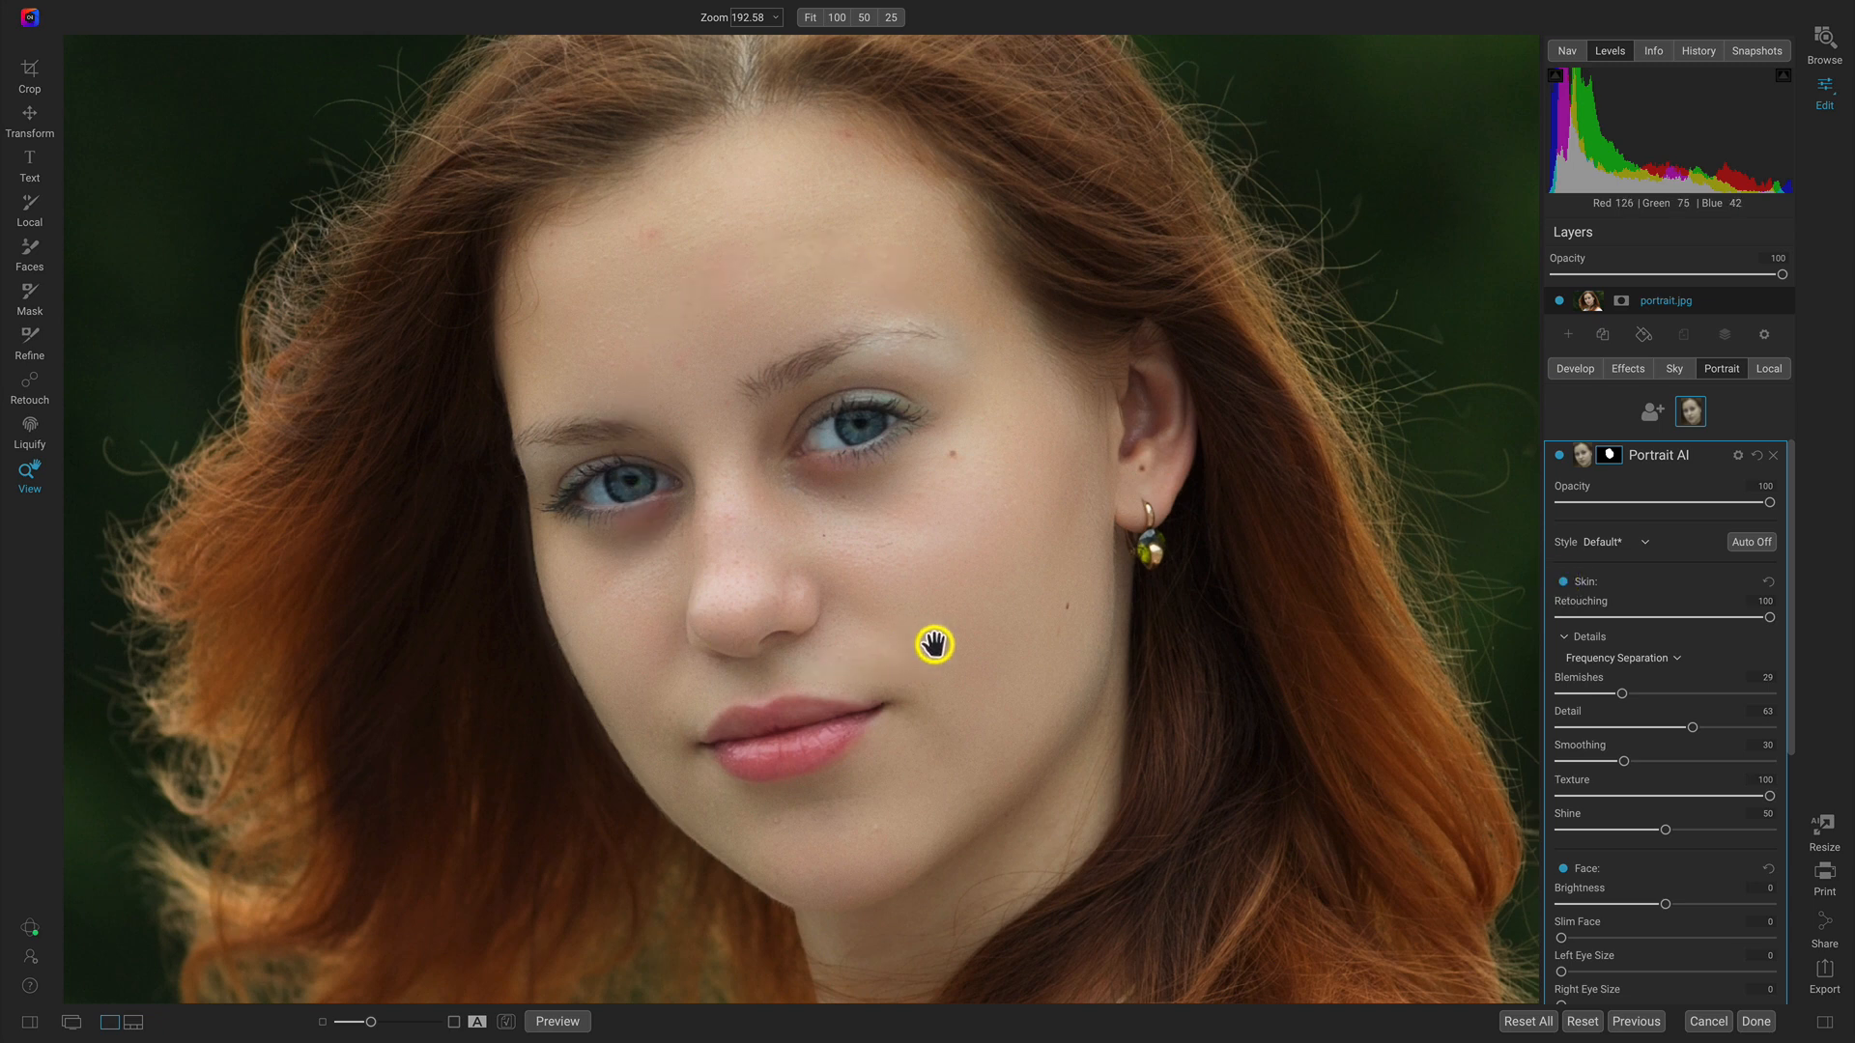
mouse_move(1028, 657)
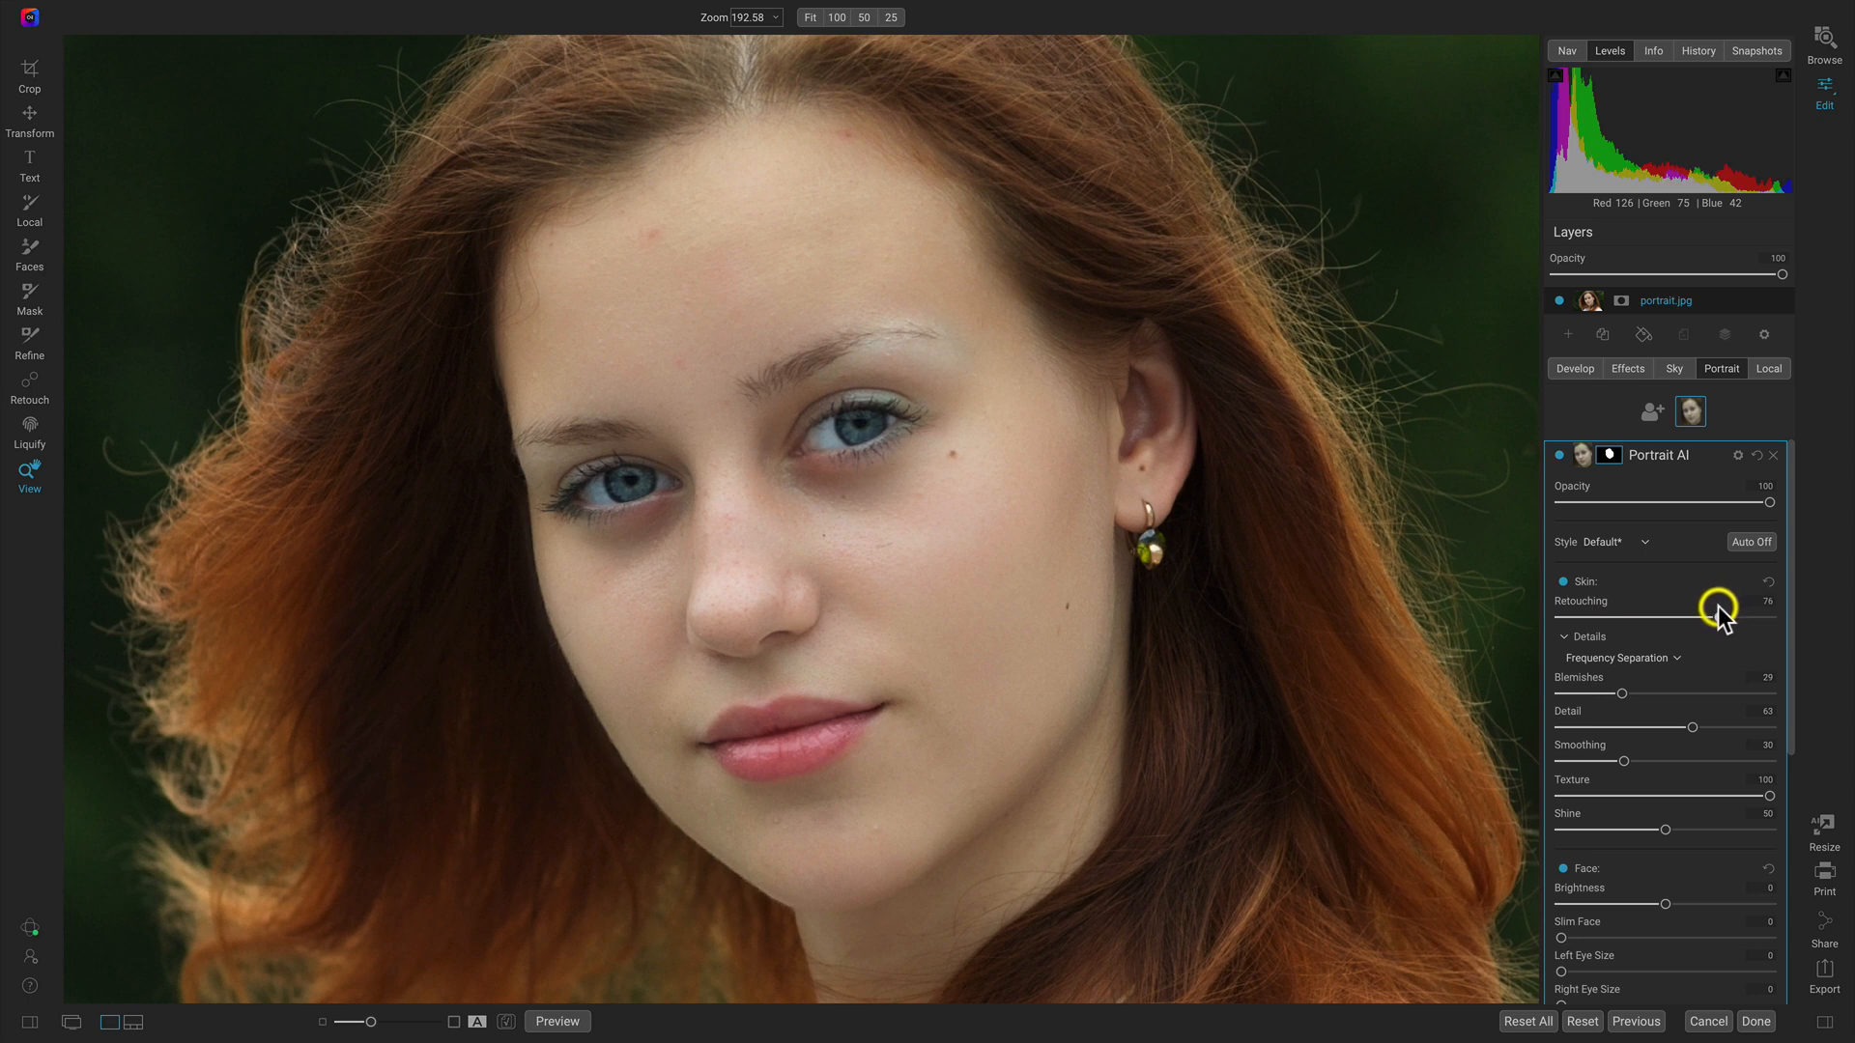
click(1561, 581)
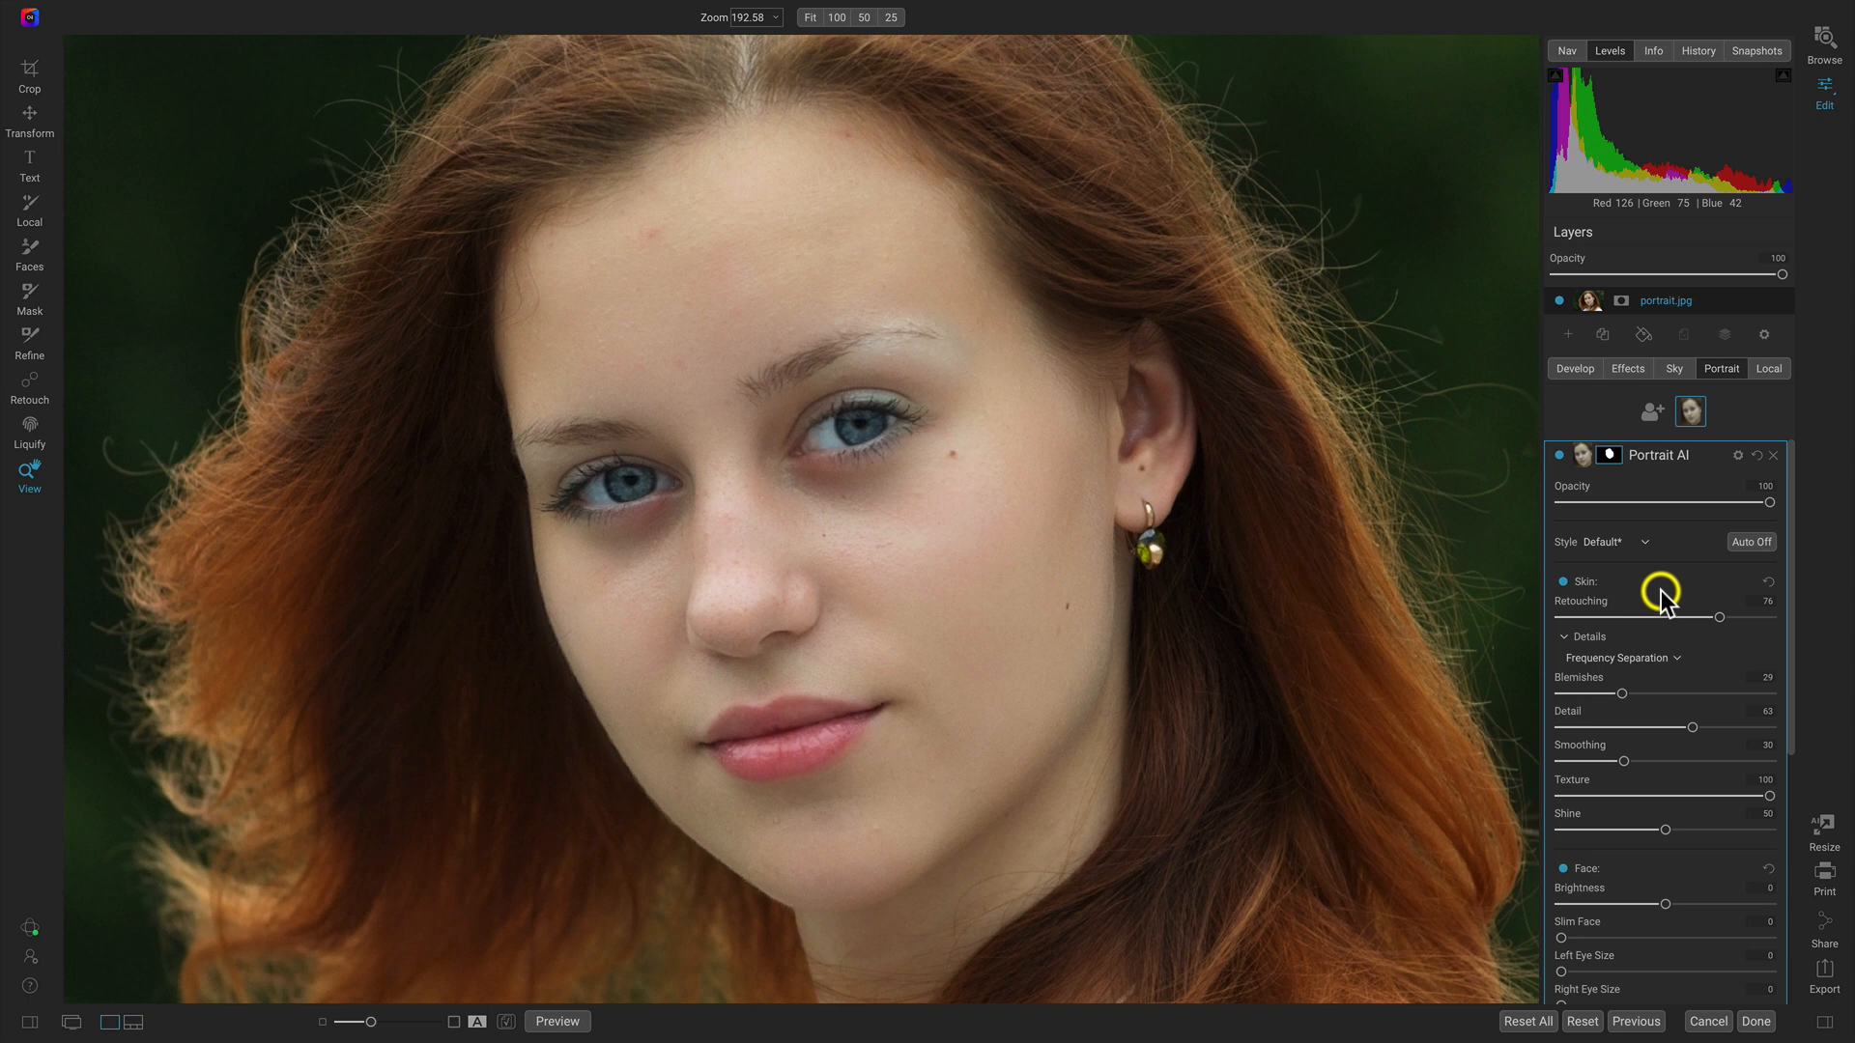
Set Face Brightness −10, Eyes Brightness 19, Whitening 44, Detail 17, Dark Circles 100, Brow Enhance 42.
scroll(down, 3)
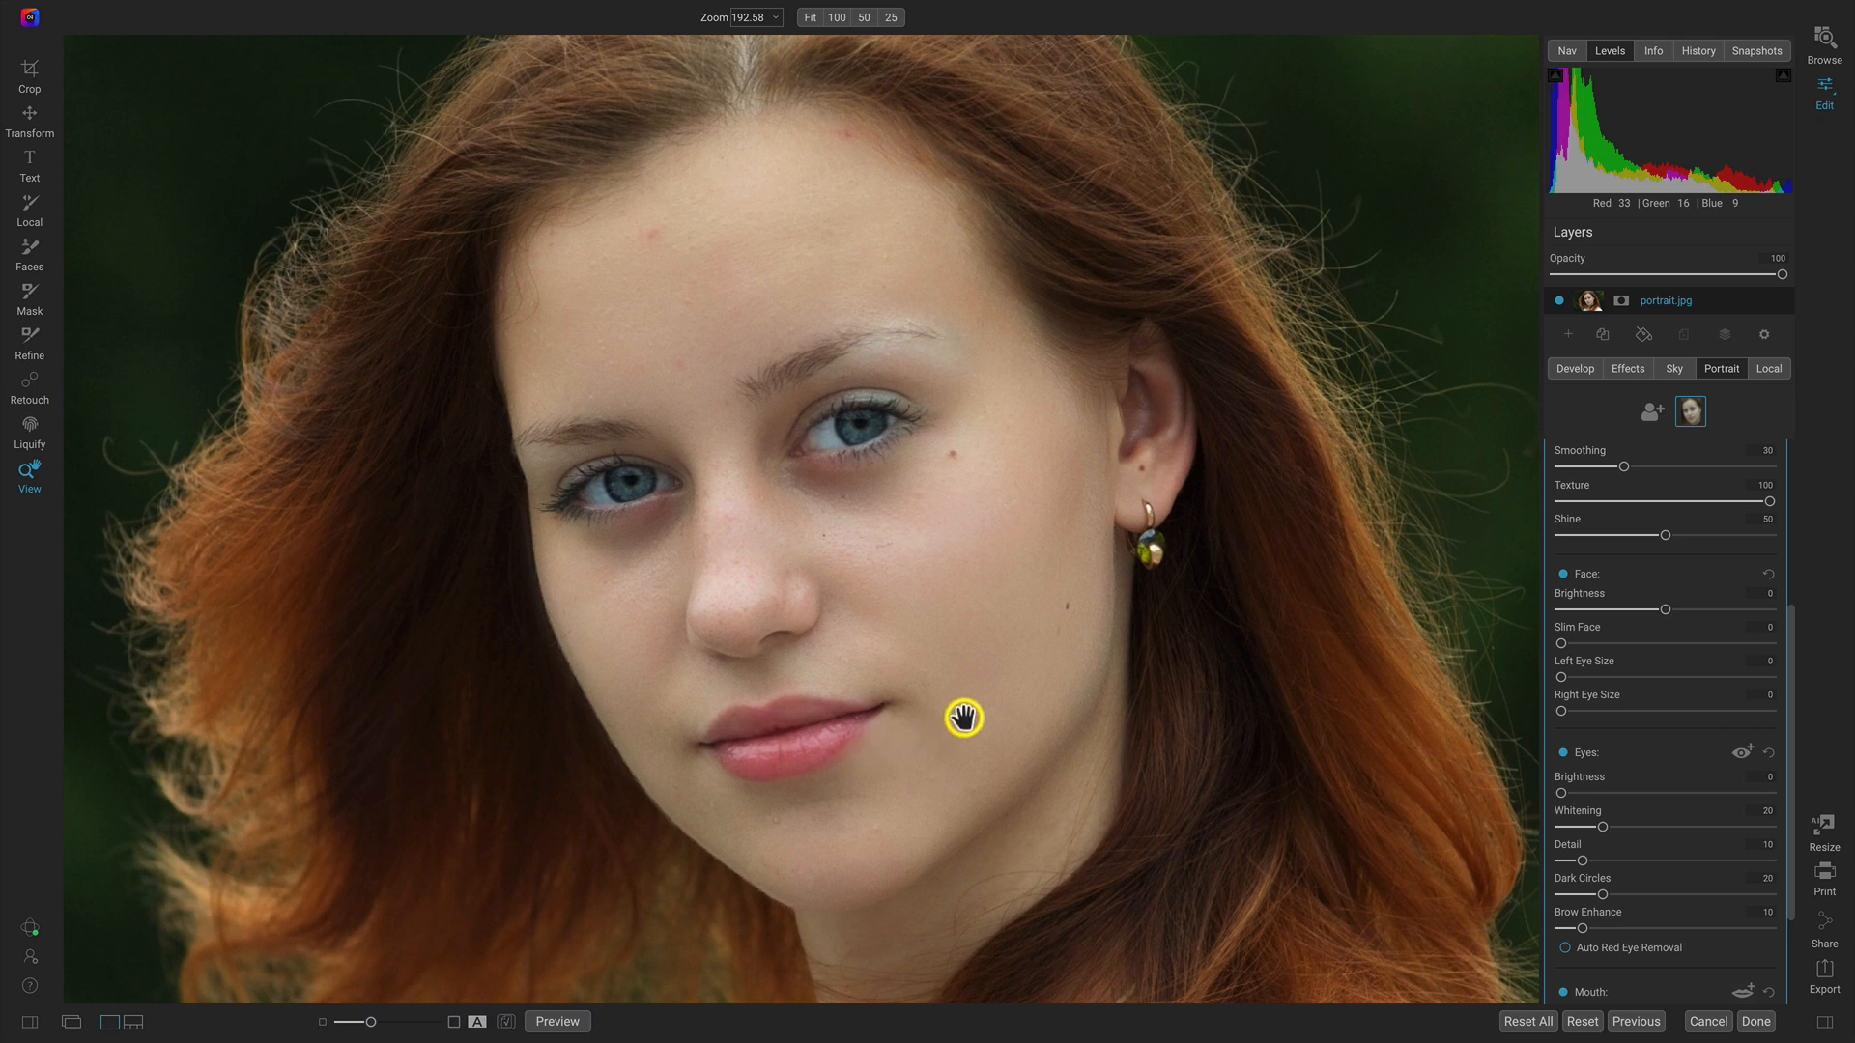
mouse_move(1515, 640)
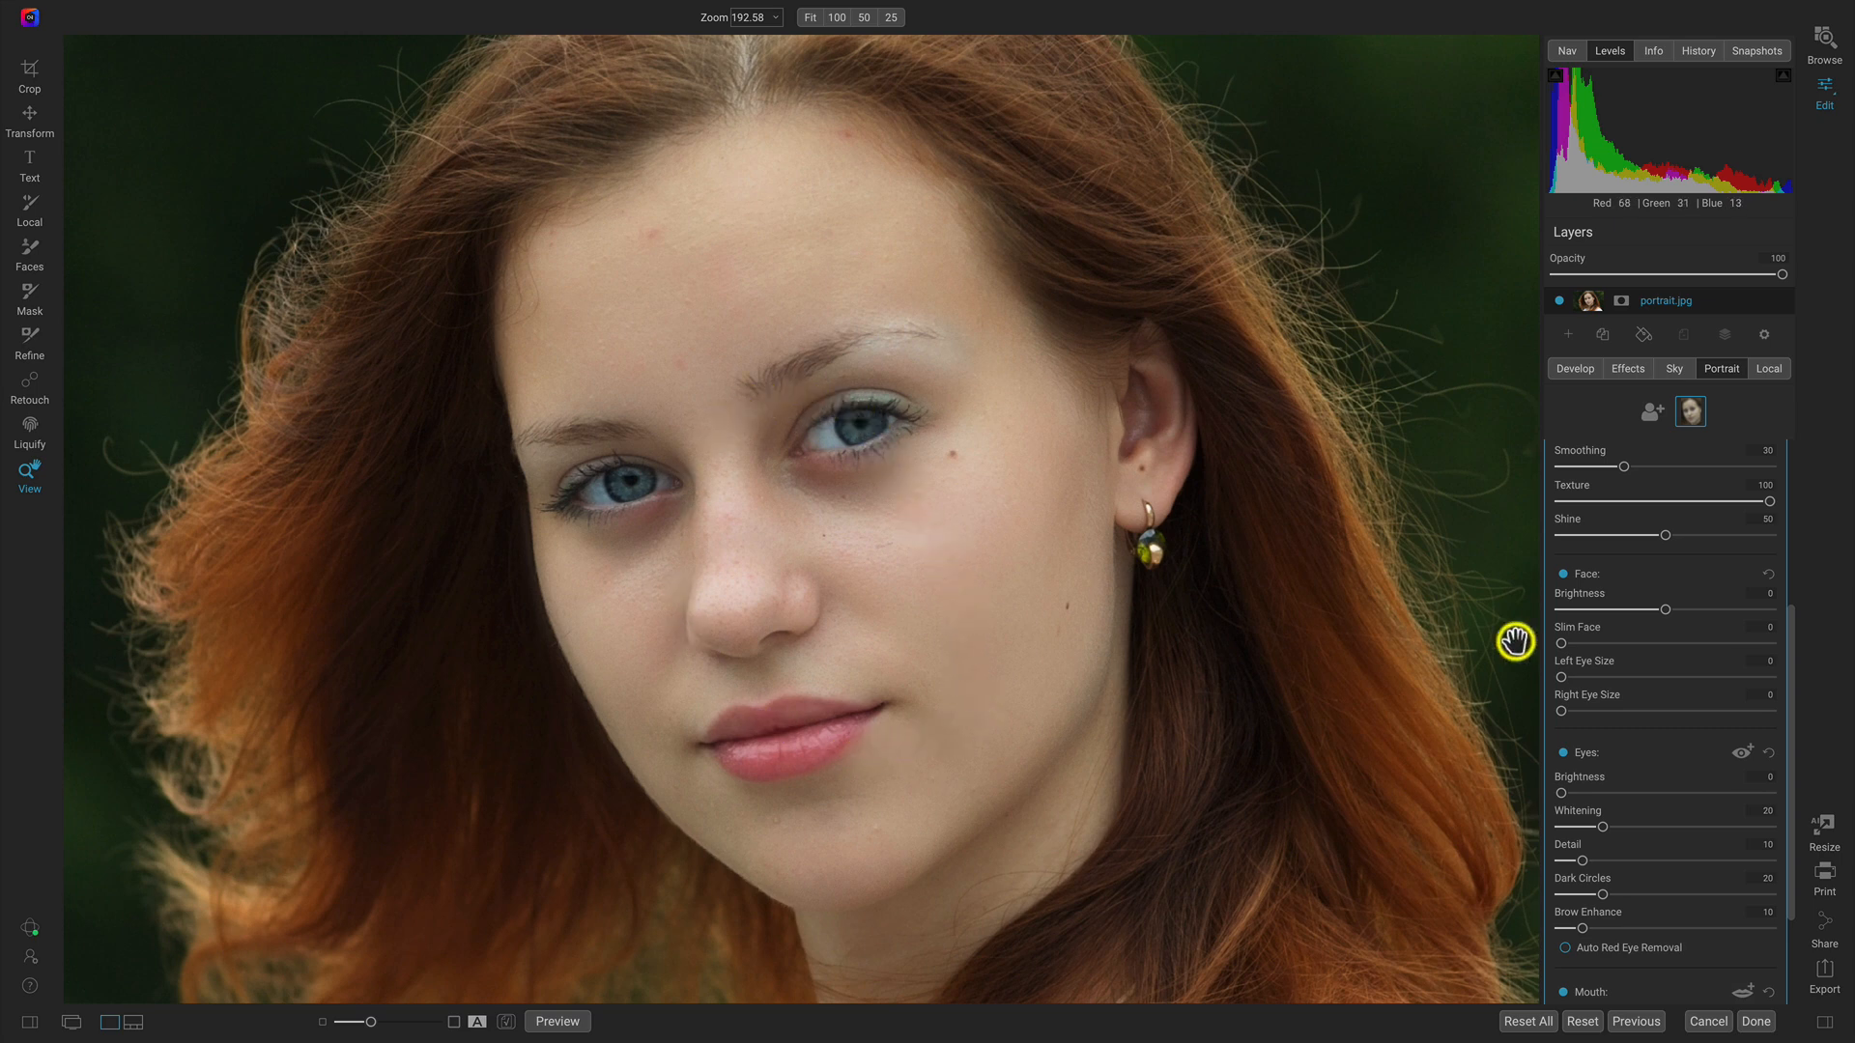
mouse_move(1679, 614)
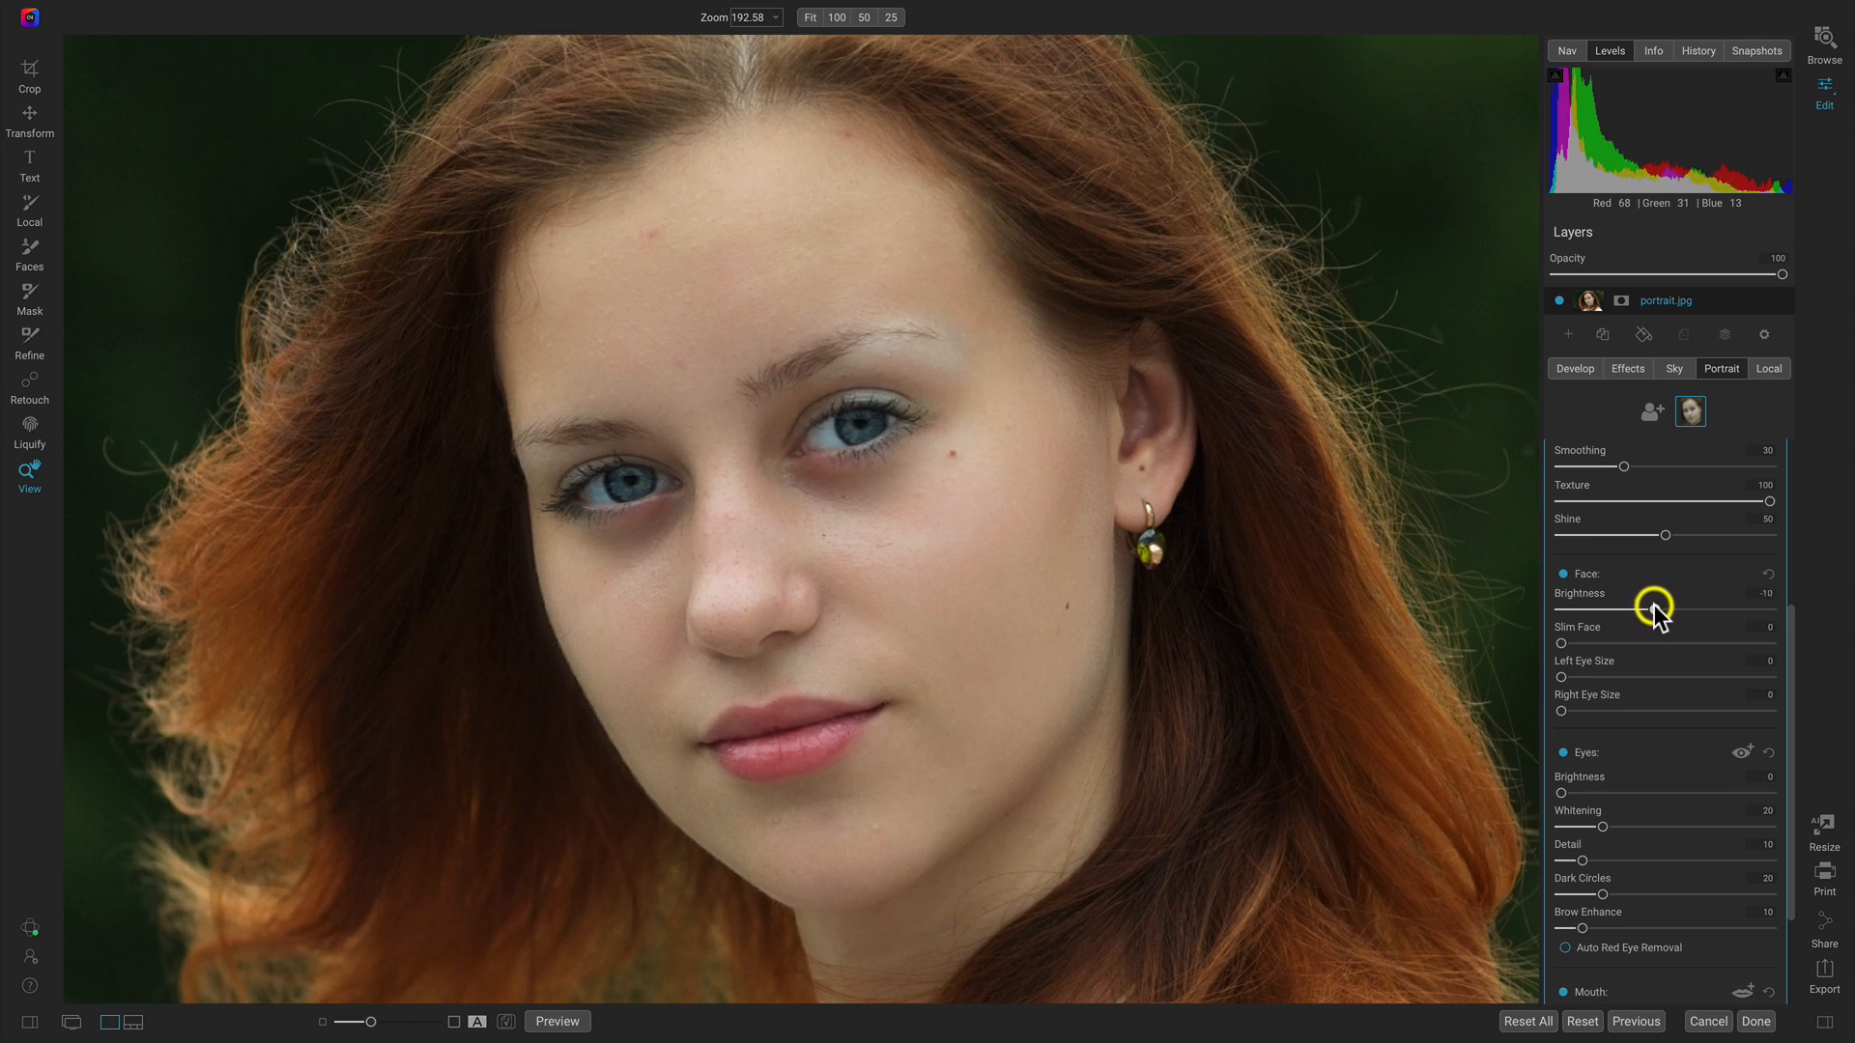
scroll(down, 3)
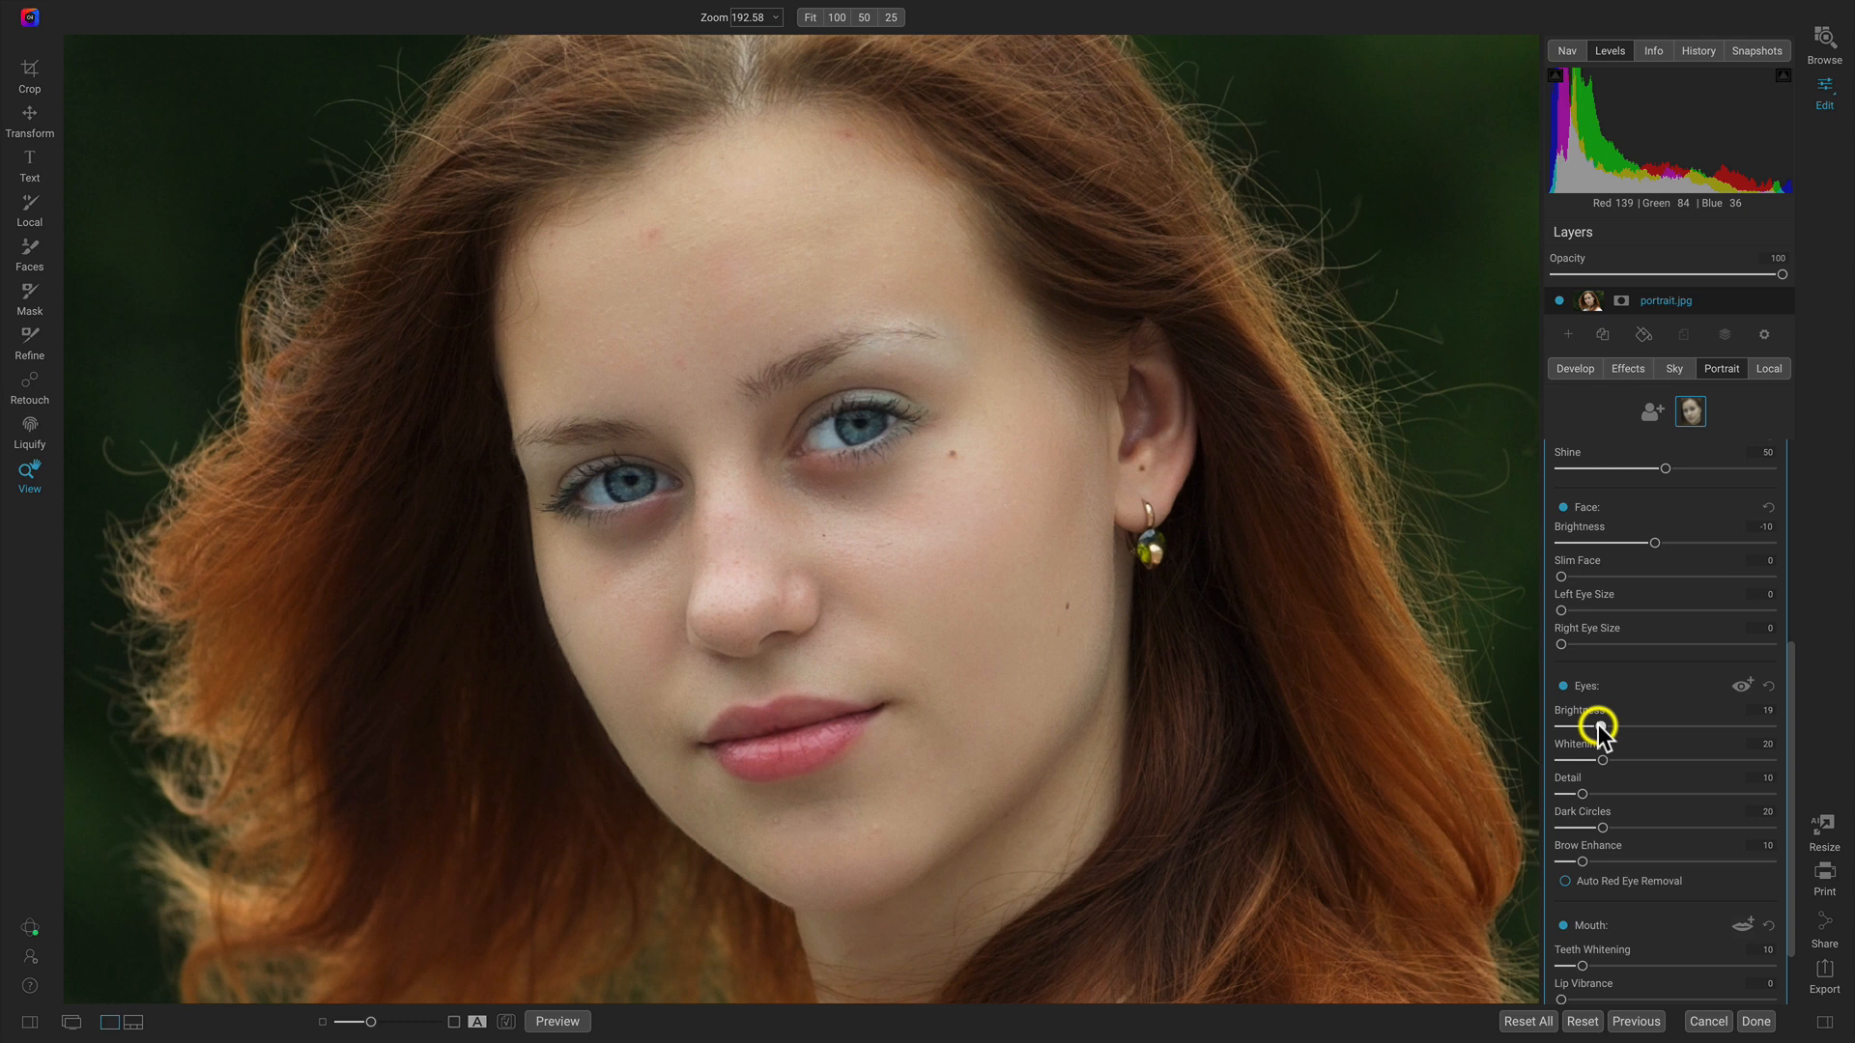
mouse_move(1616, 769)
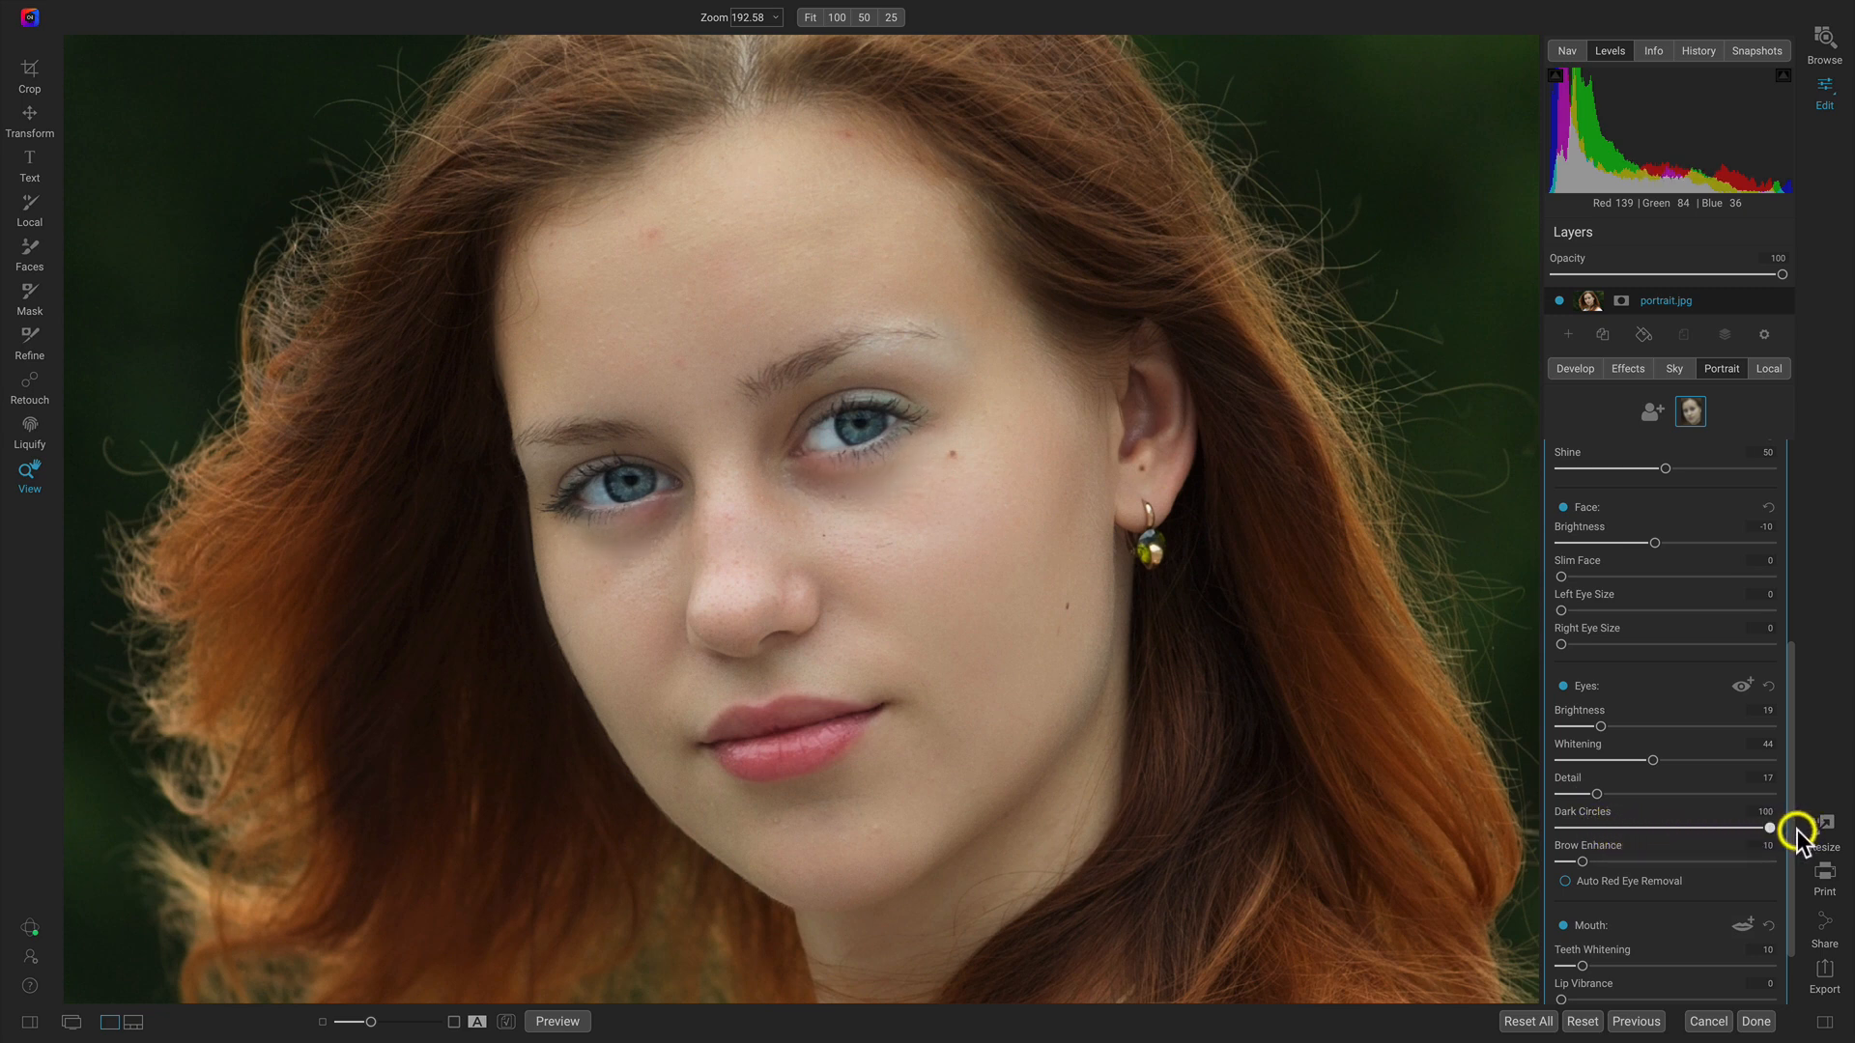
mouse_move(645, 491)
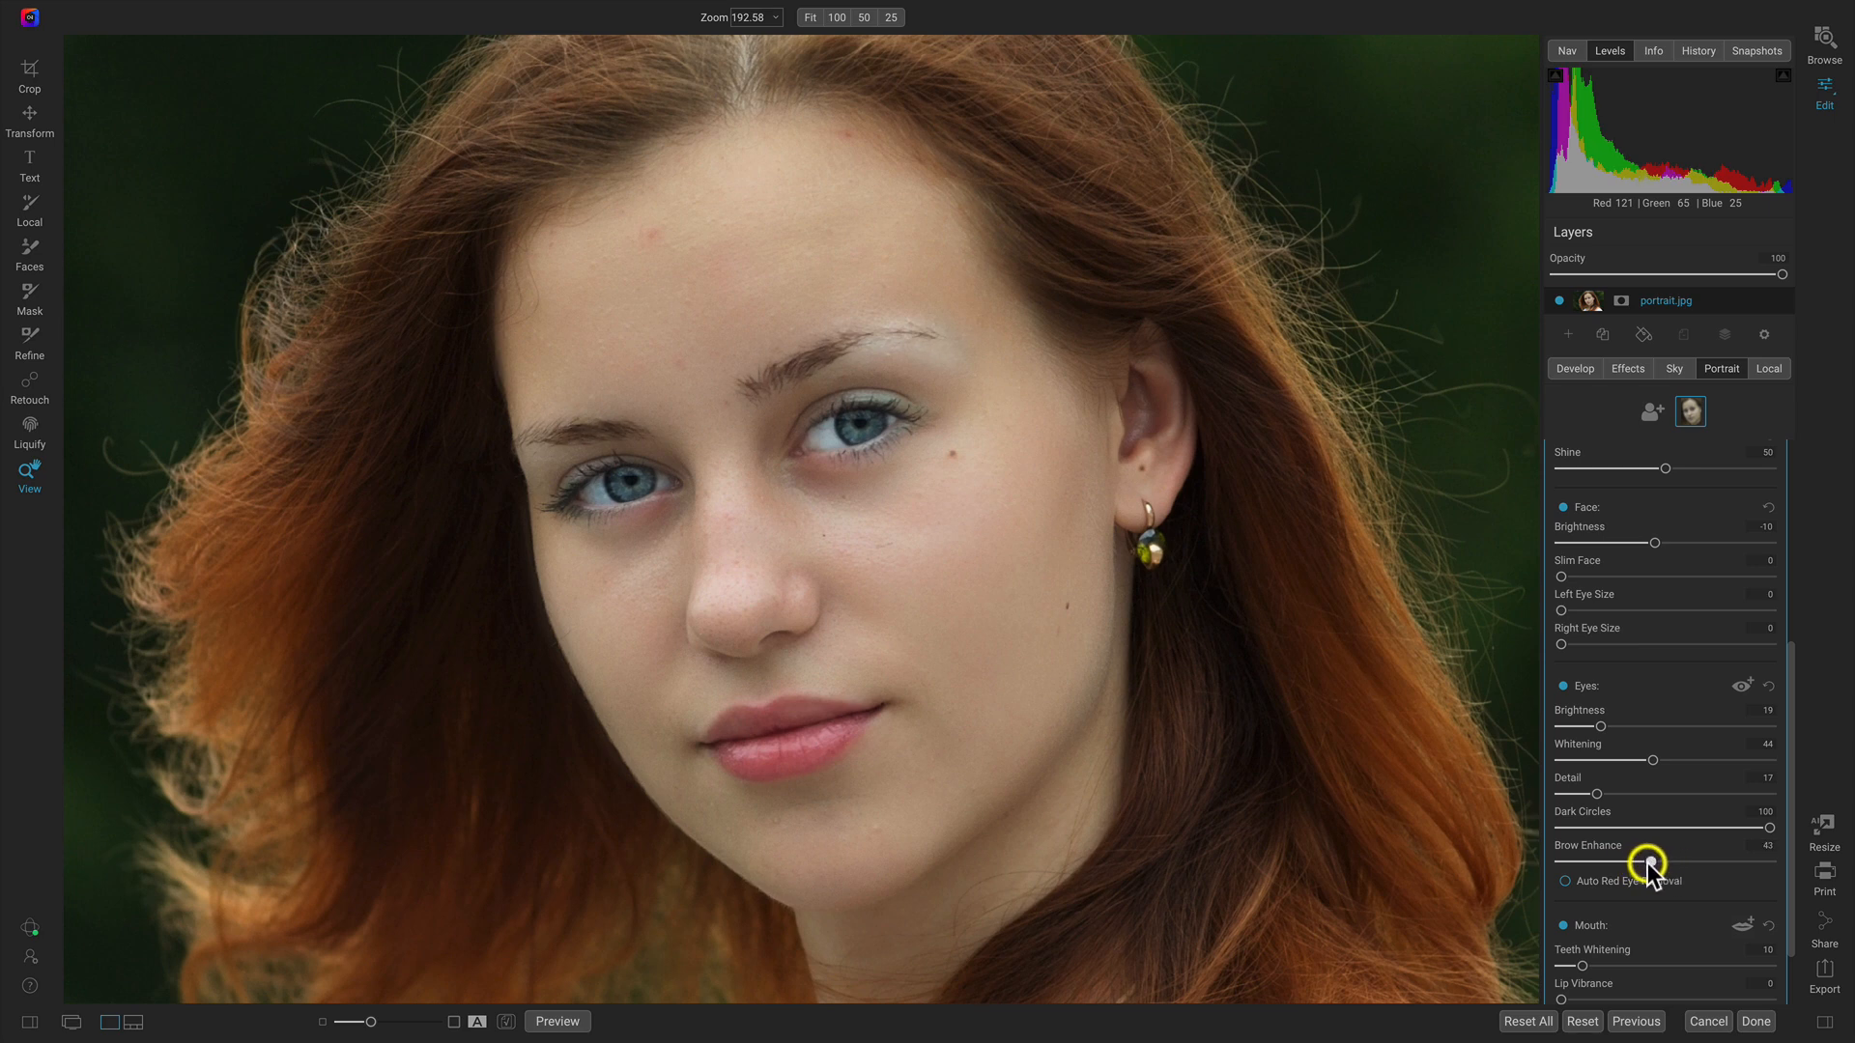
scroll(down, 3)
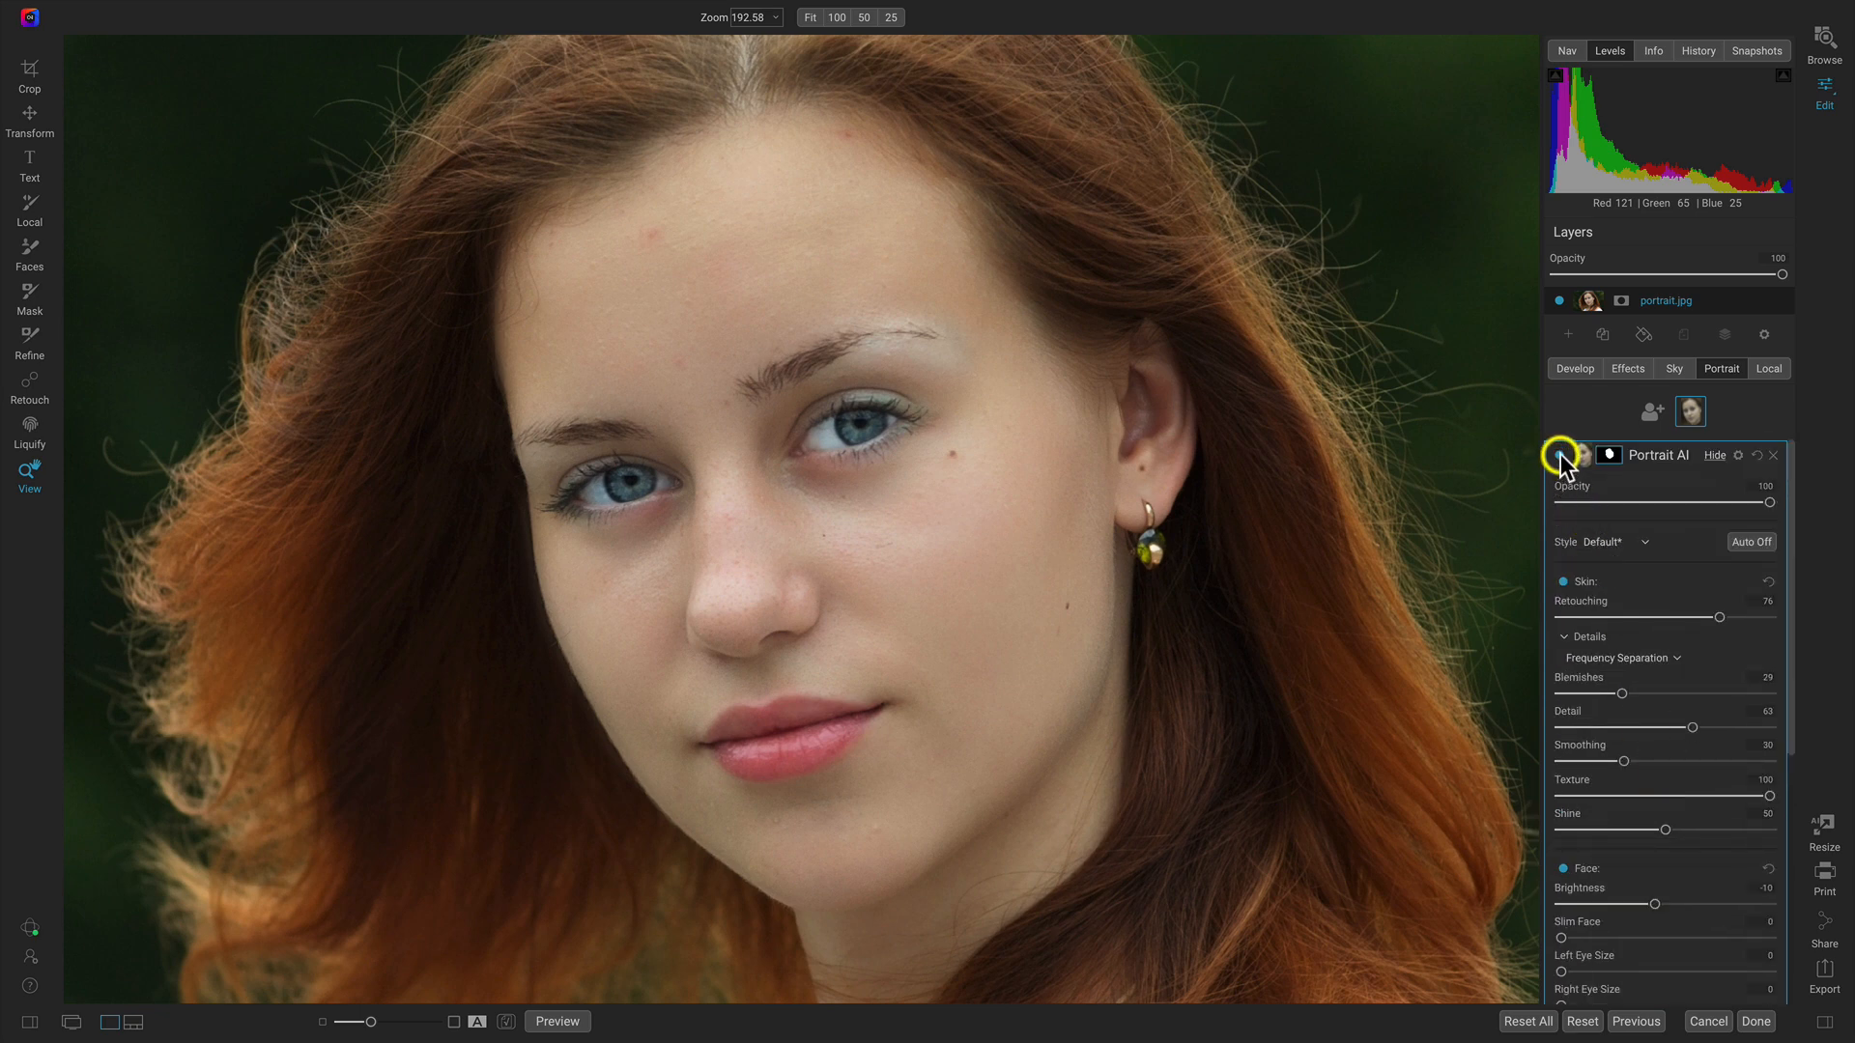
click(1563, 460)
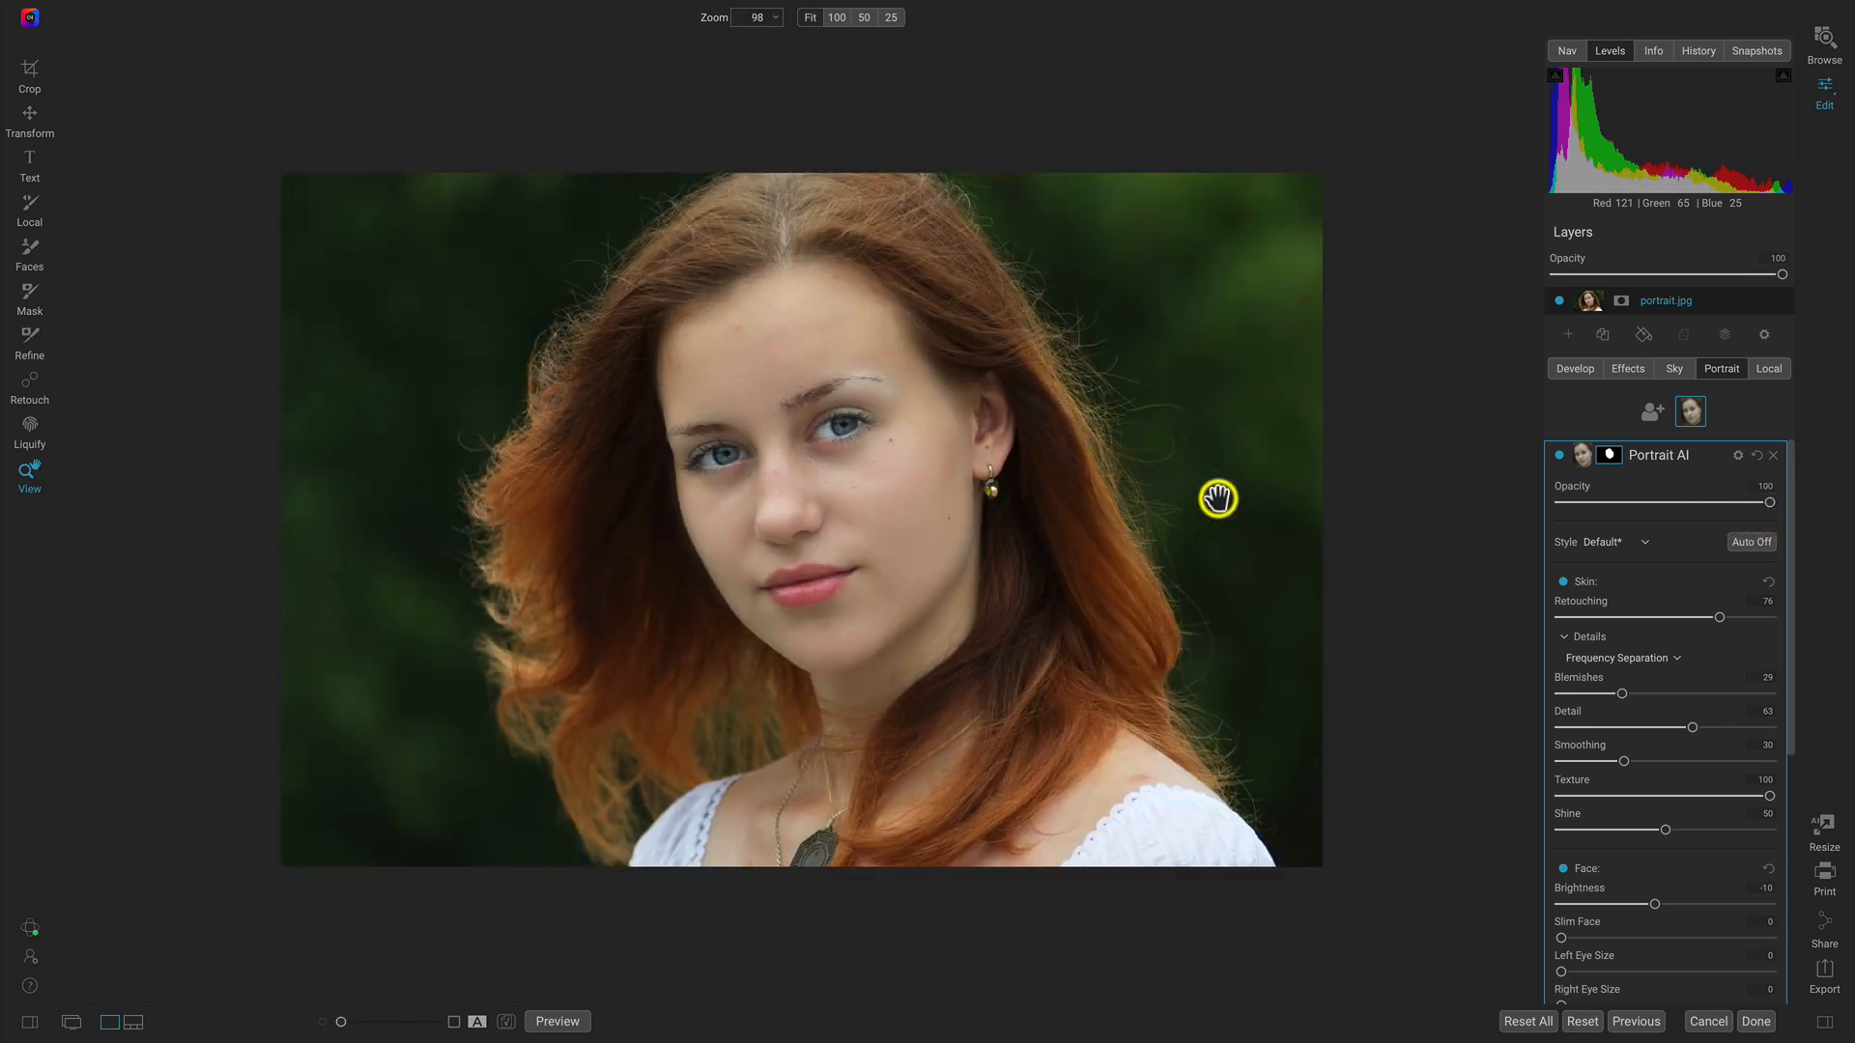
mouse_move(1367, 523)
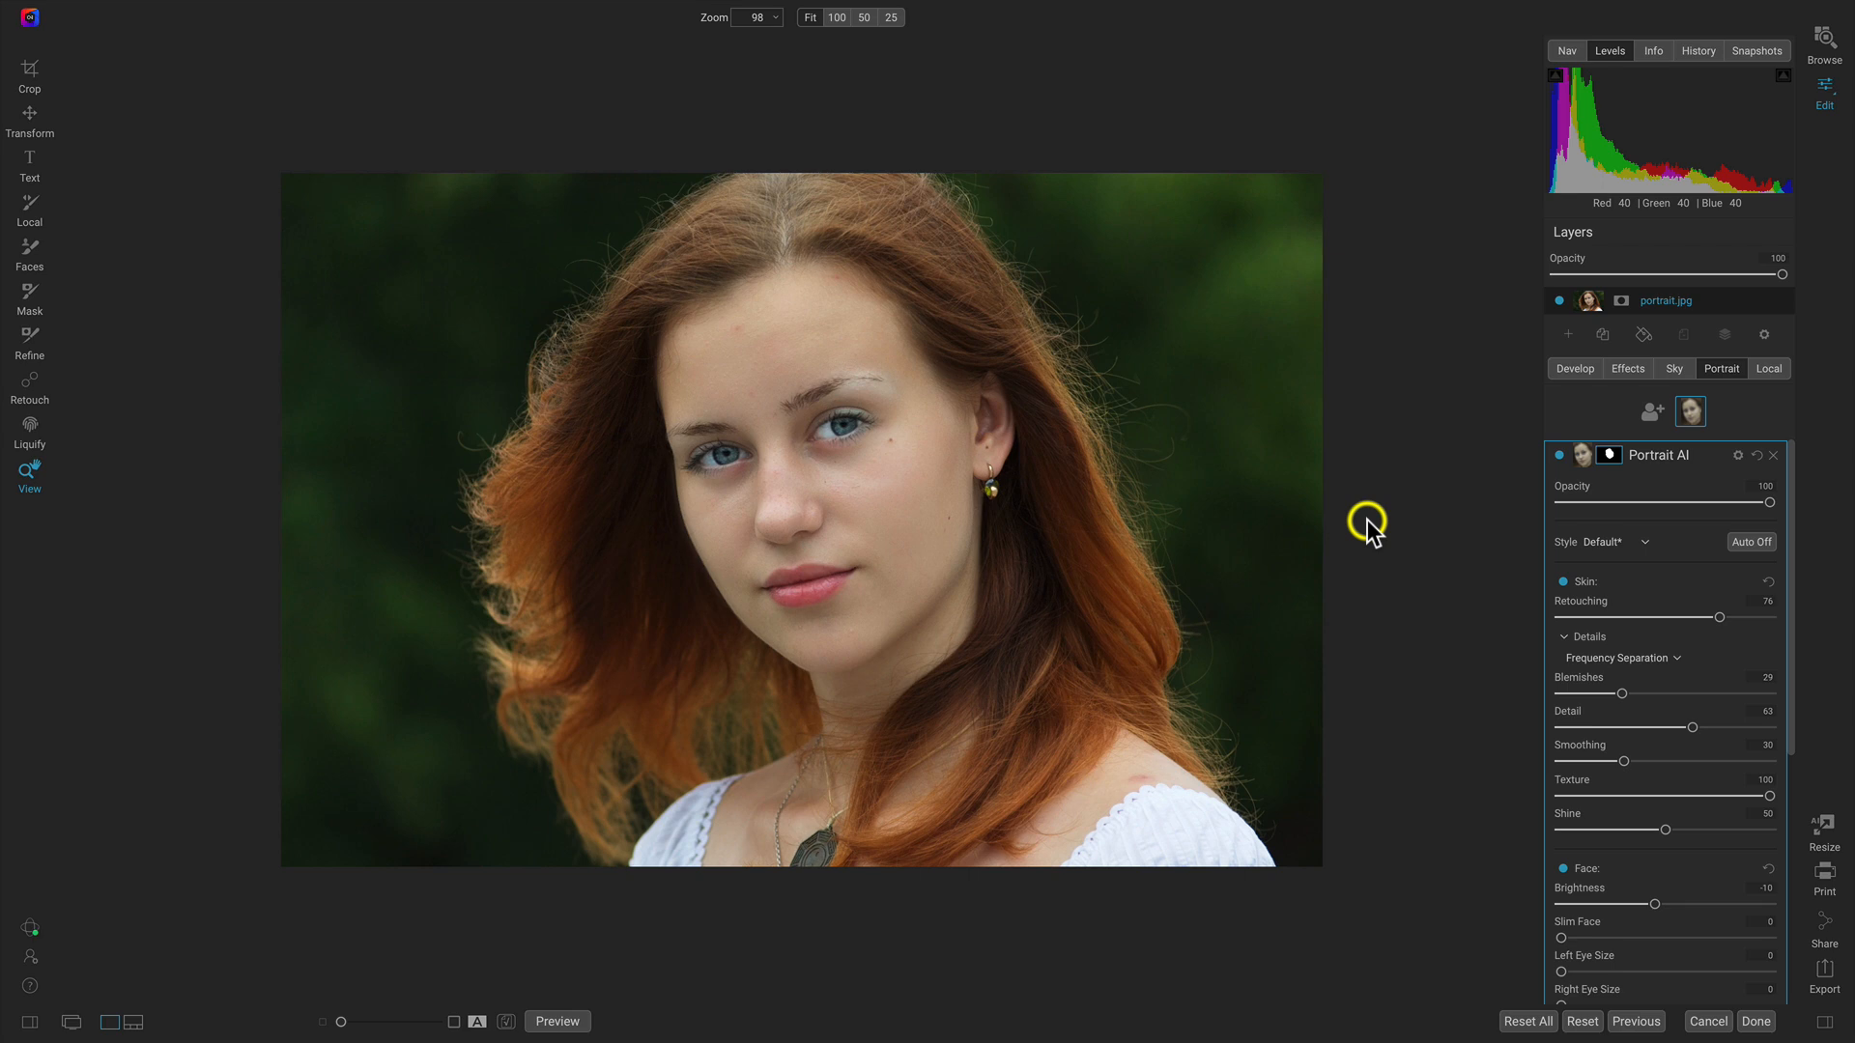
click(557, 1020)
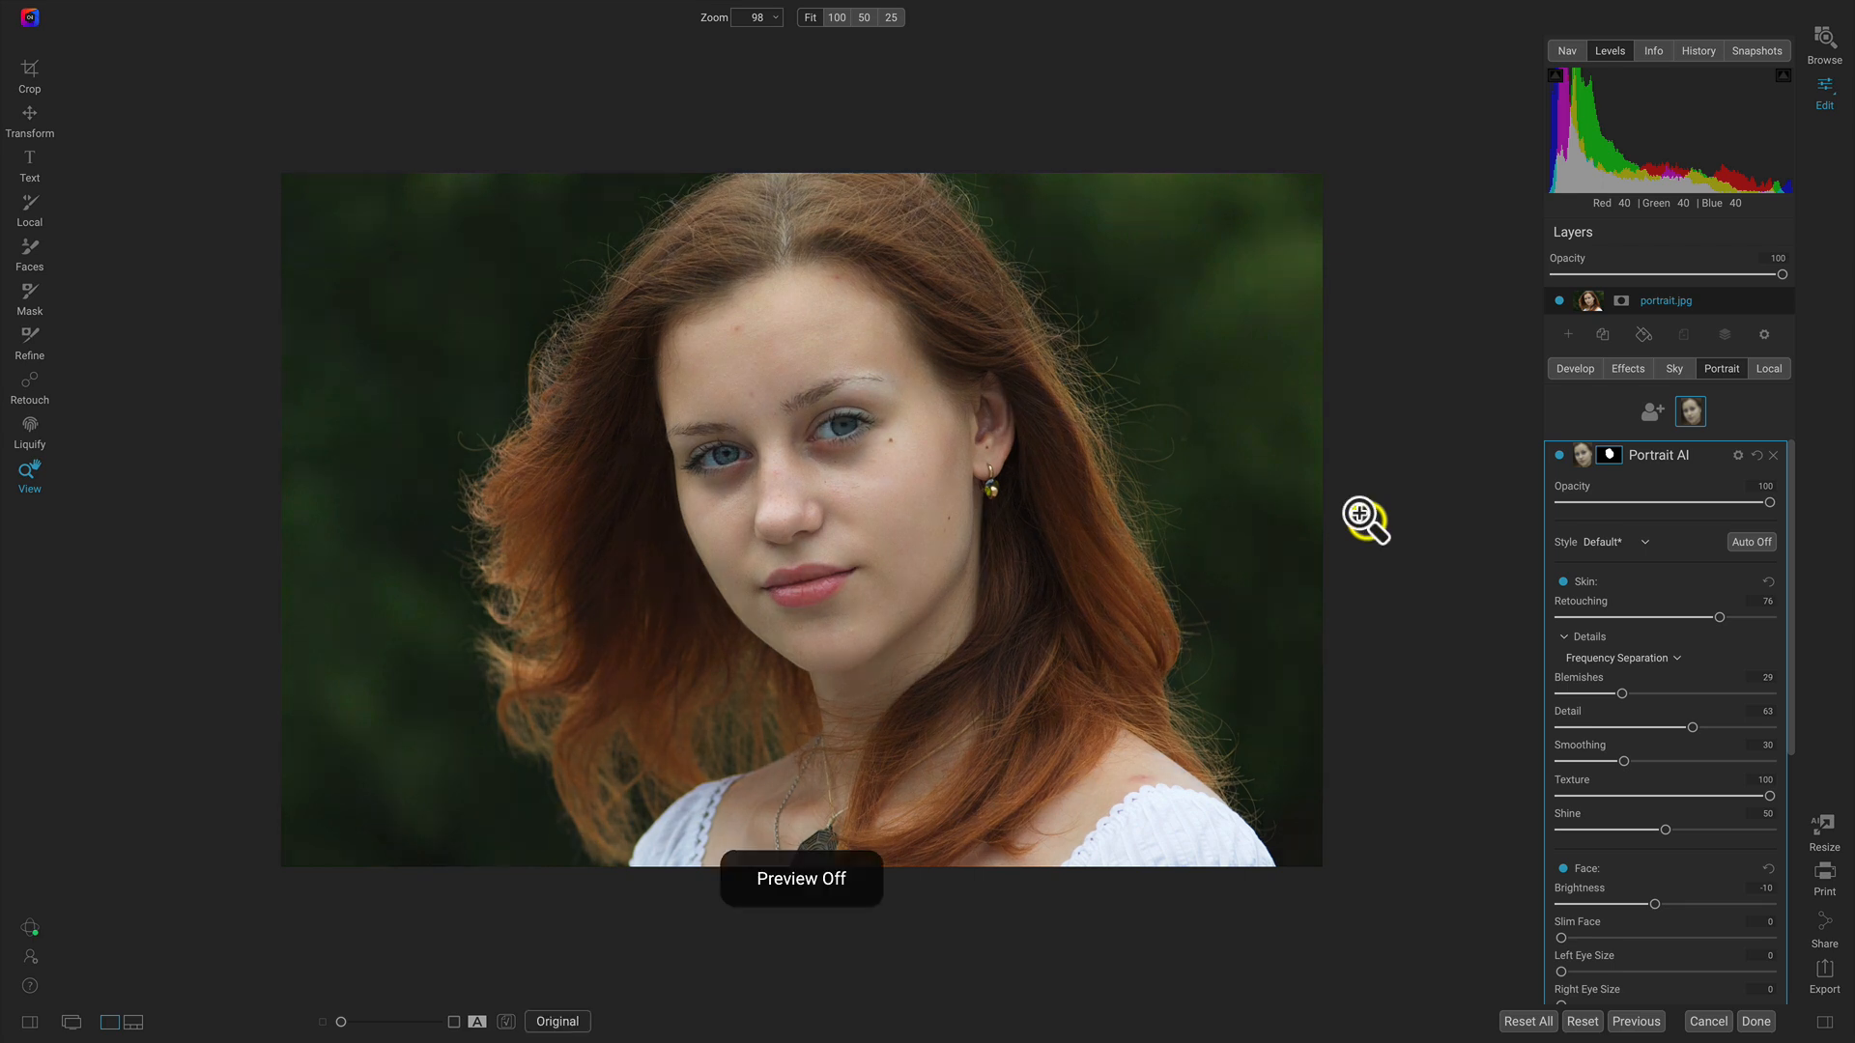
click(557, 1021)
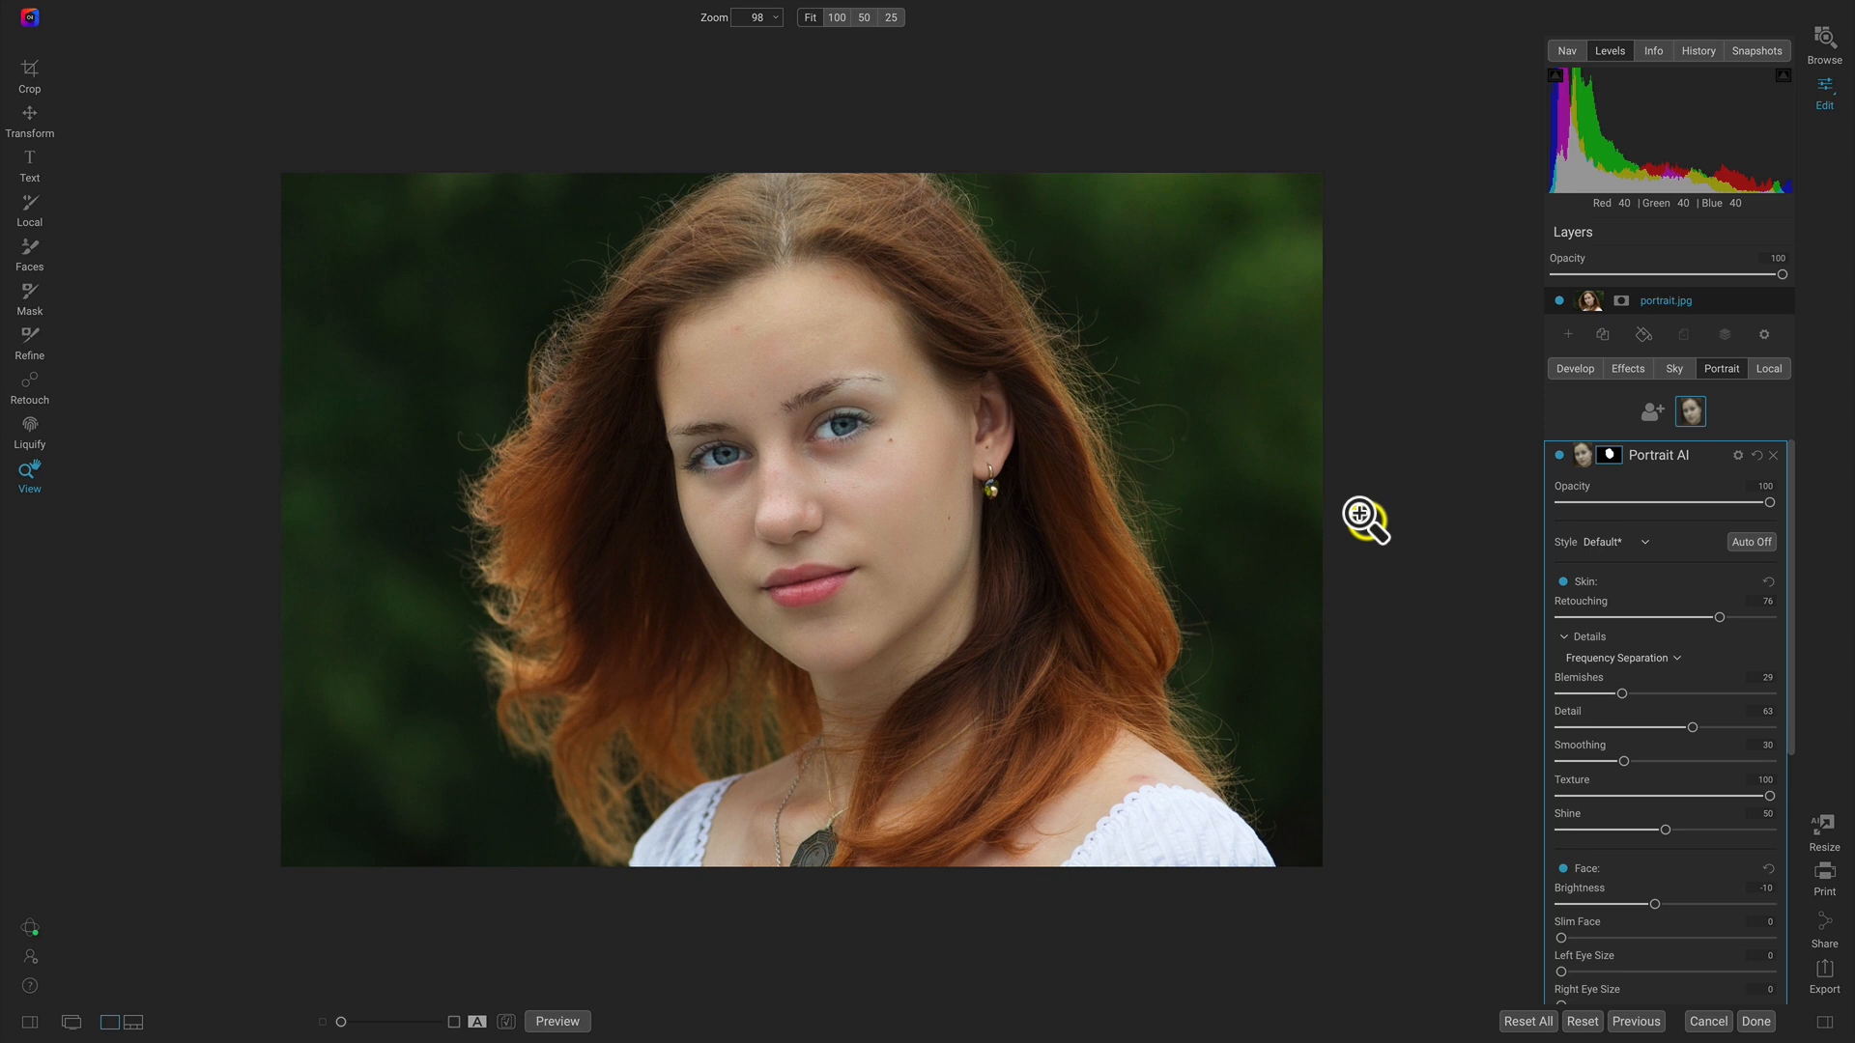
click(1627, 367)
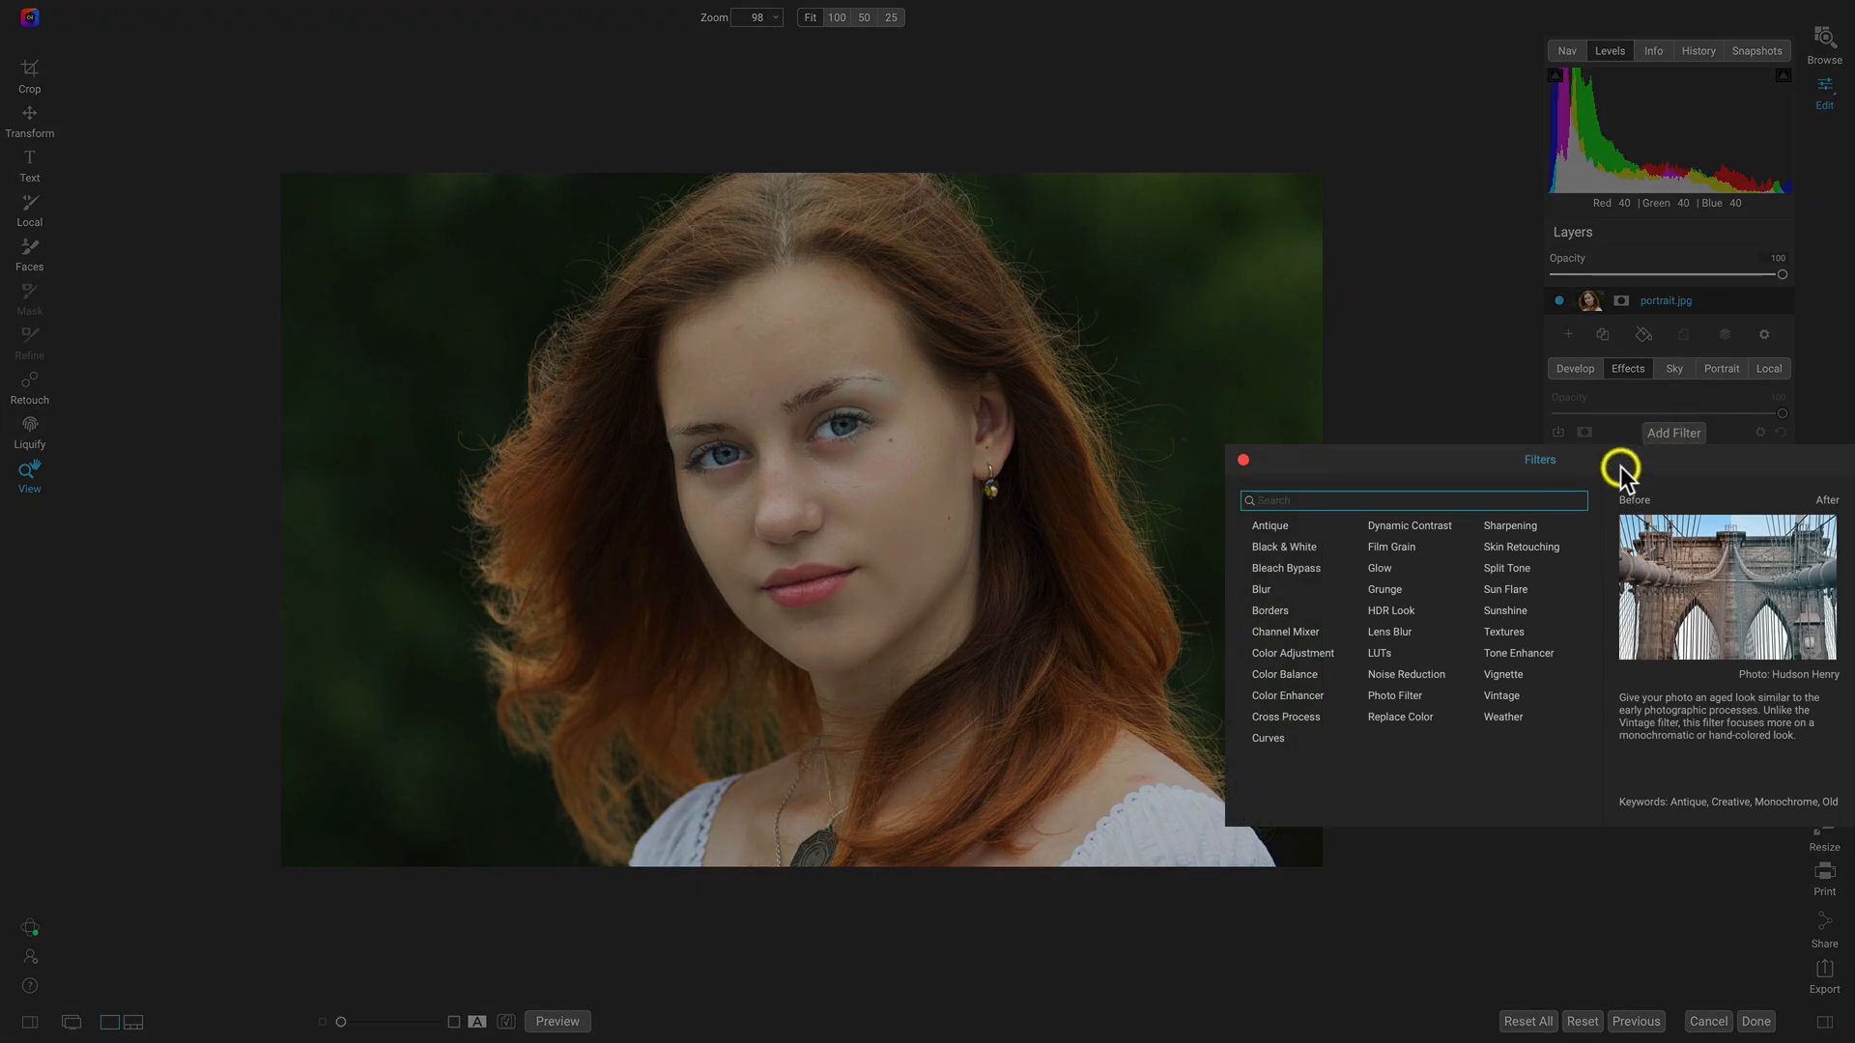
mouse_move(1567, 514)
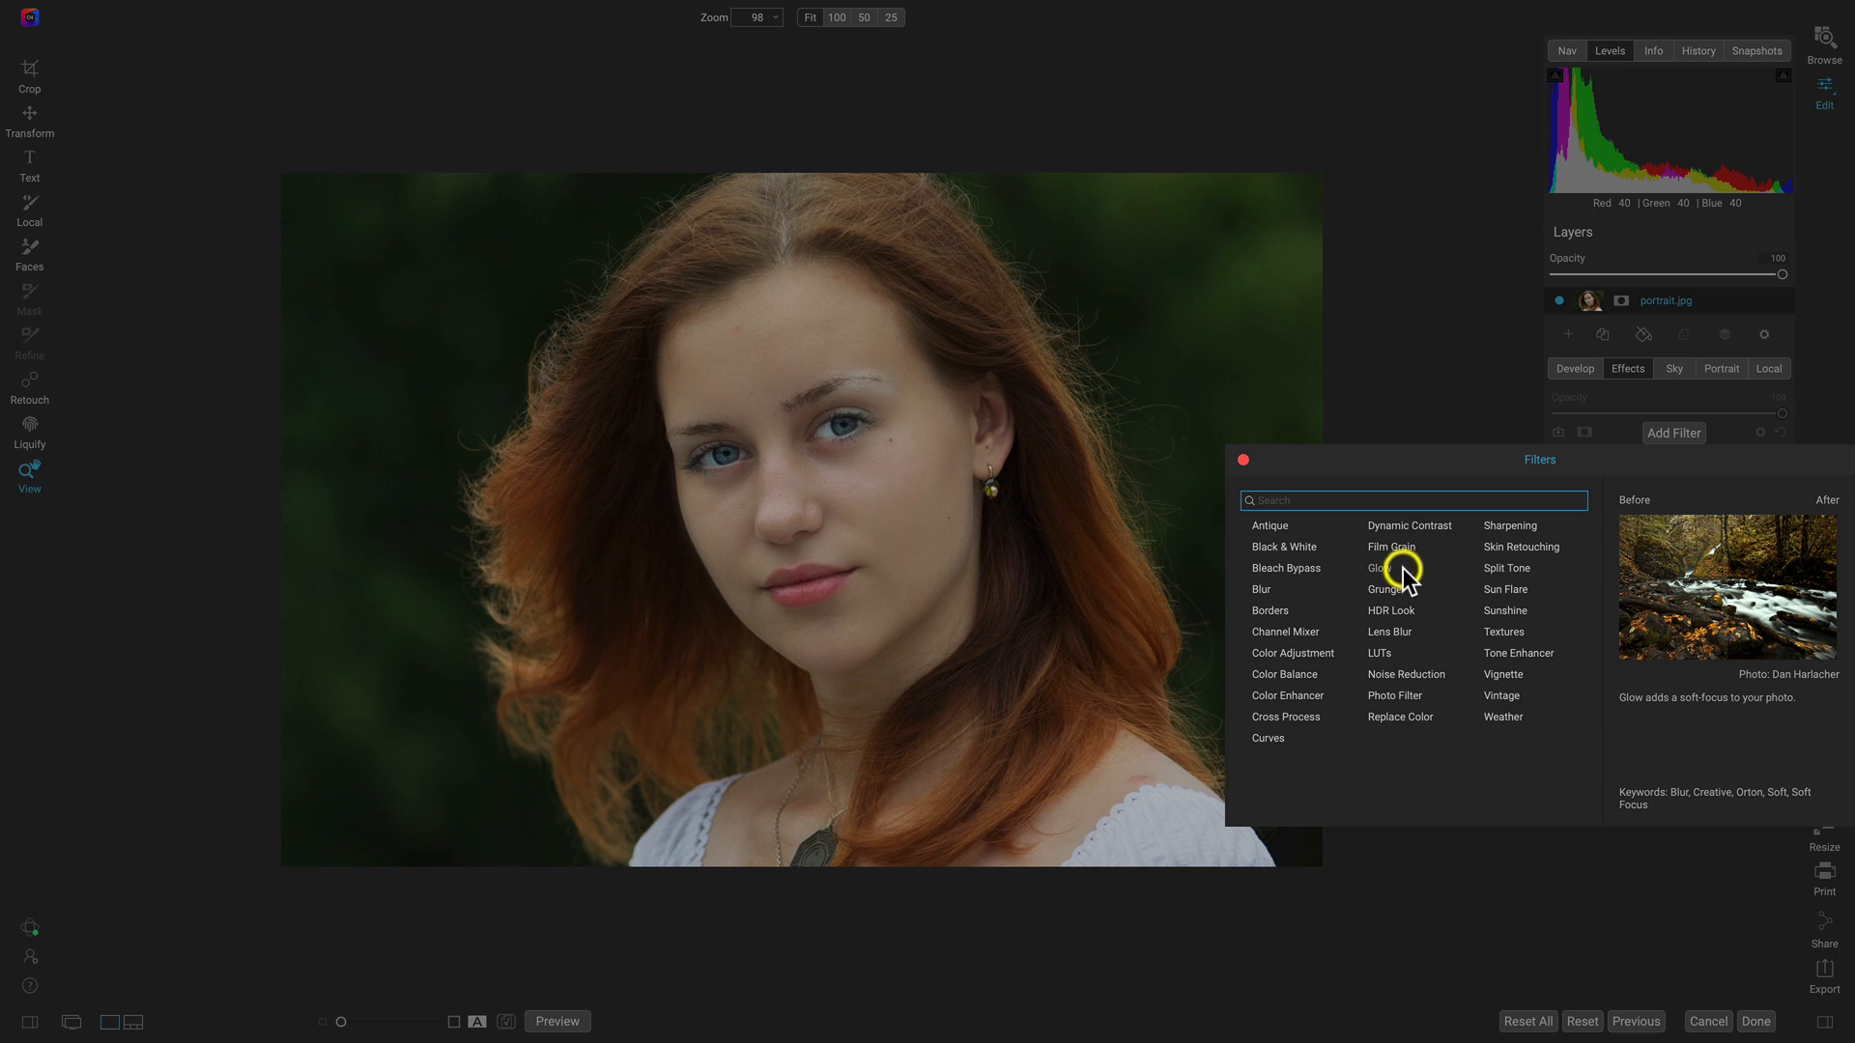
Add a Glow filter using the Darker preset: amount 50, halo 10, Overlay Strong mode.
click(1376, 568)
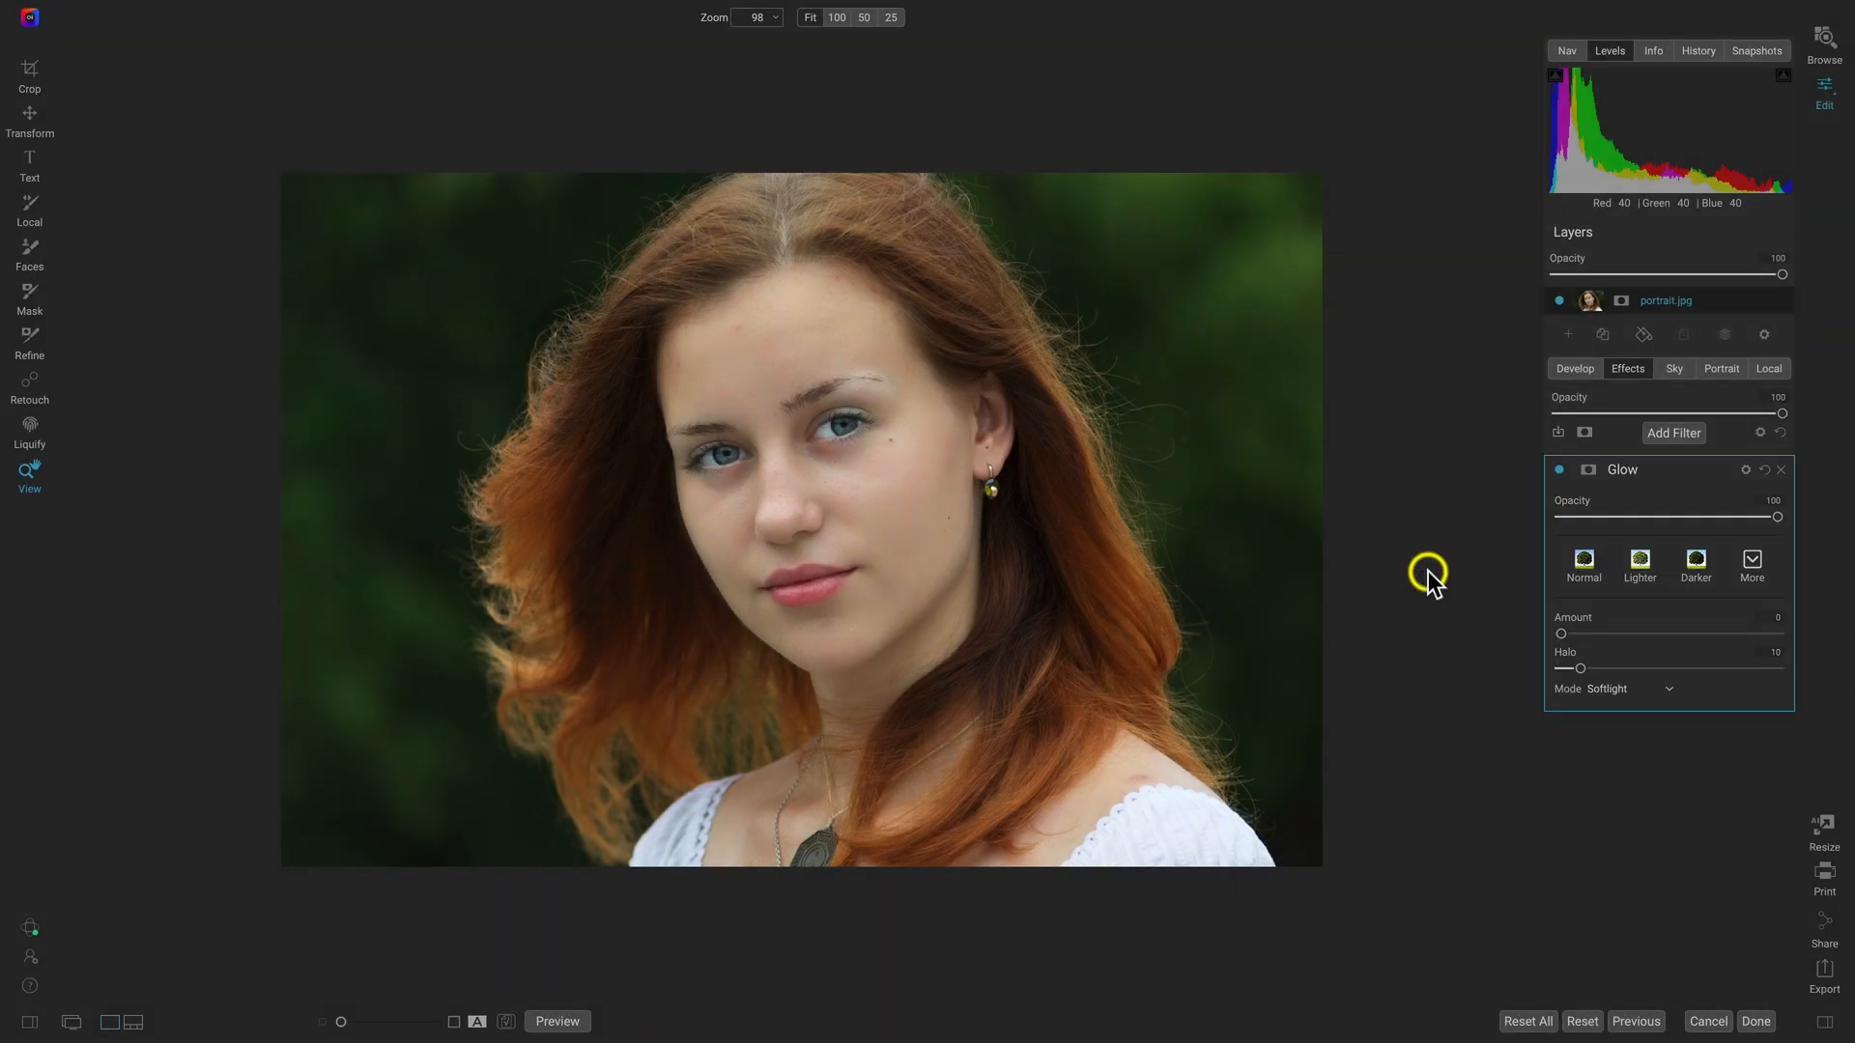
click(1695, 566)
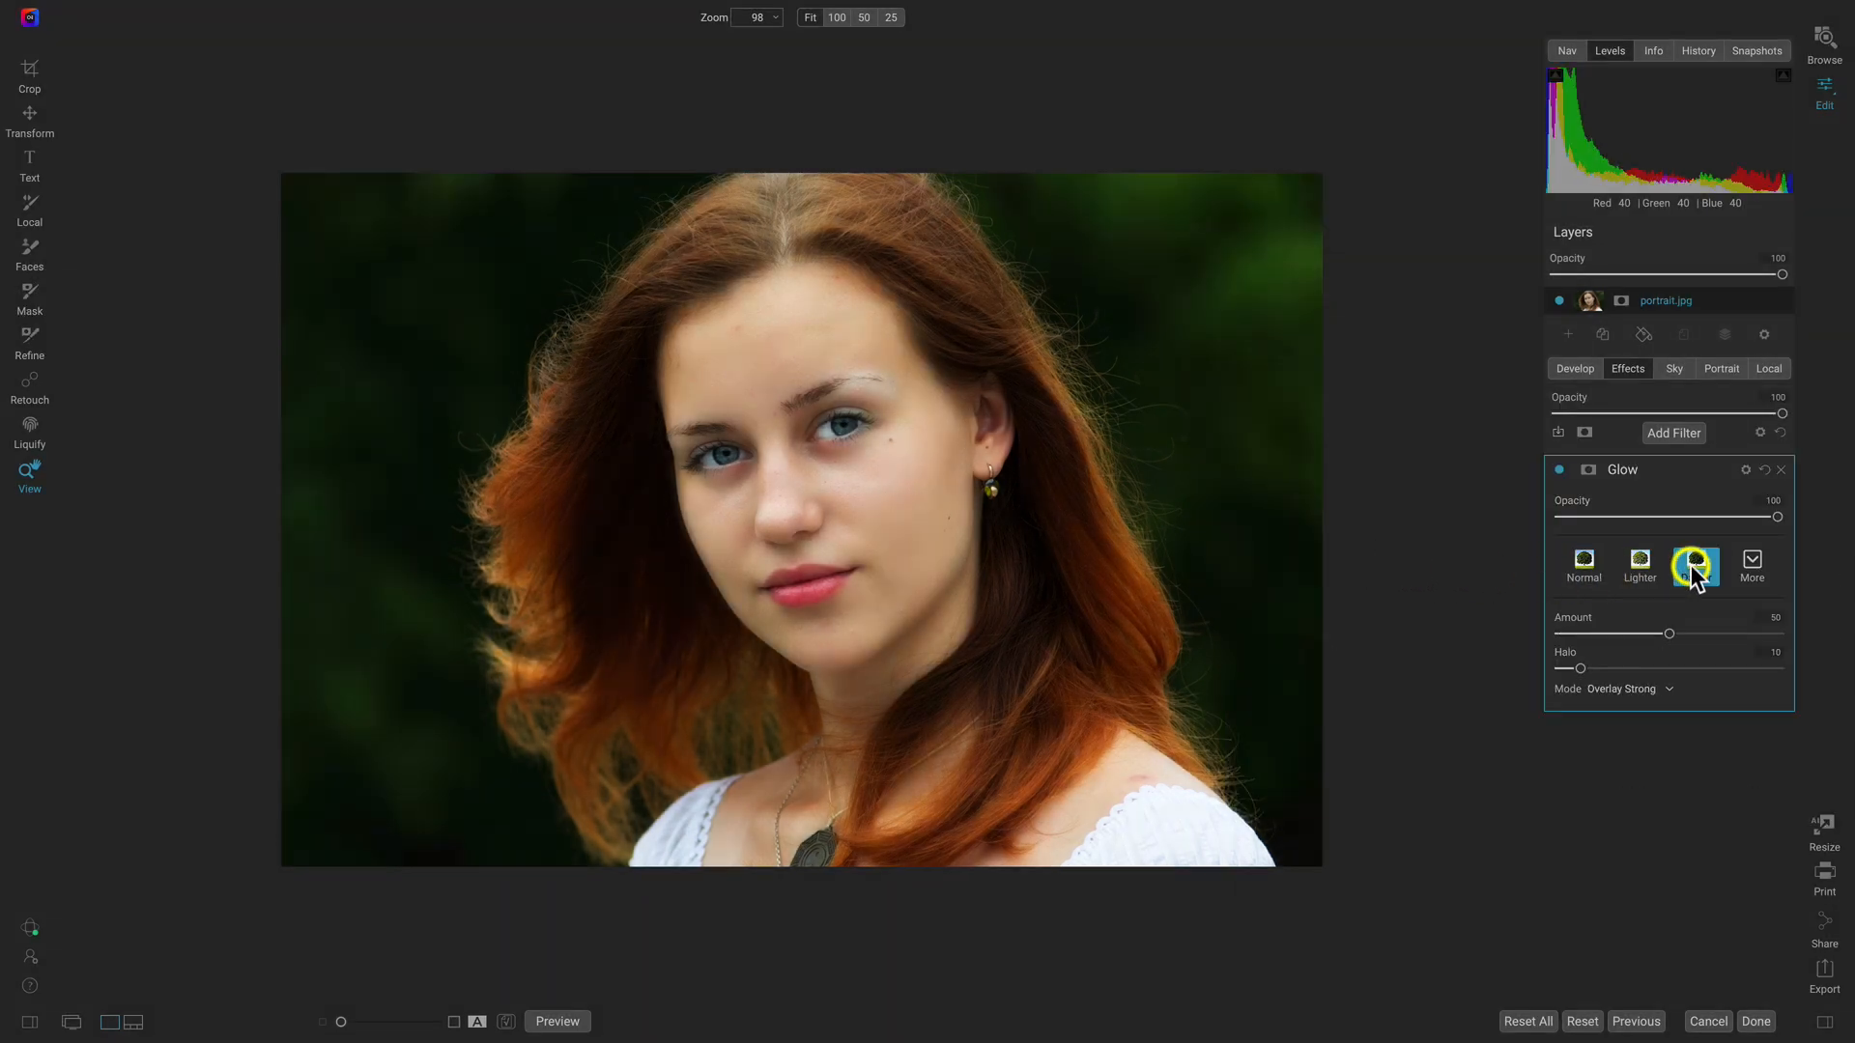
click(1695, 566)
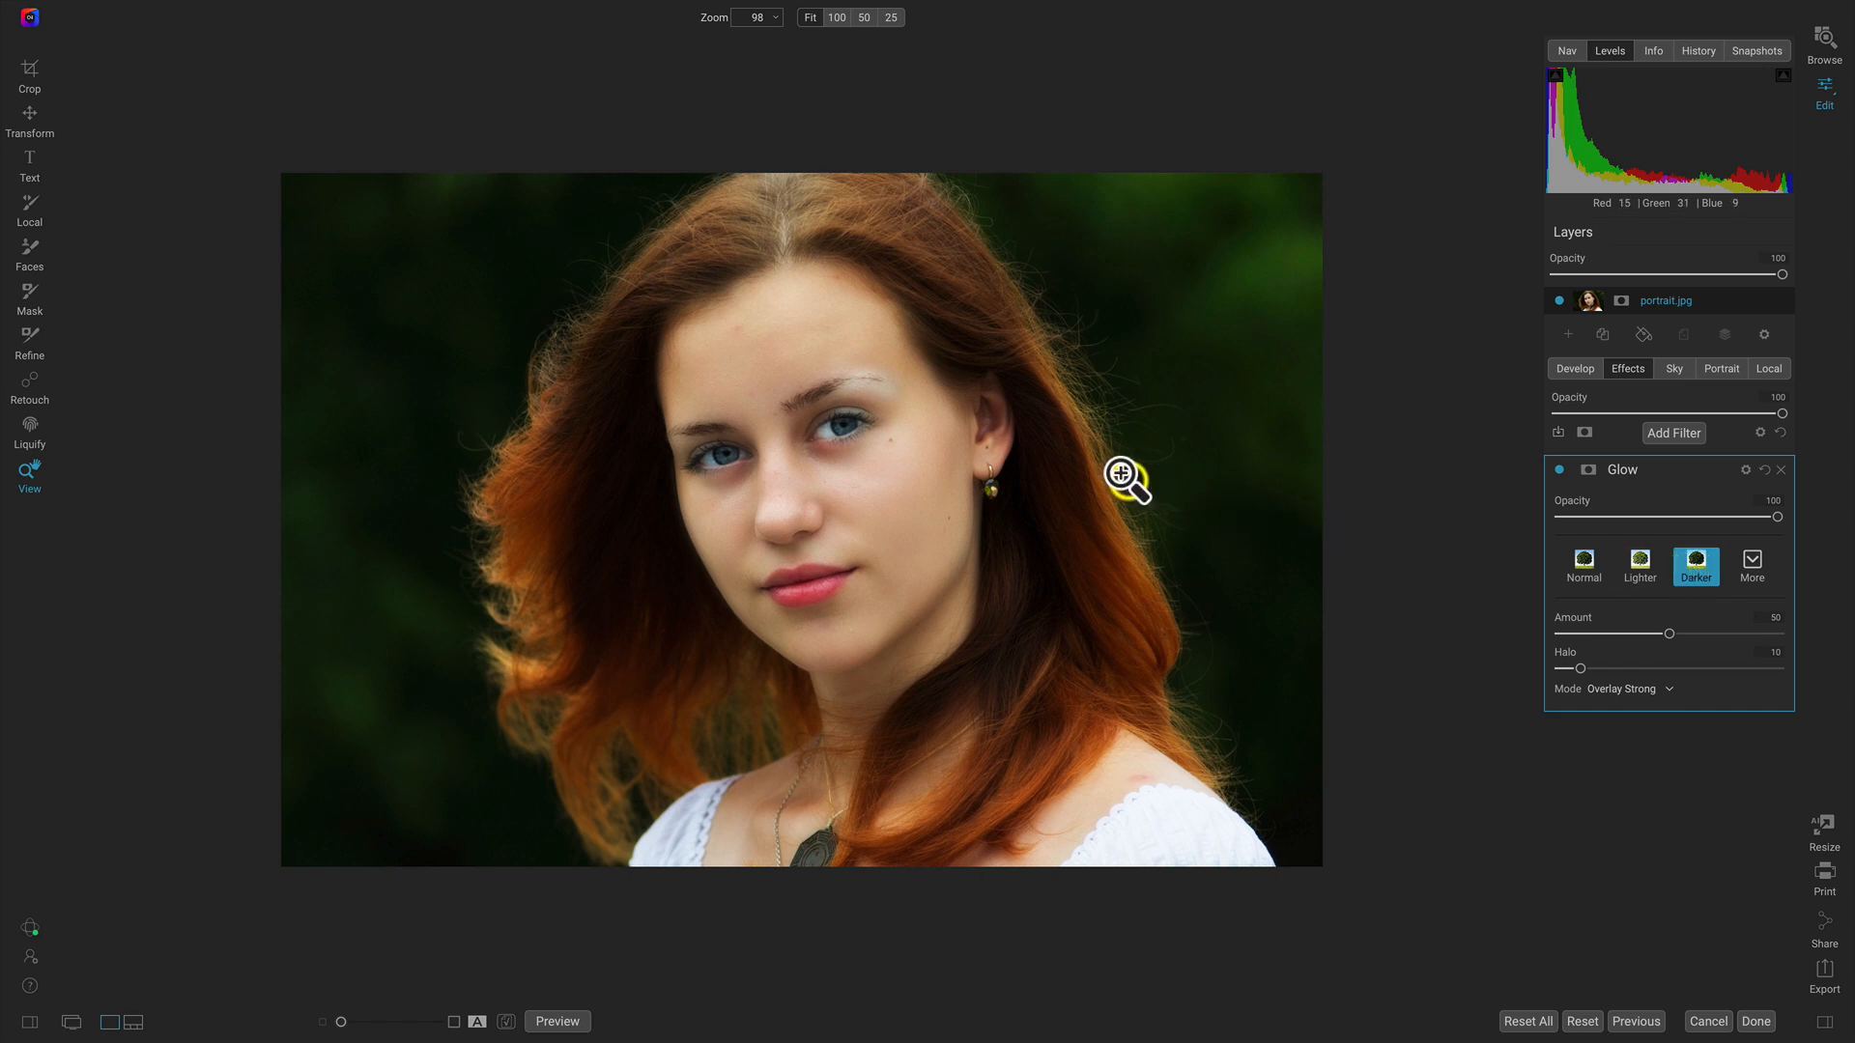
click(1119, 480)
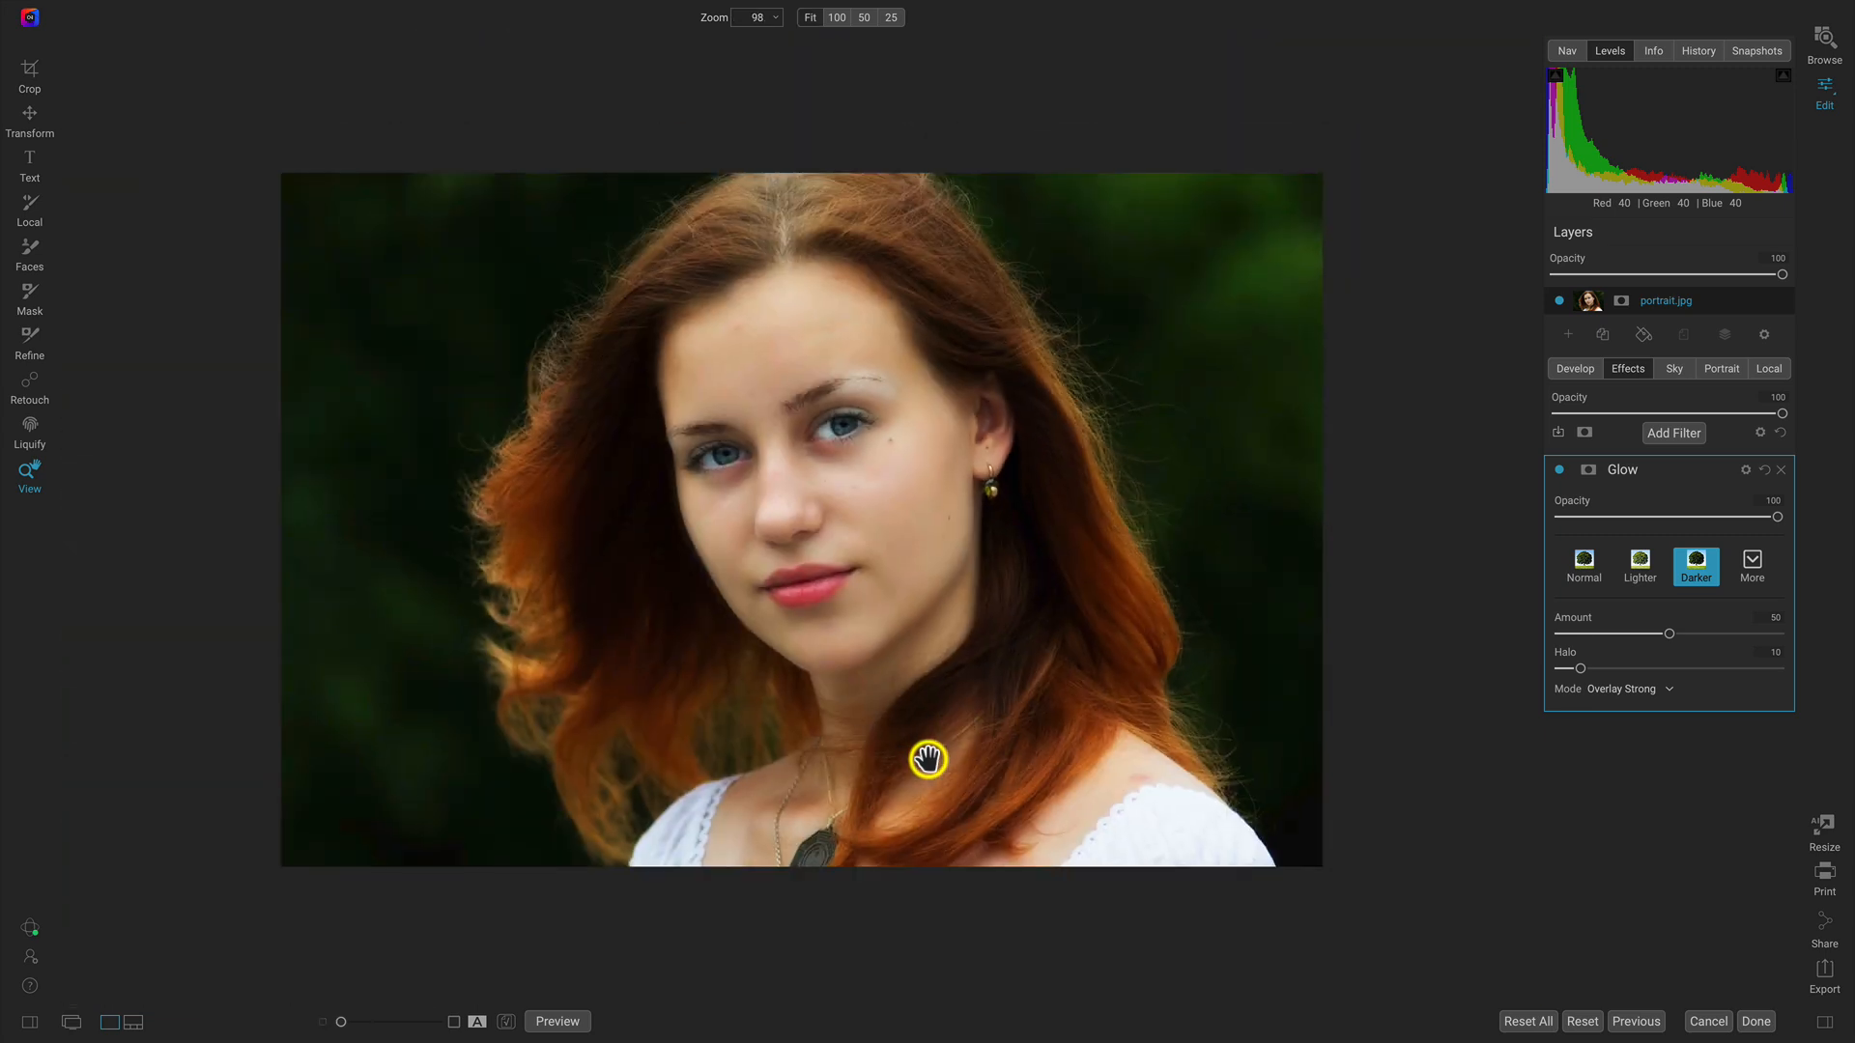
mouse_move(799, 601)
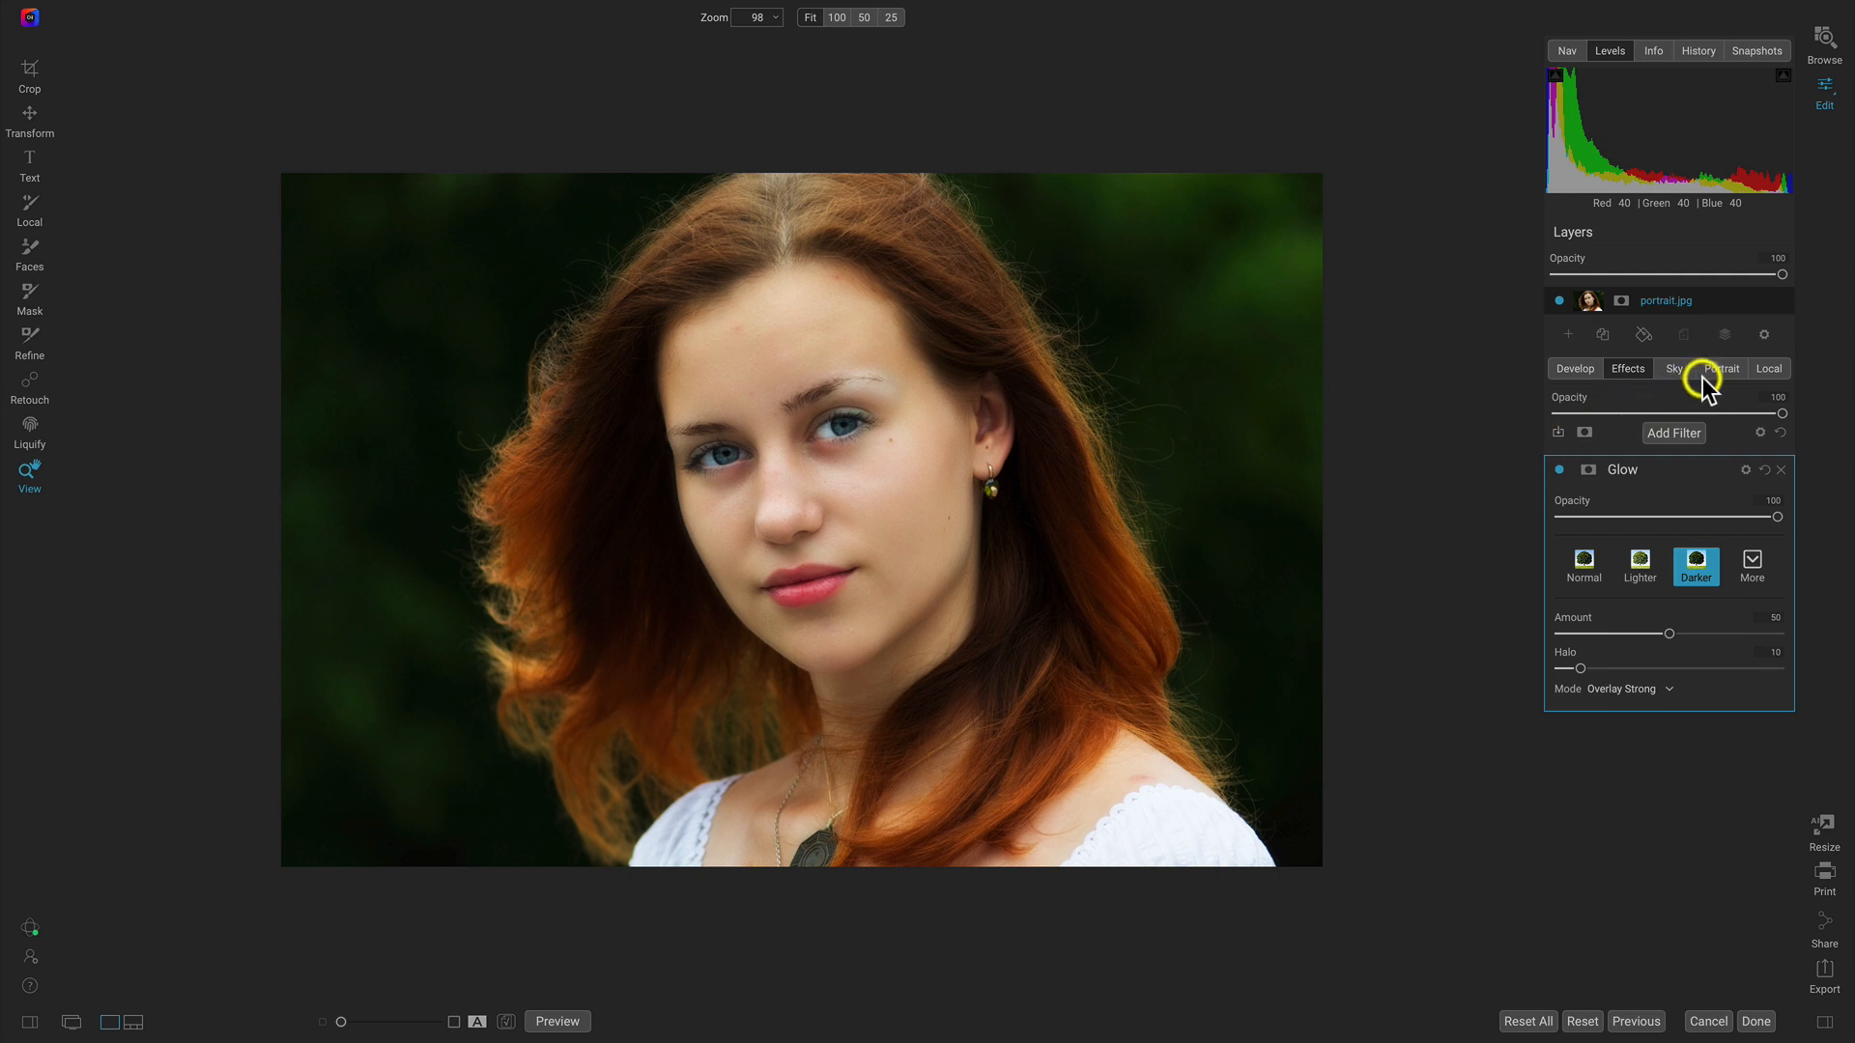
Copy the Portrait AI face mask for reuse in the Effects filters.
click(1719, 367)
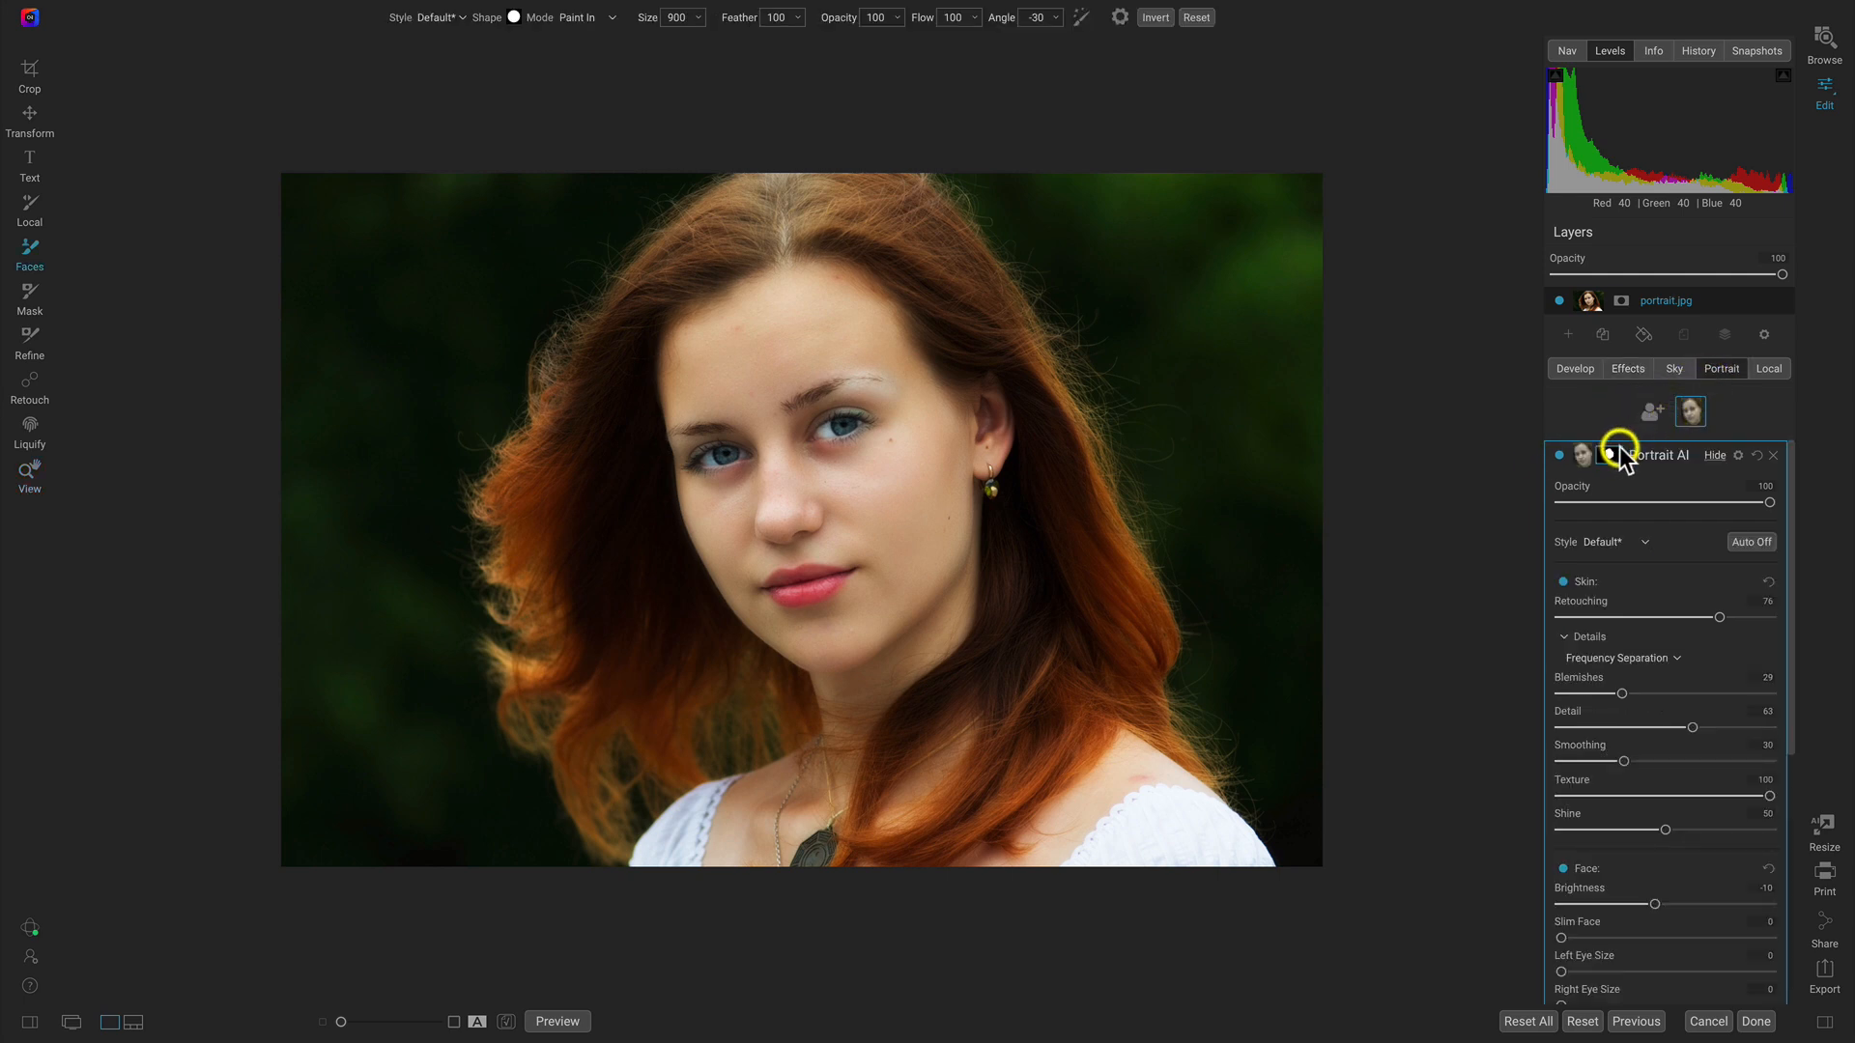
click(1610, 456)
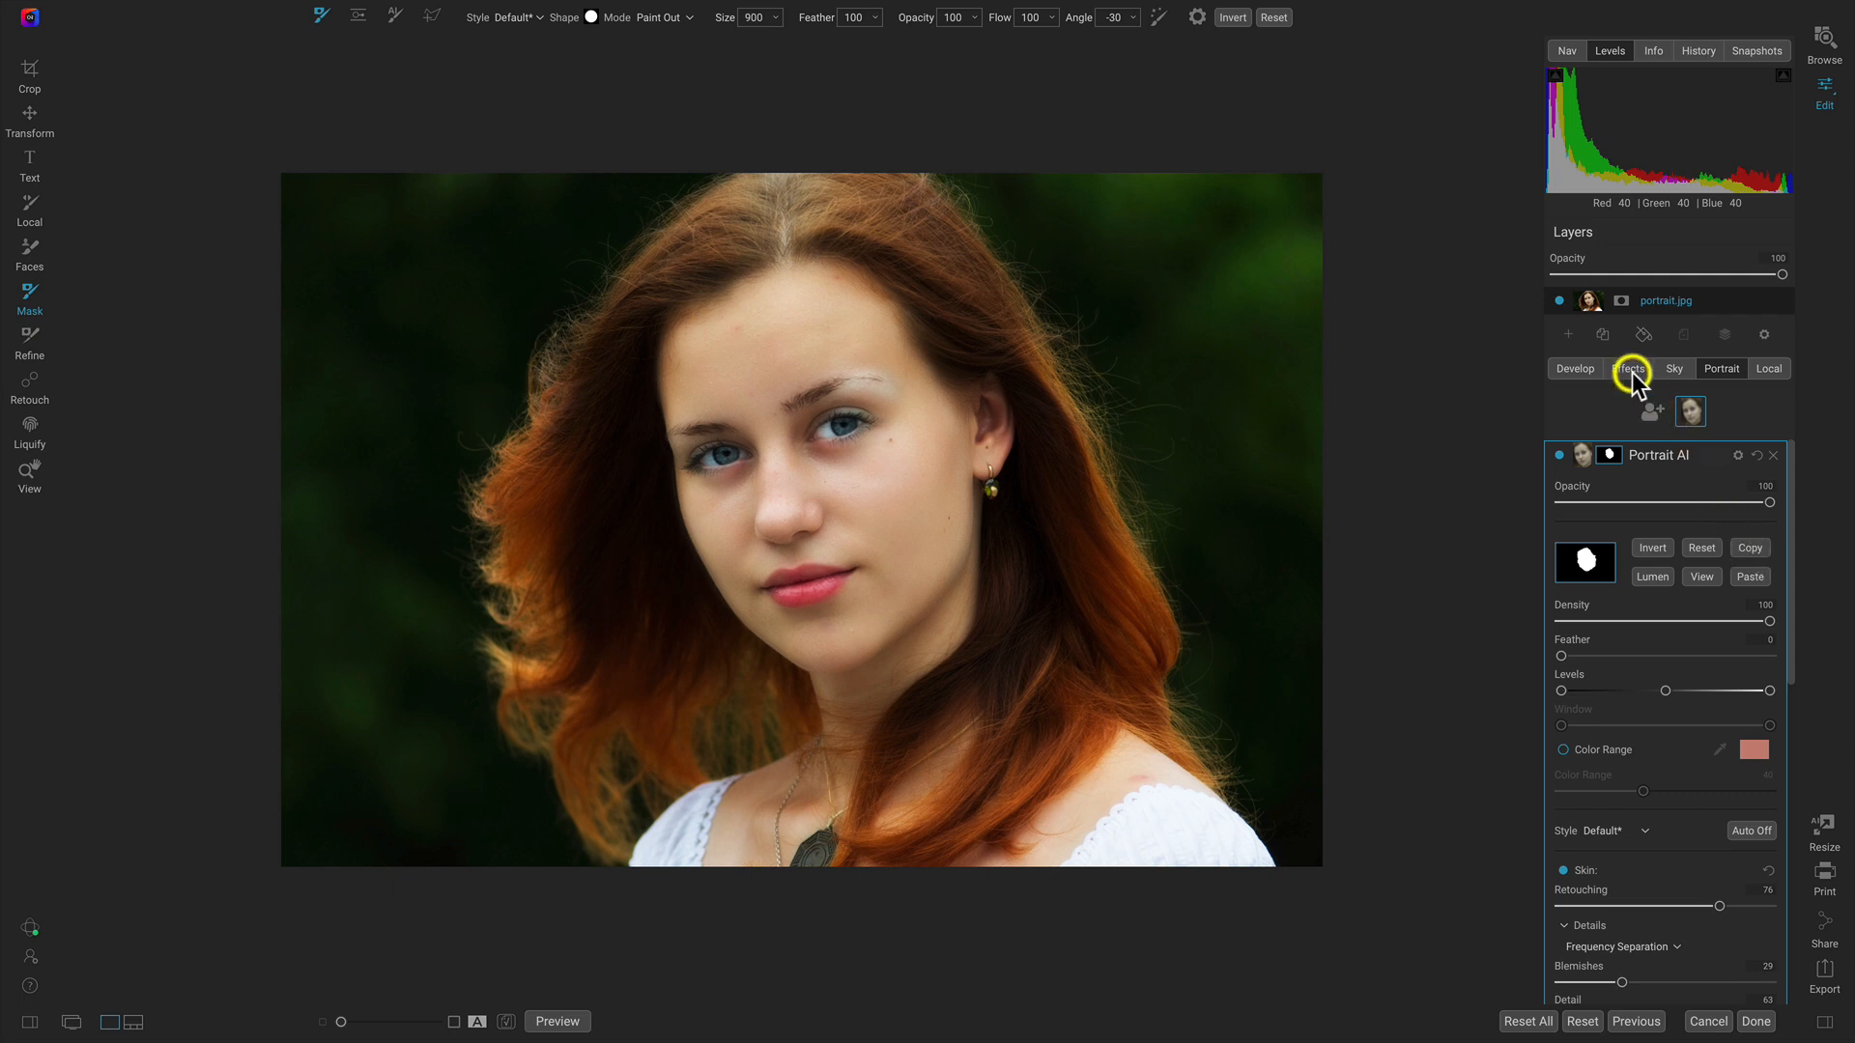
click(1627, 367)
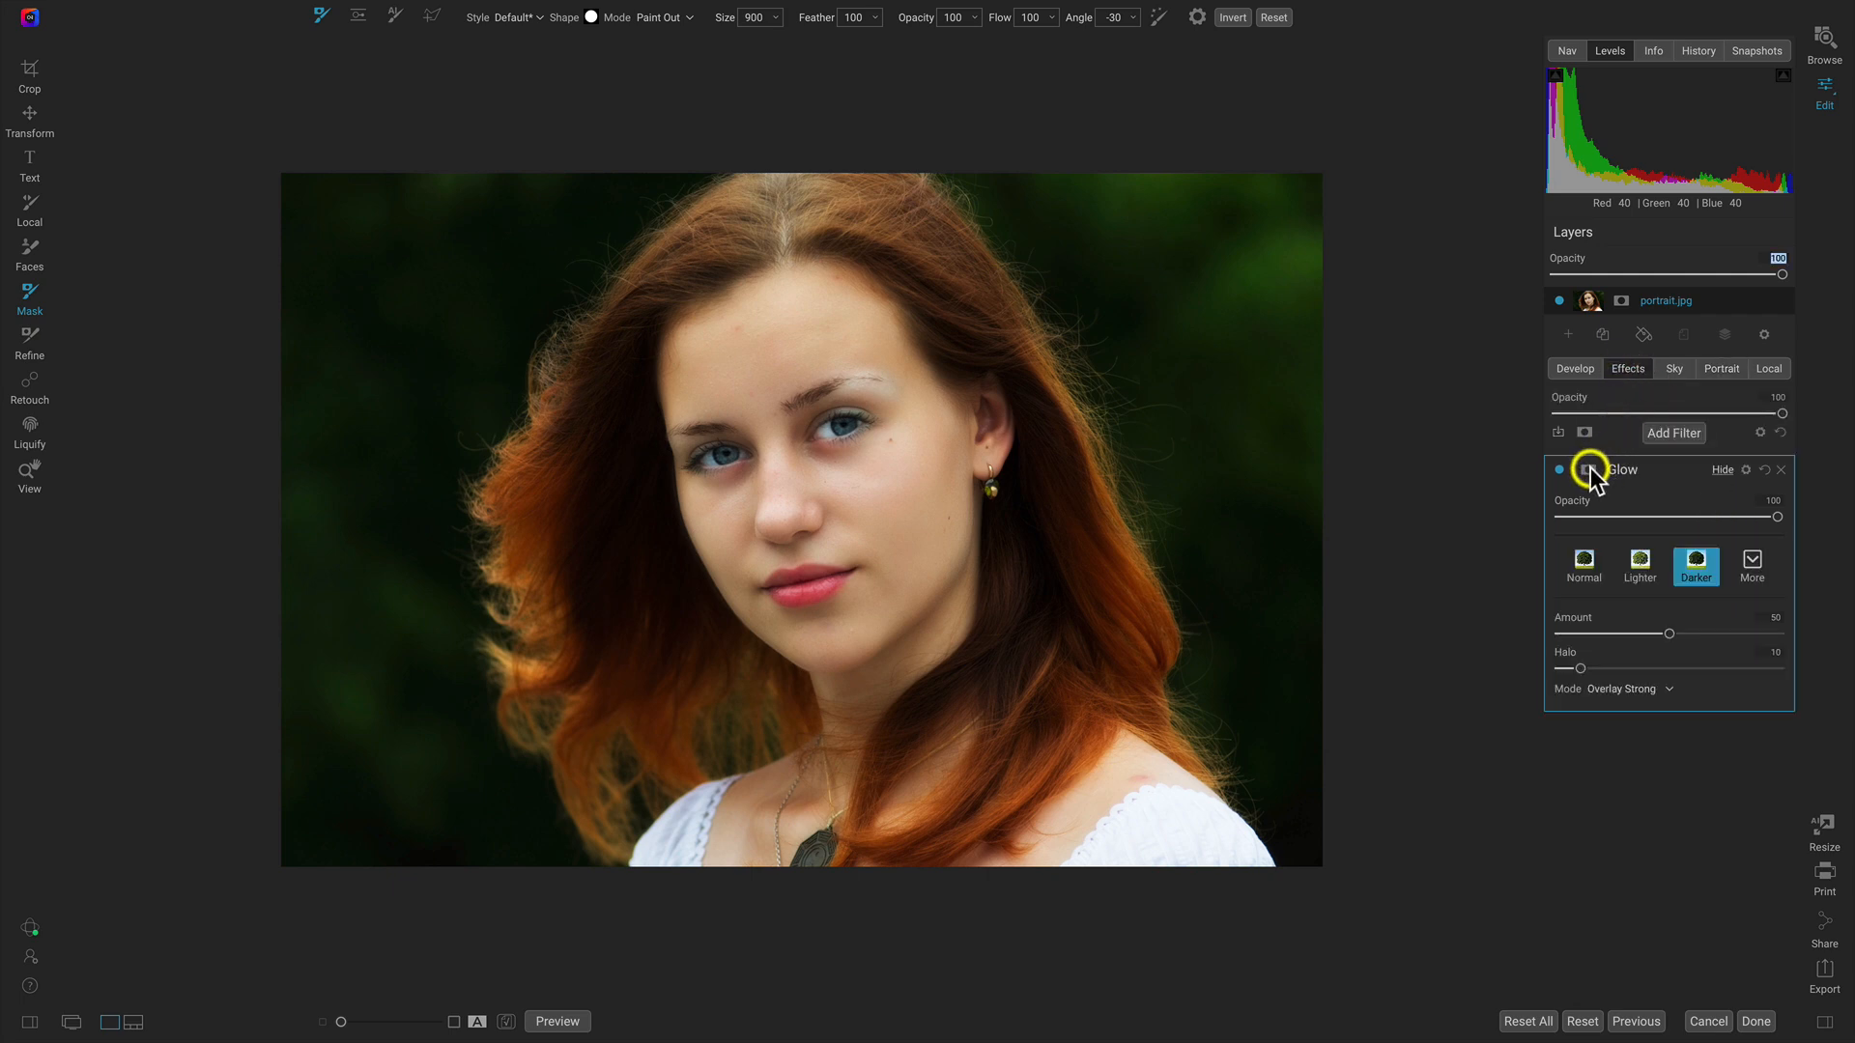
Paste the face mask onto the Glow filter and invert it so the glow spares the face.
click(1585, 469)
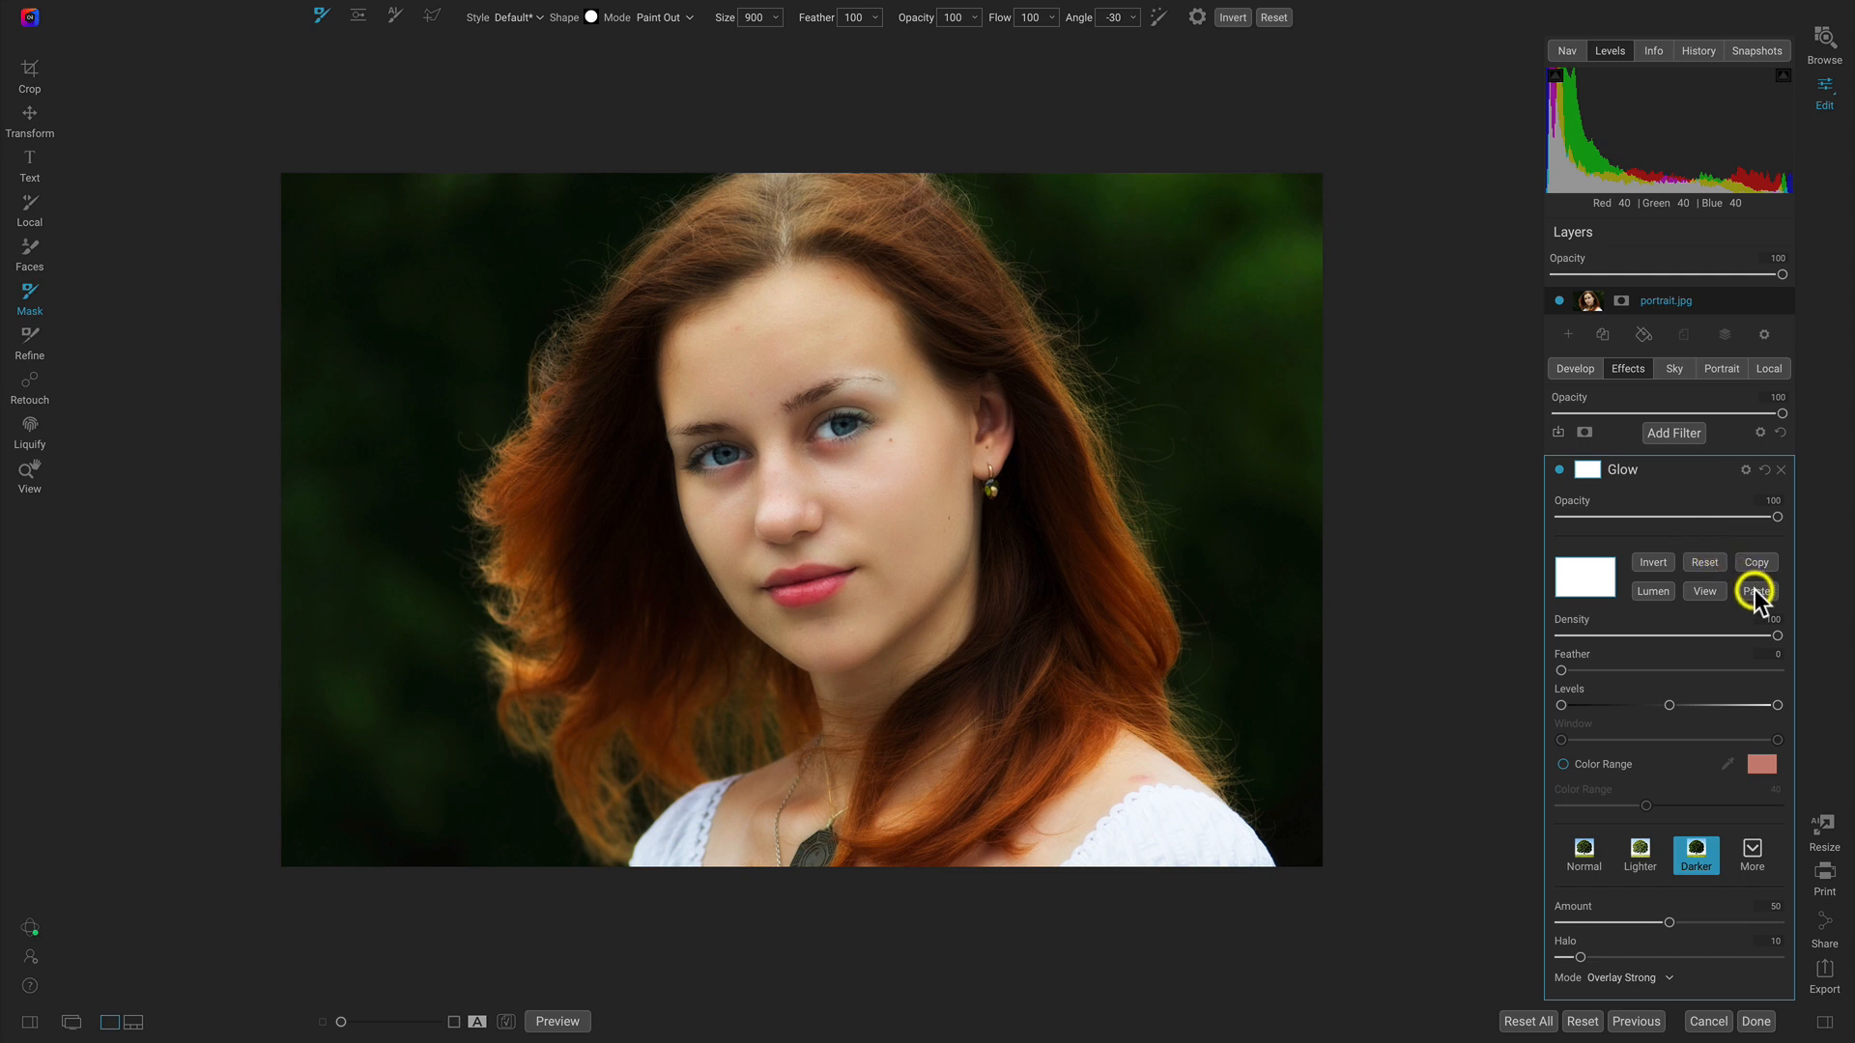
click(1653, 562)
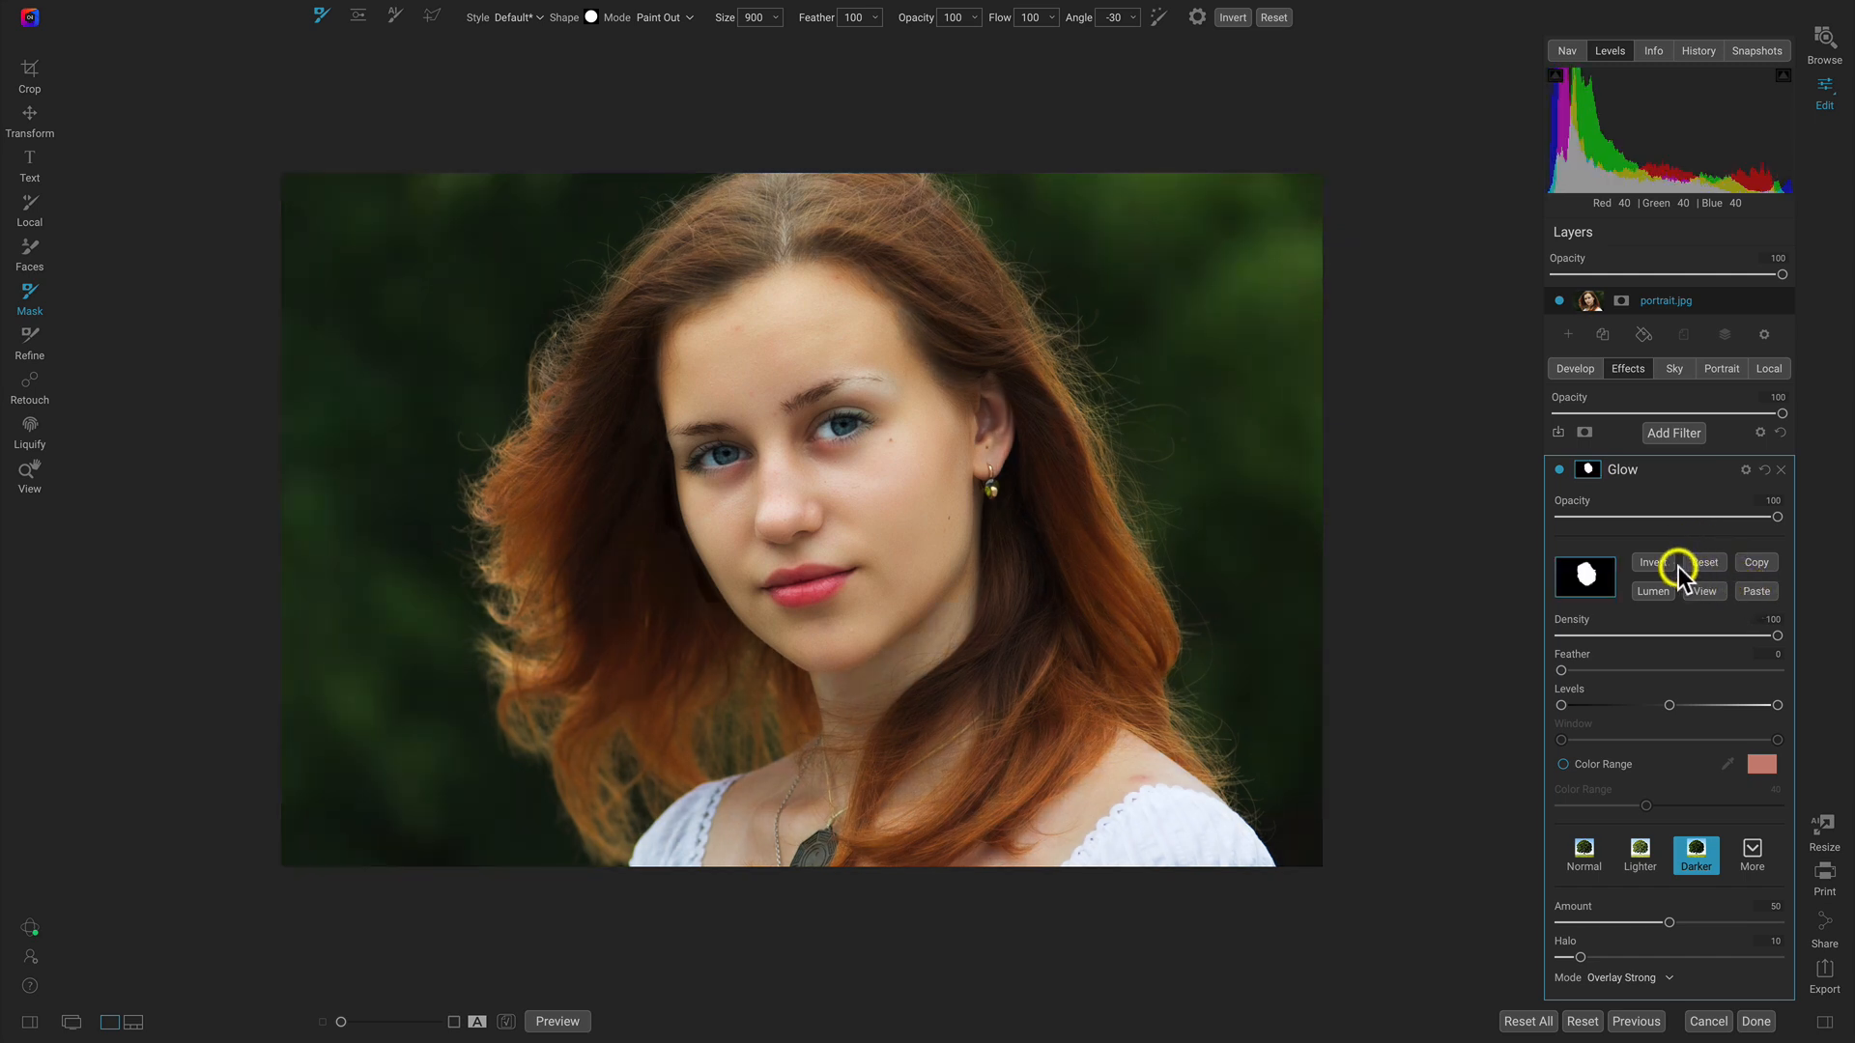
click(1652, 563)
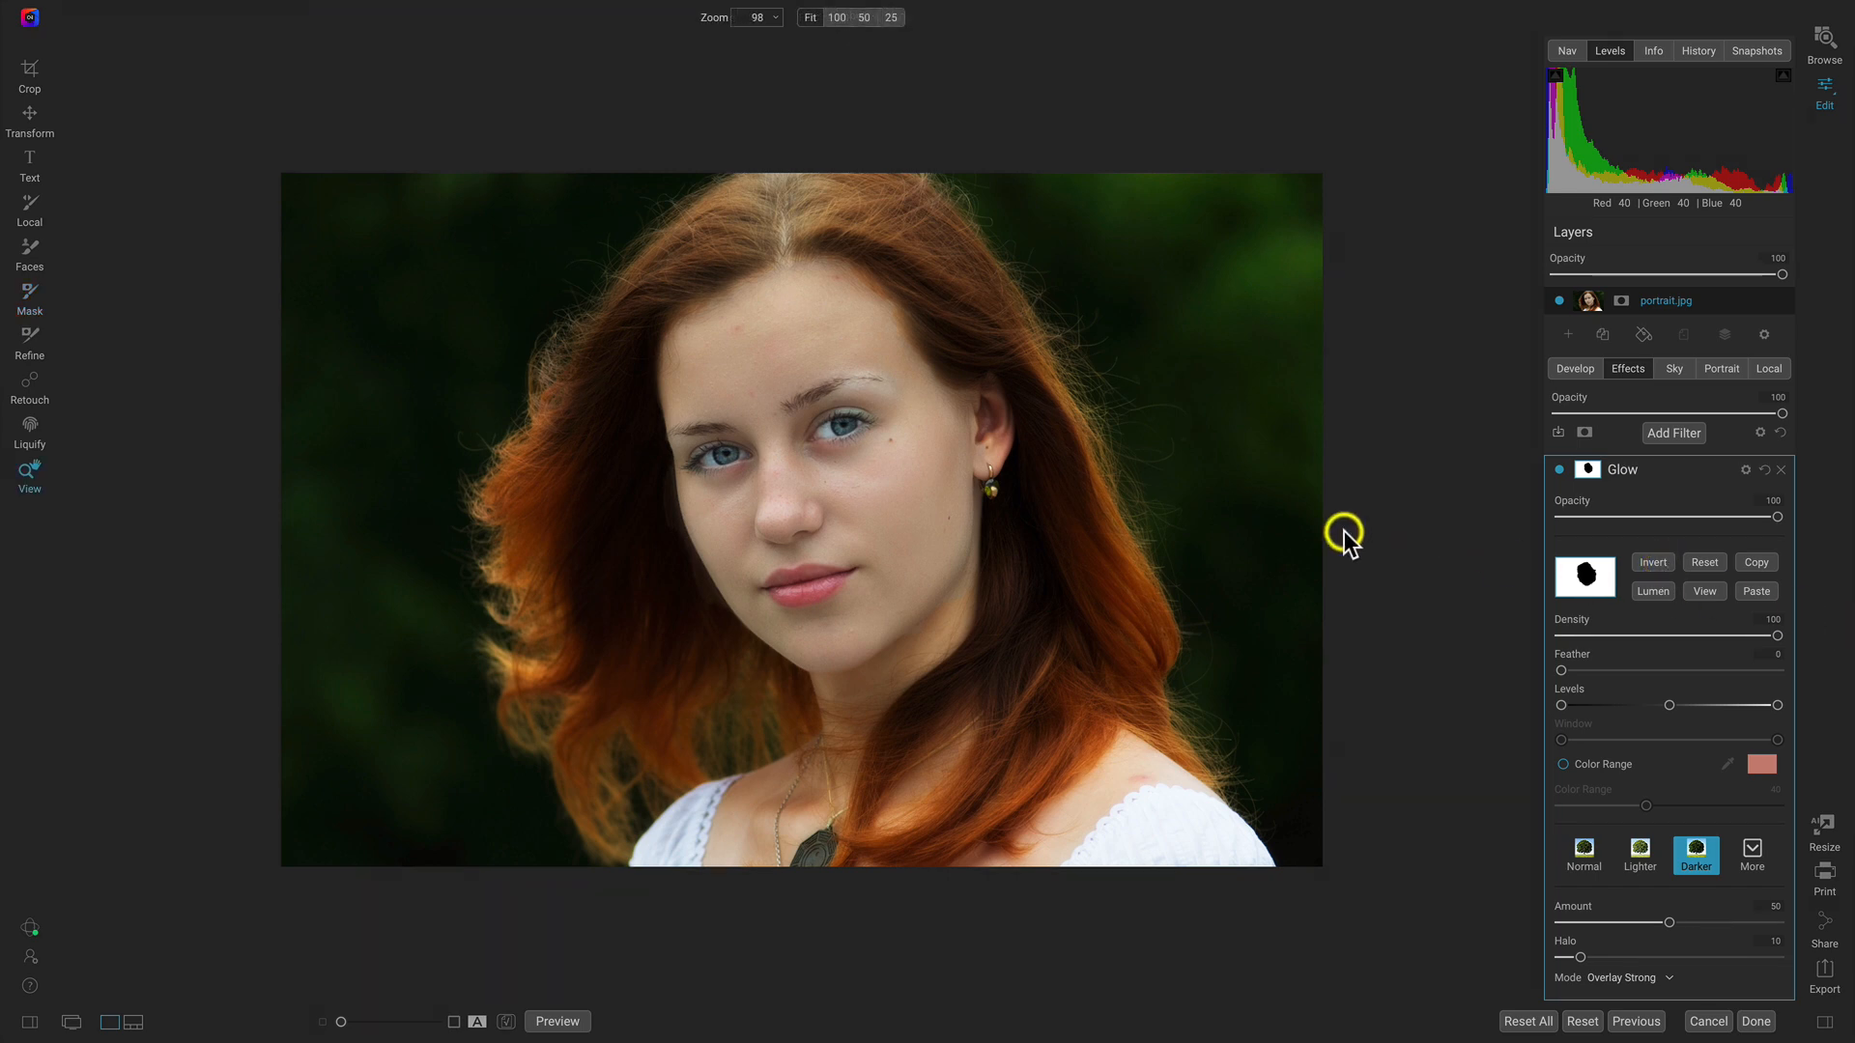
mouse_move(831, 272)
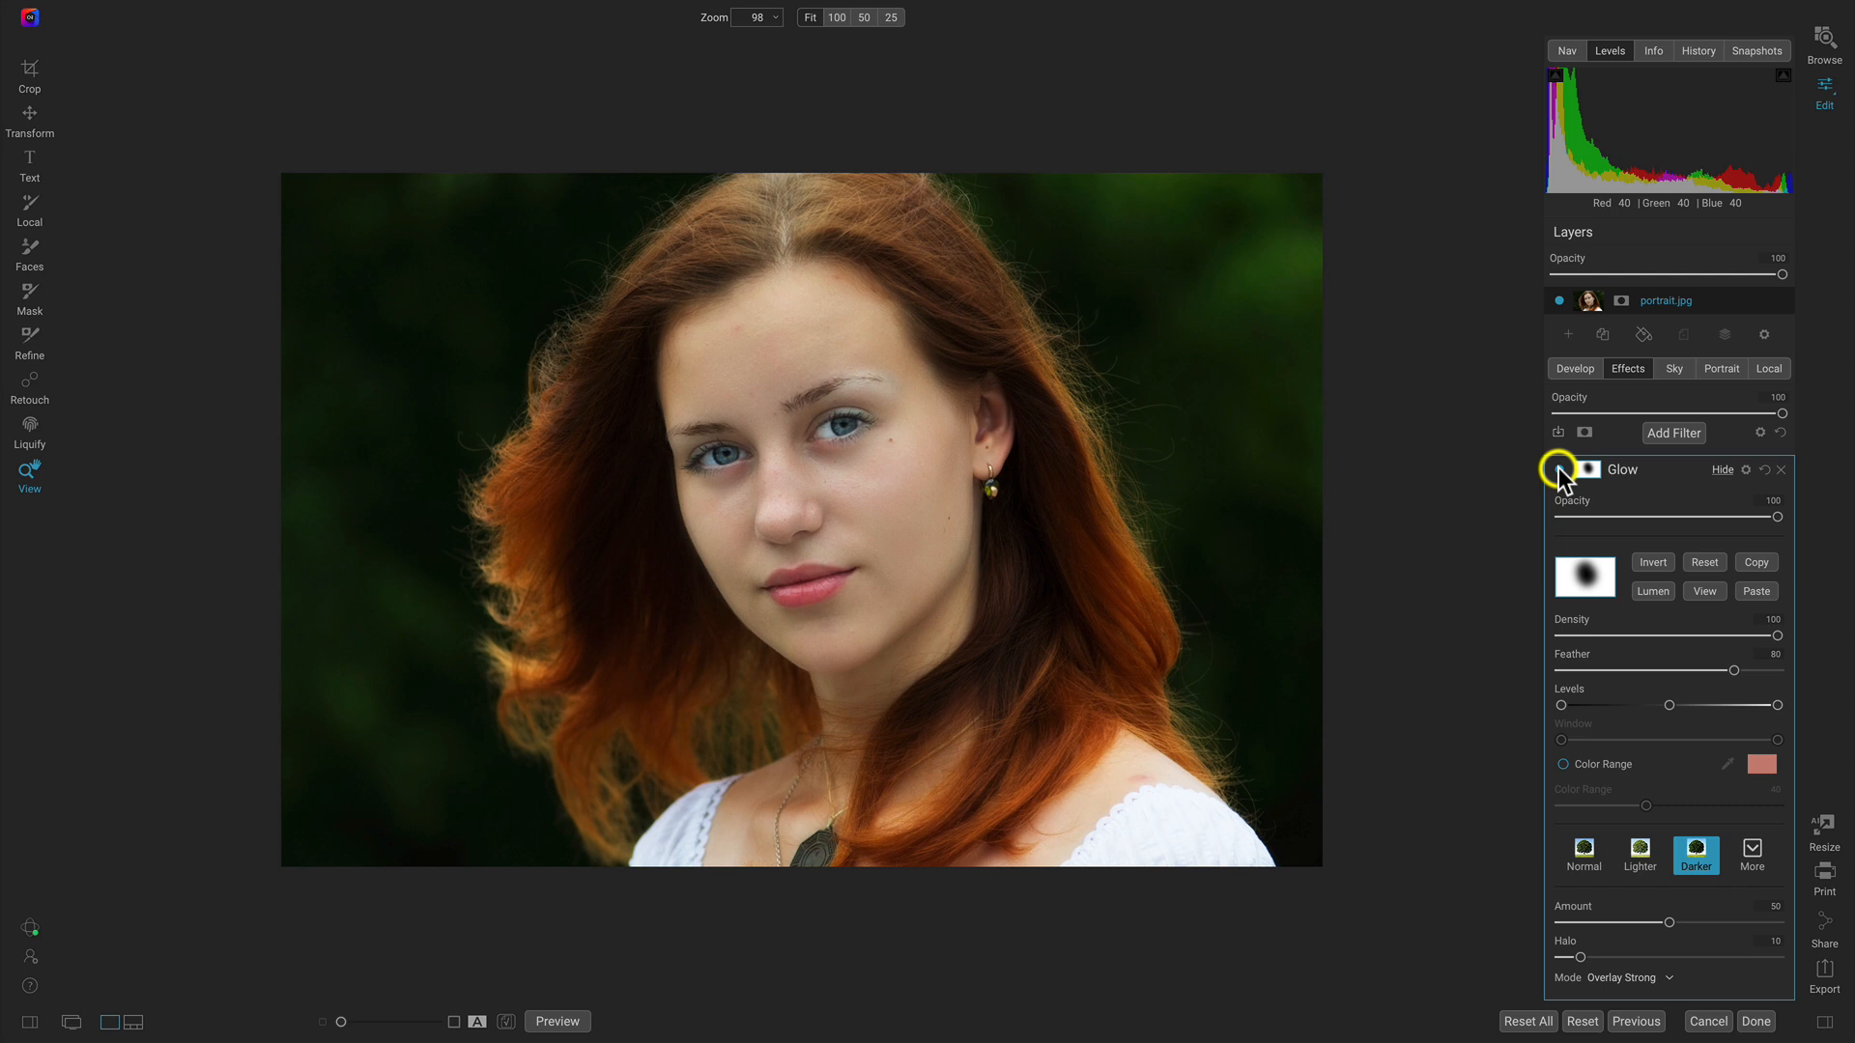
mouse_move(1685, 485)
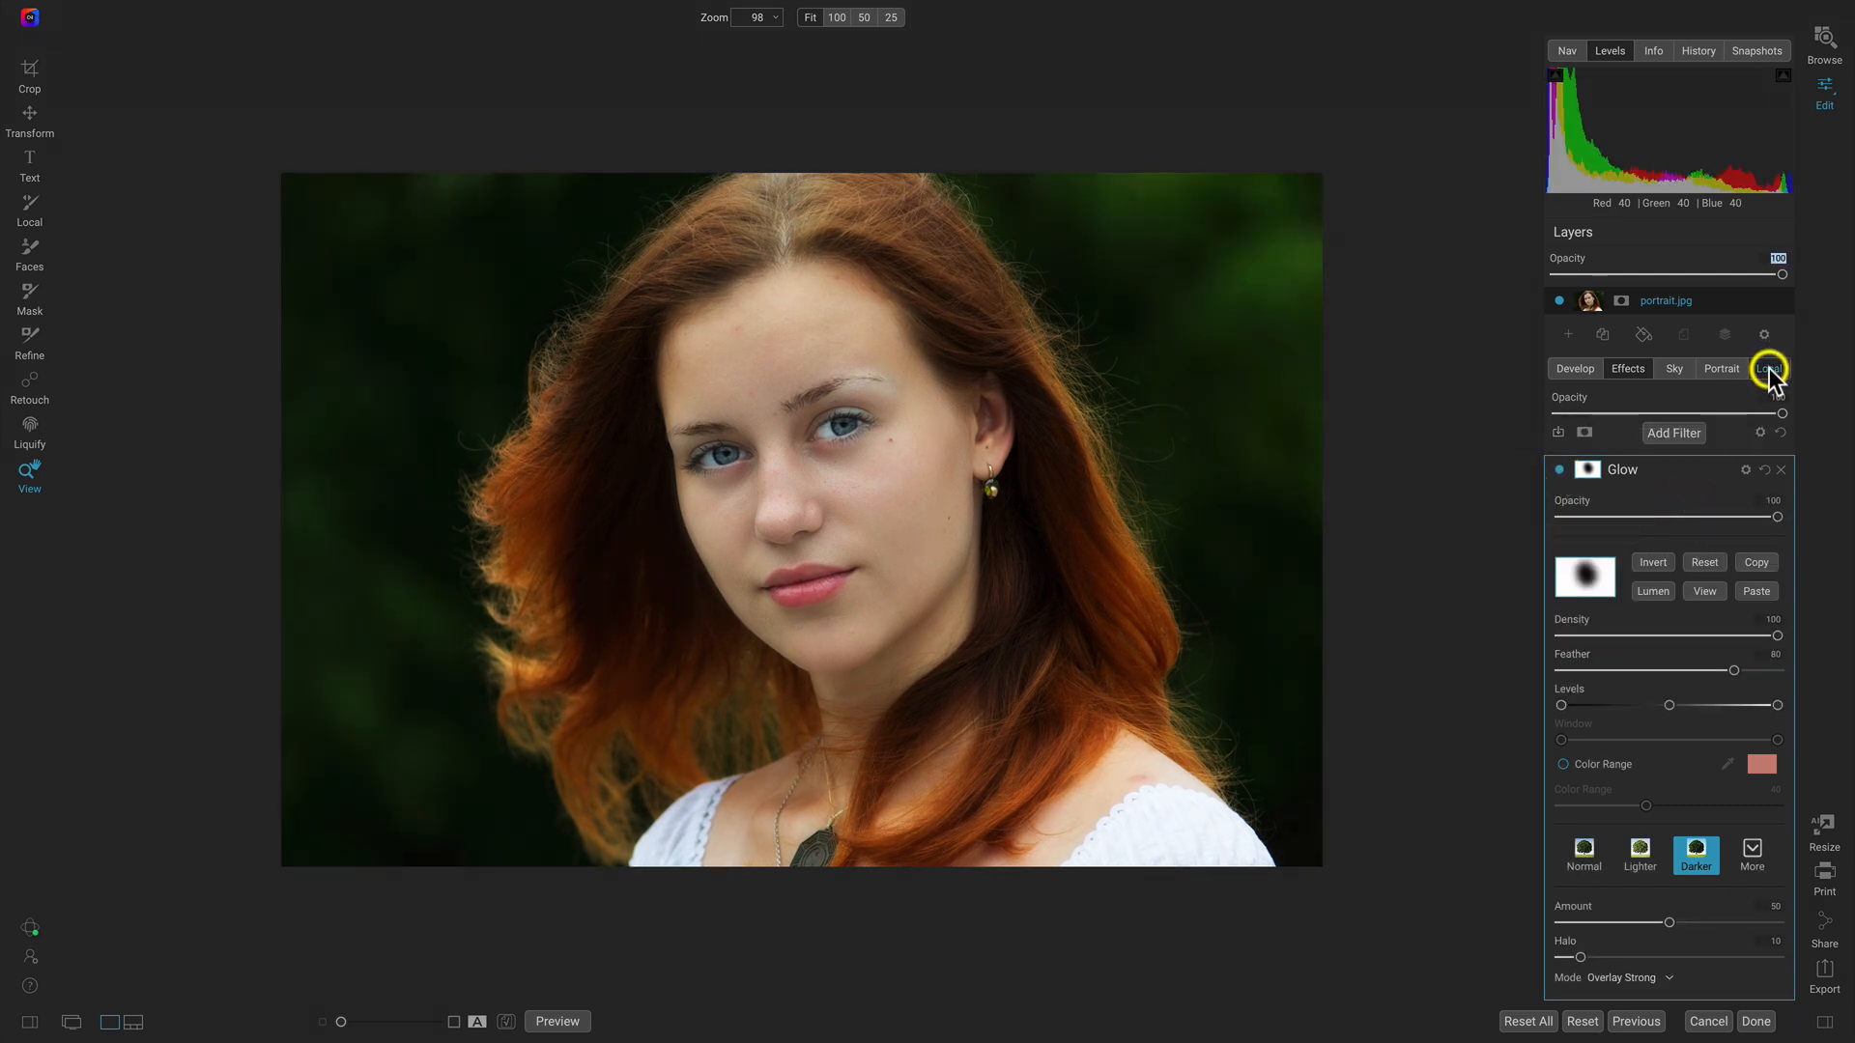
Paint a 'warm face' local adjustment over the face with Temperature 10 at 22 opacity.
click(1768, 367)
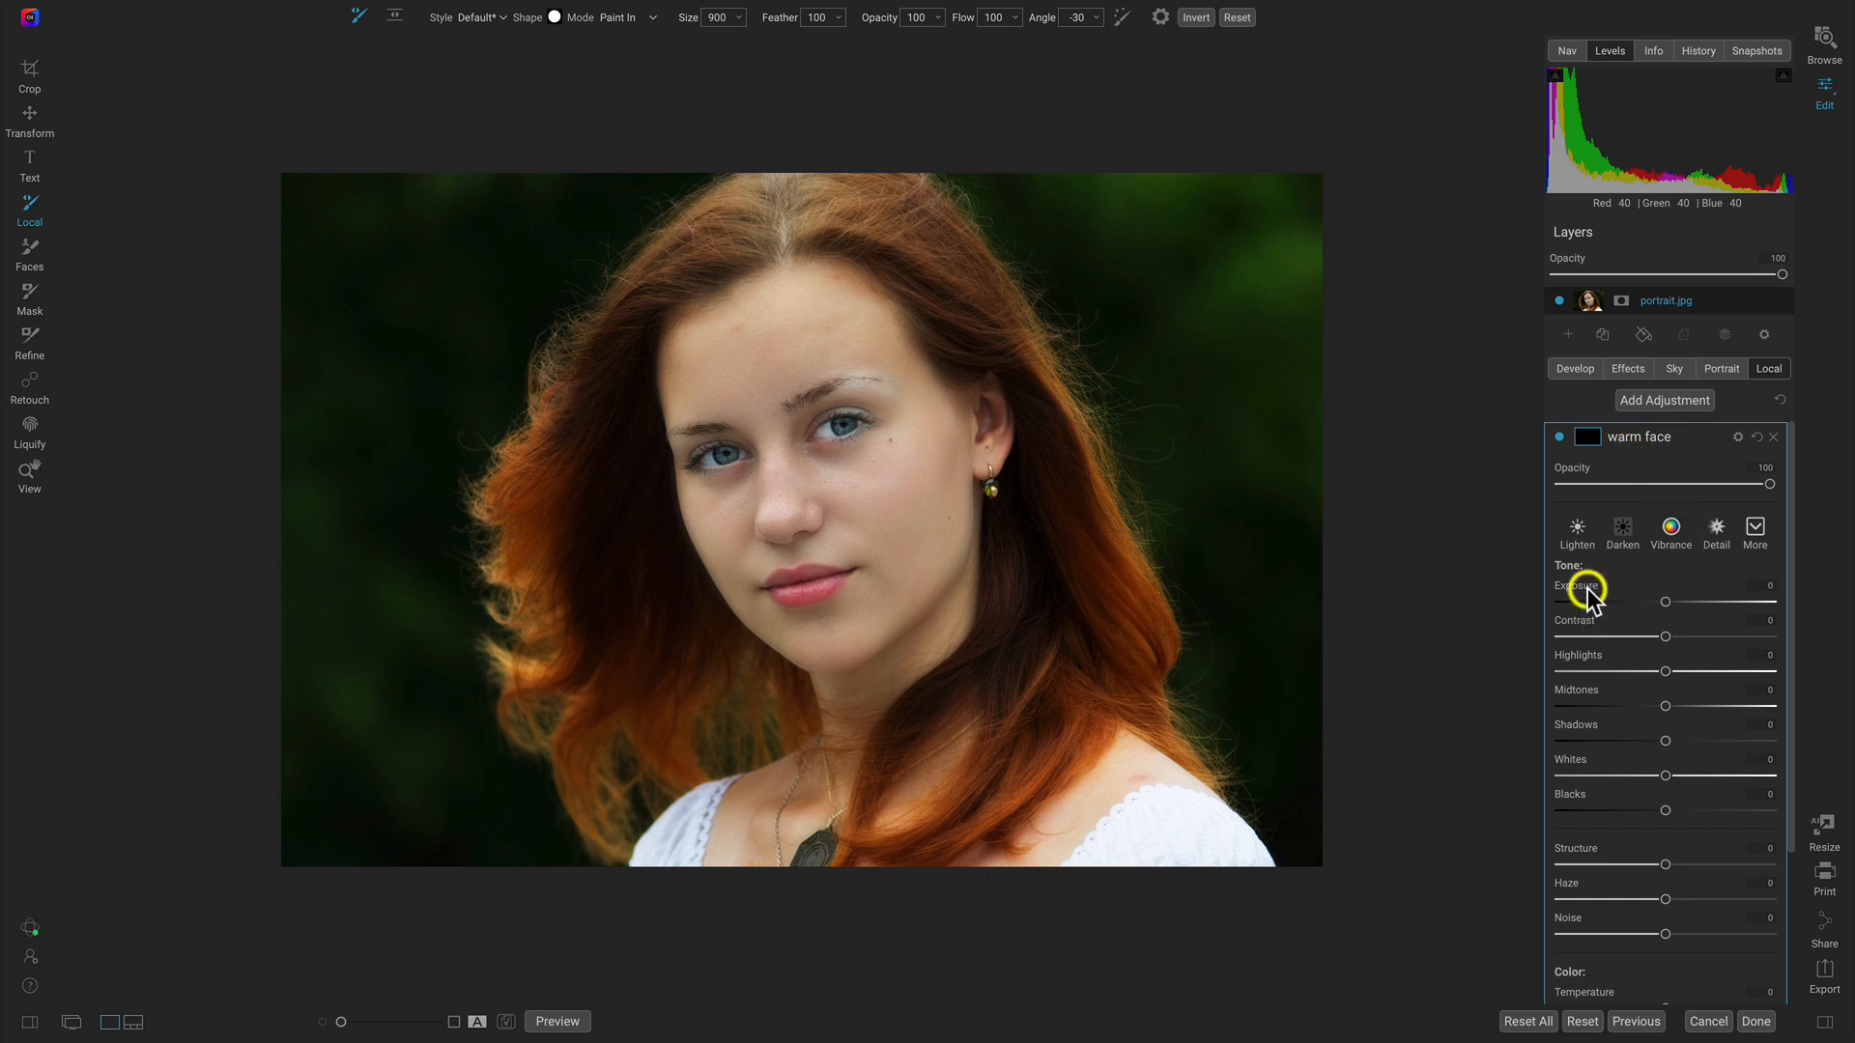
scroll(down, 3)
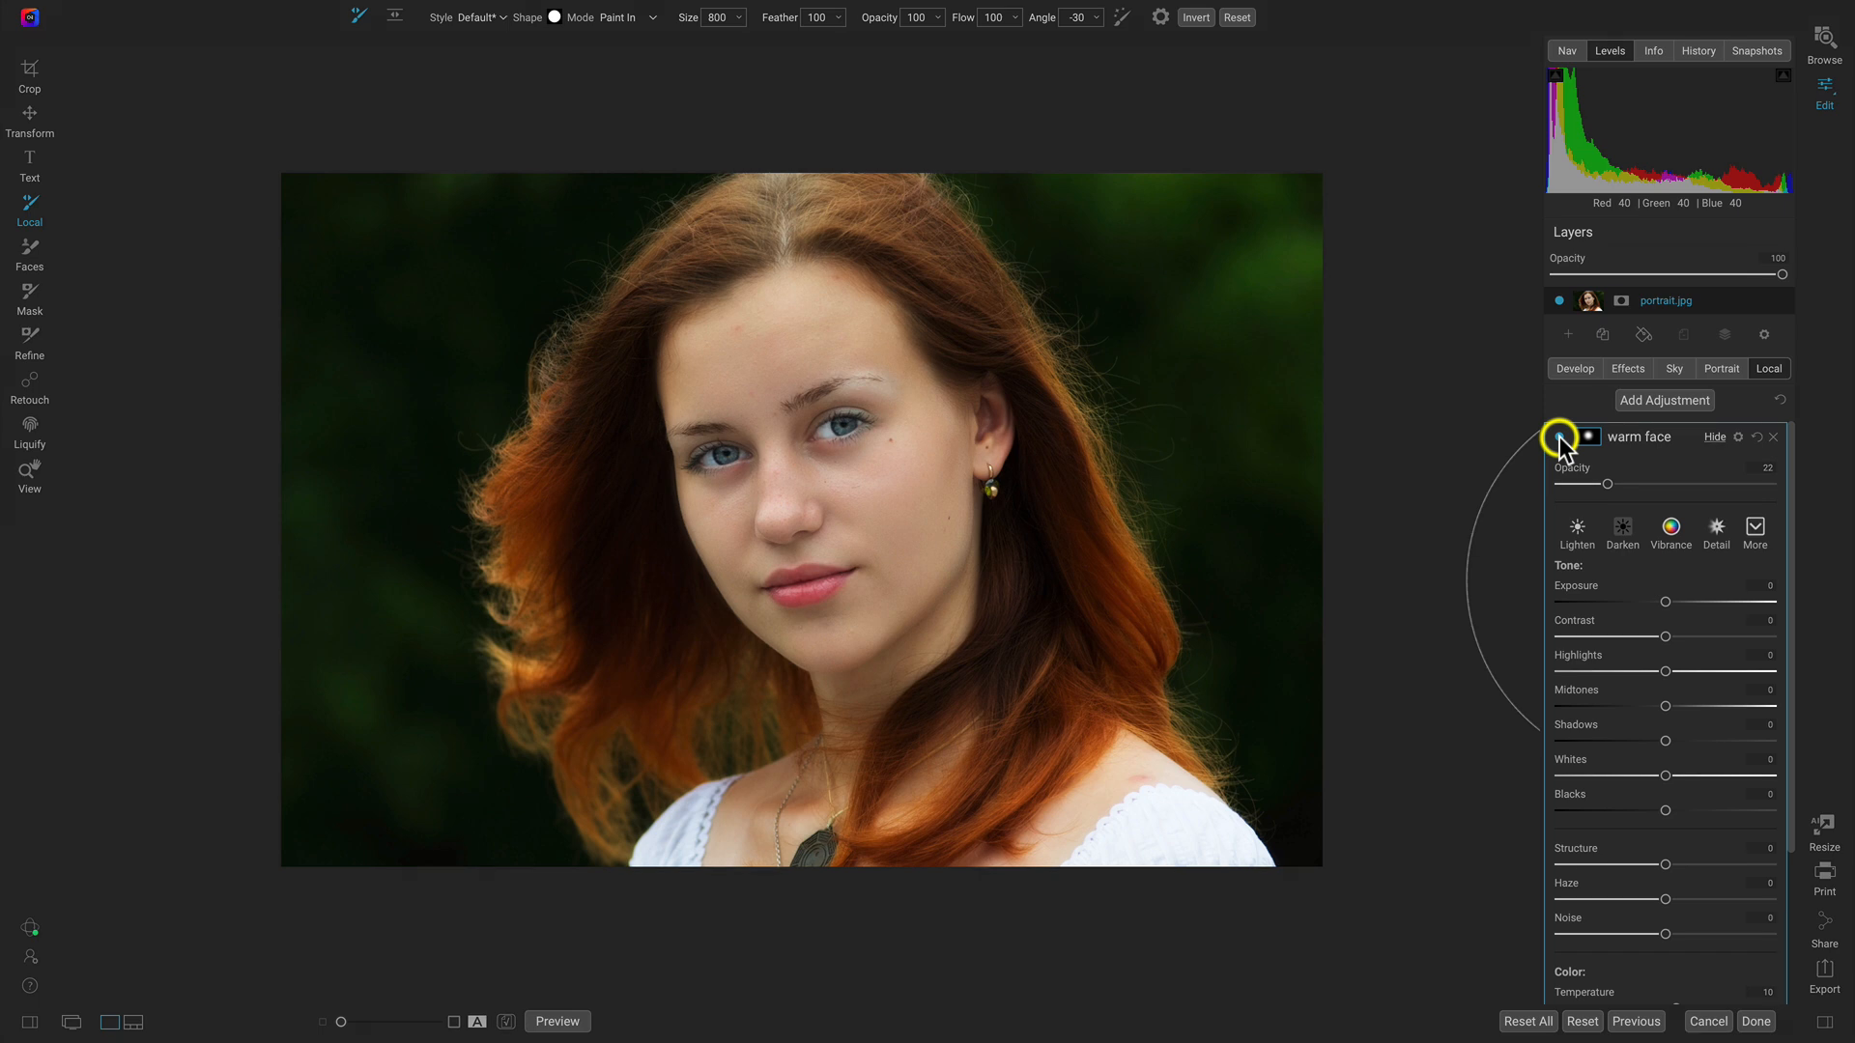
Compare edits against the original, then show the photo's camera details (Canon EOS 450D, 2200 × 1467 JPG).
click(556, 1021)
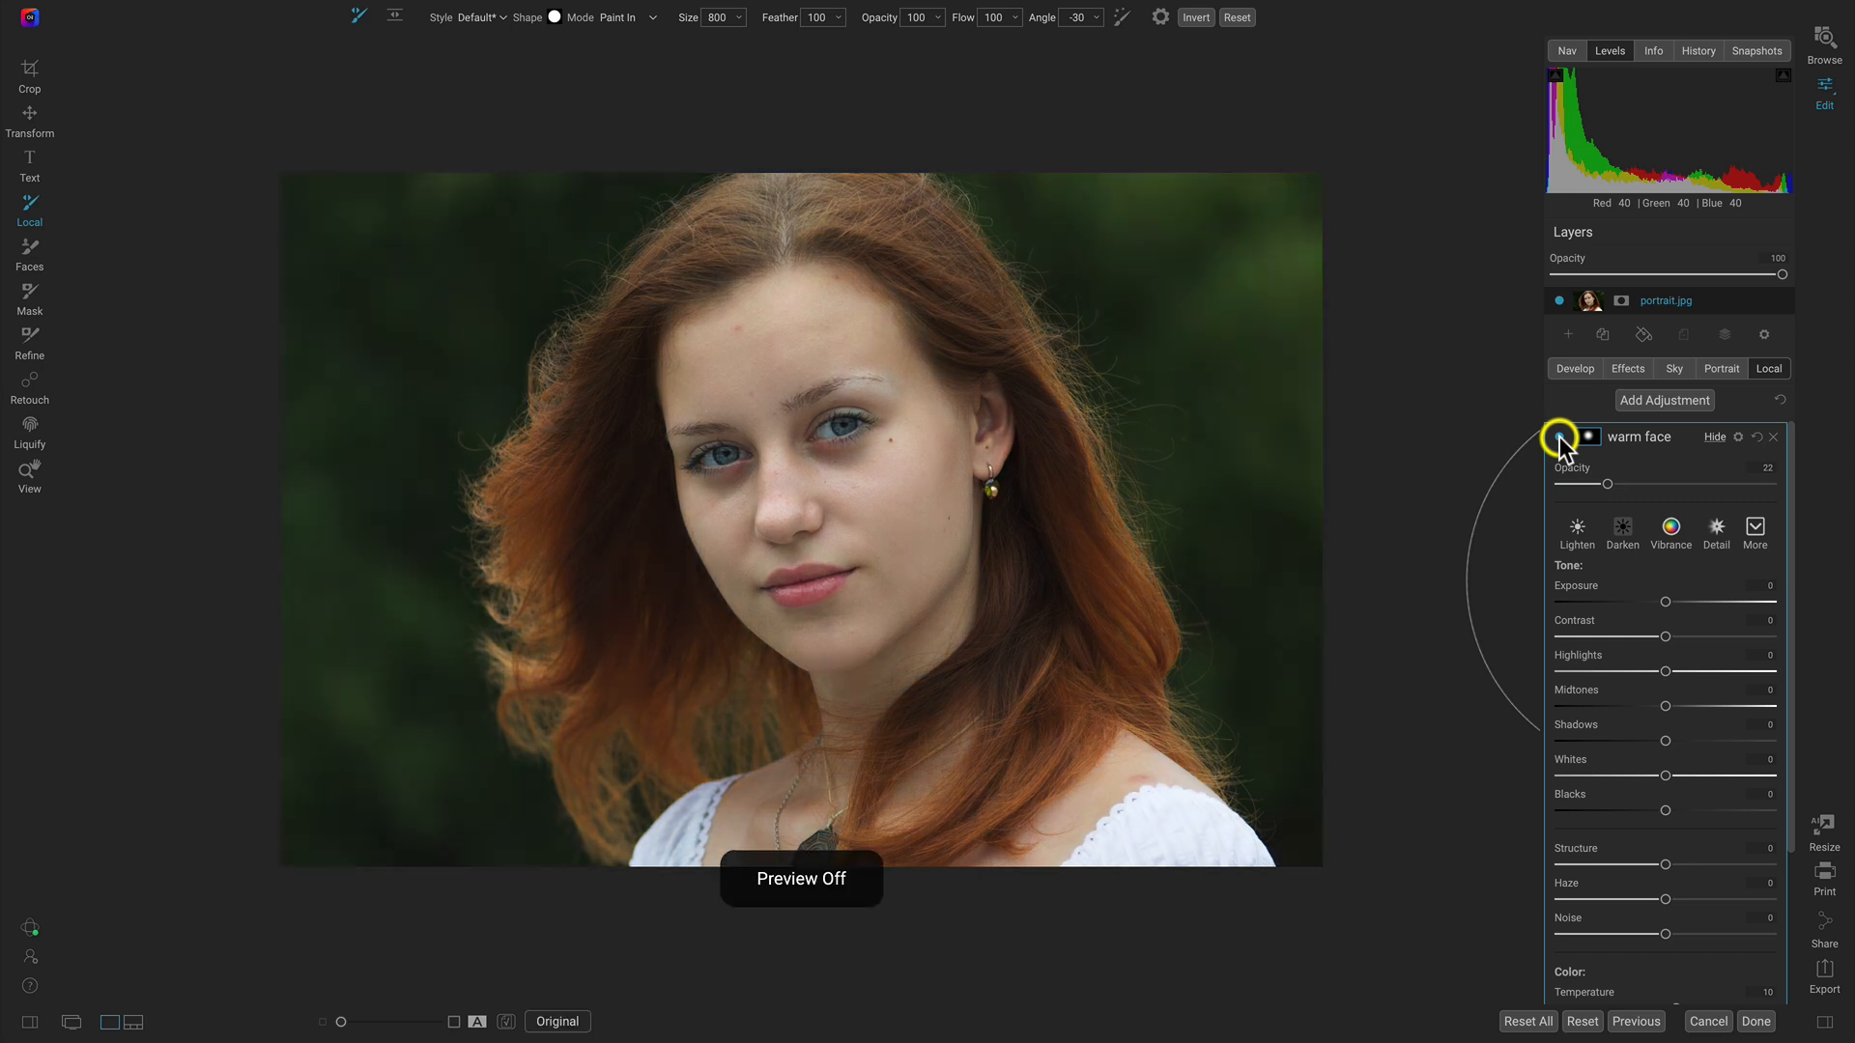
click(557, 1020)
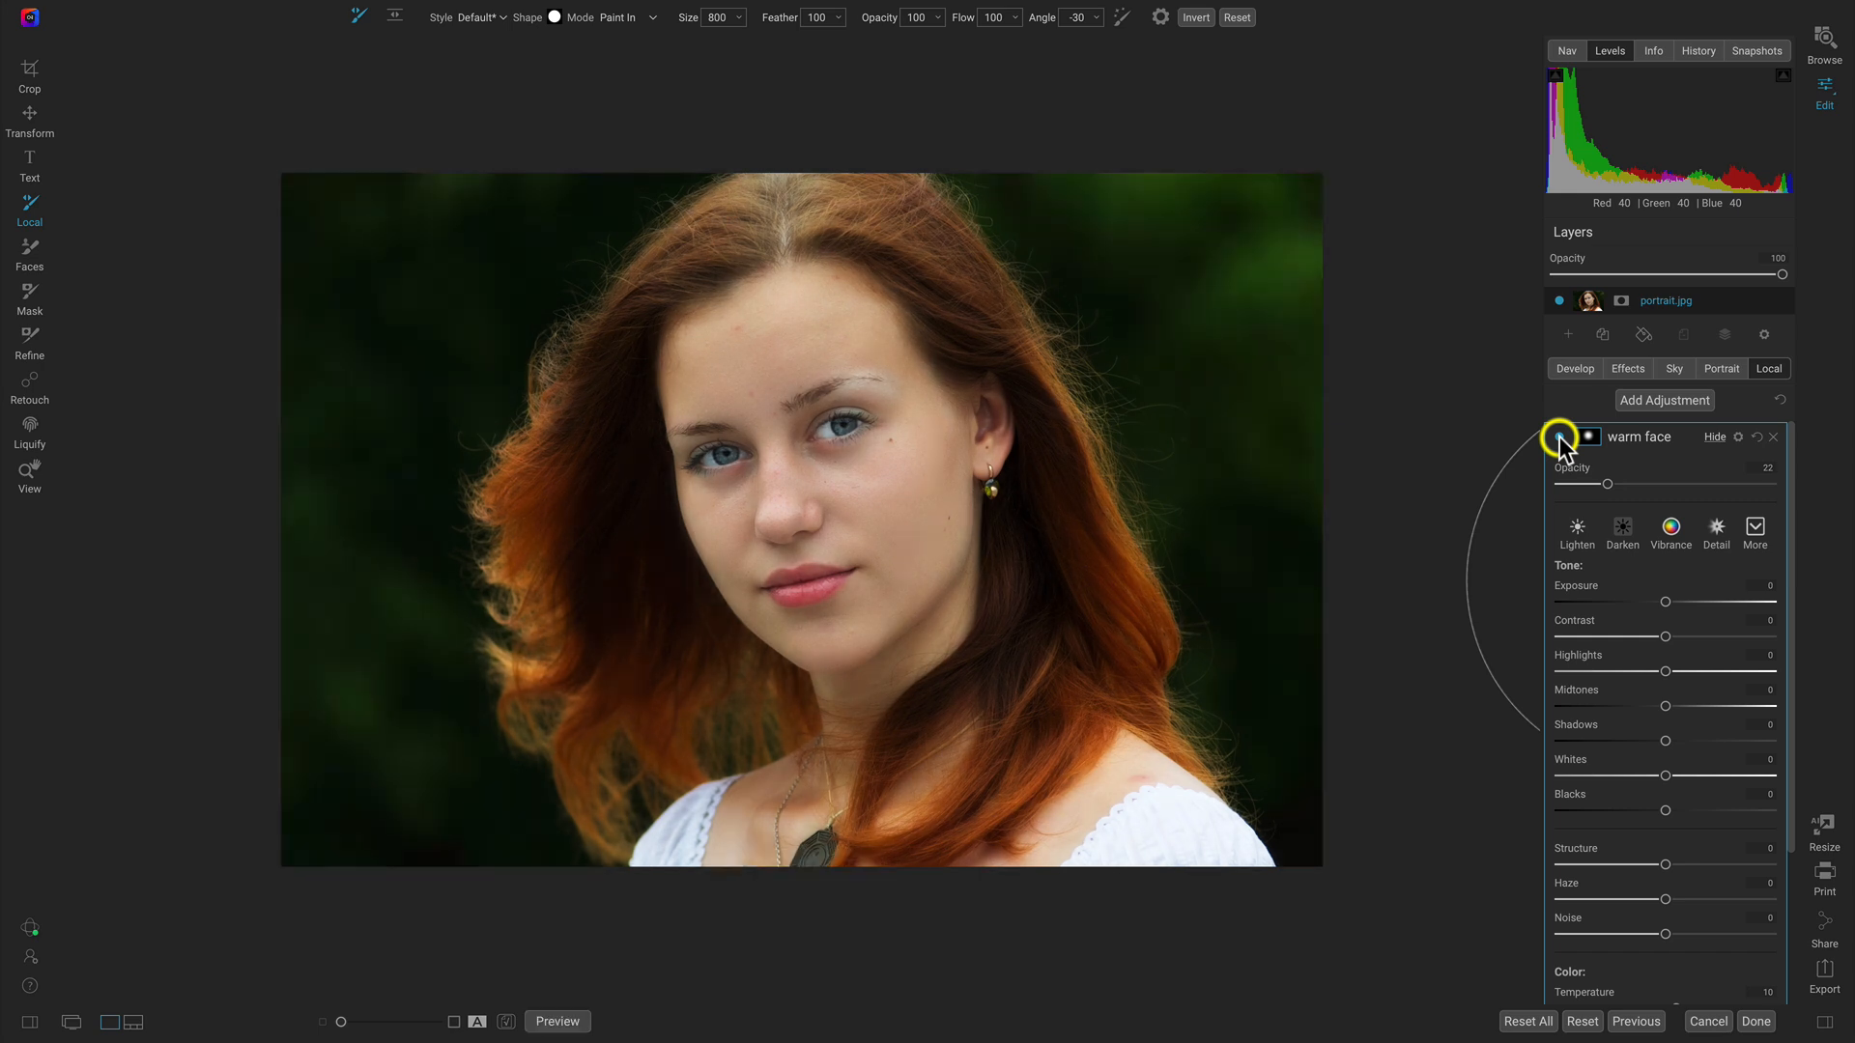
click(556, 1020)
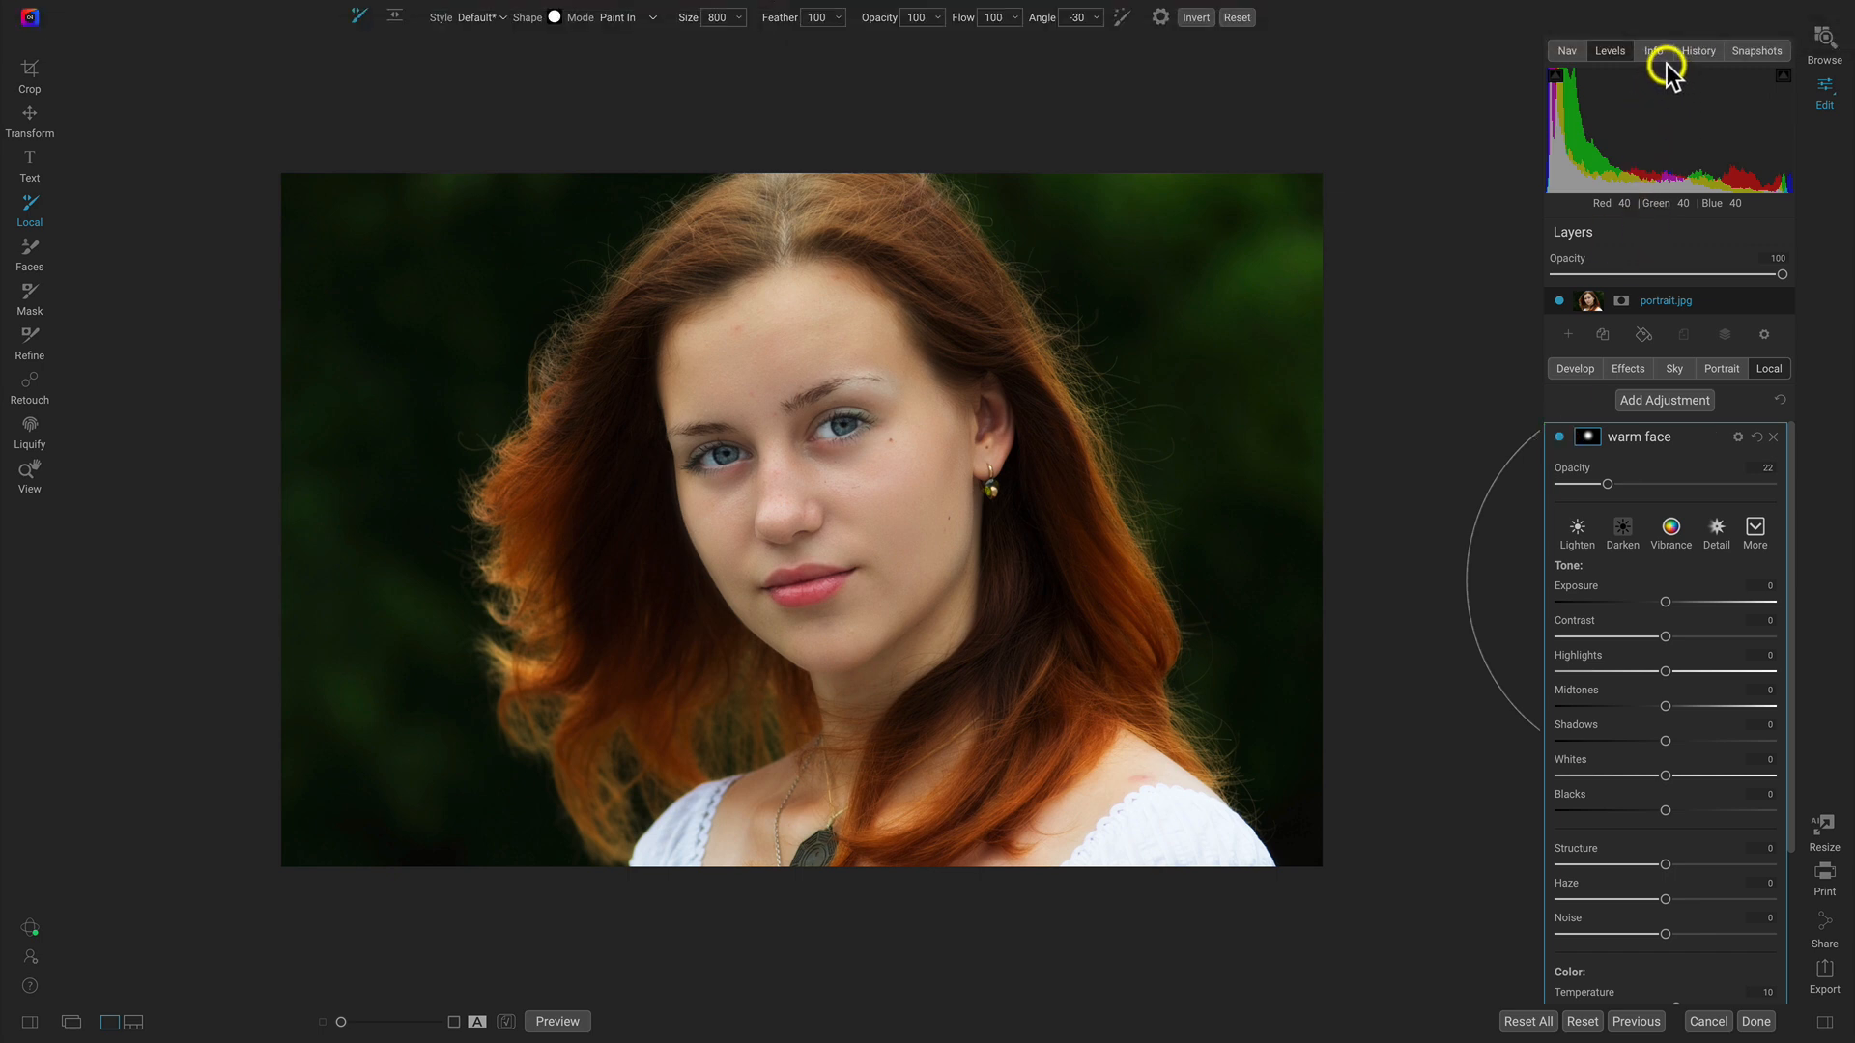
click(1652, 50)
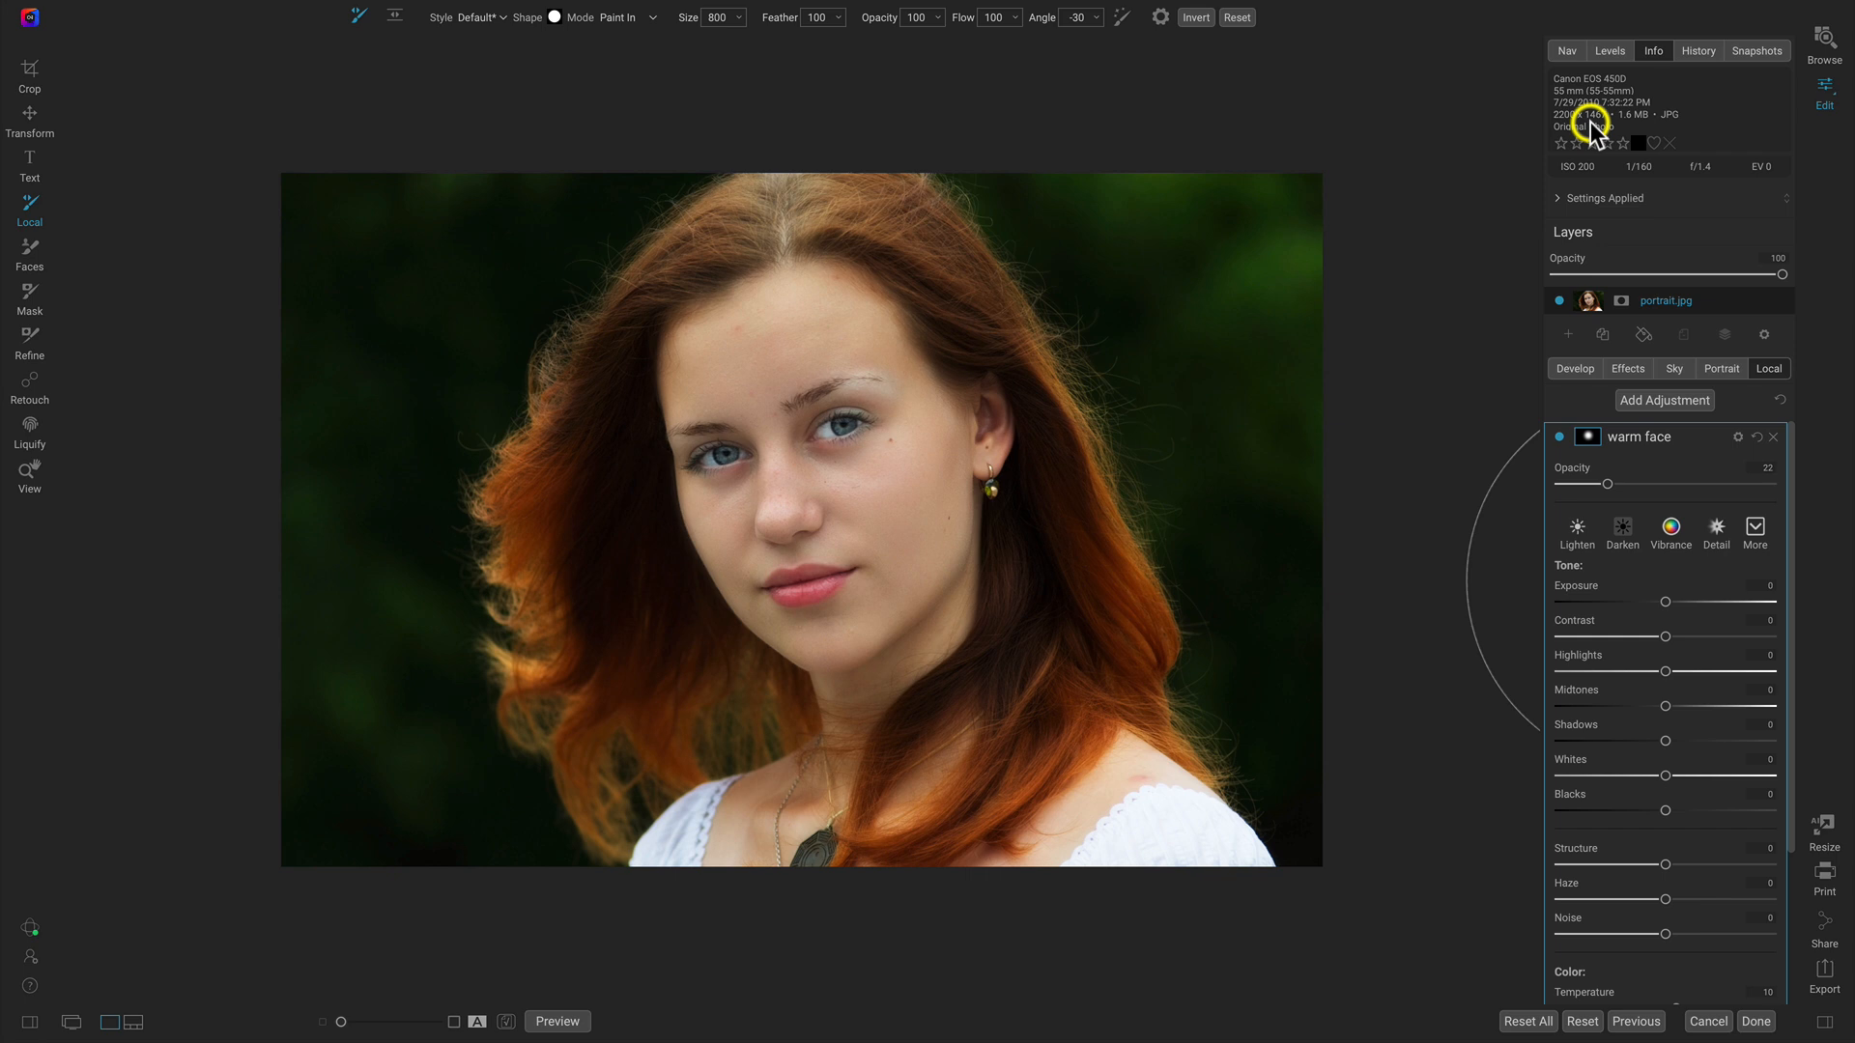
mouse_move(1807, 856)
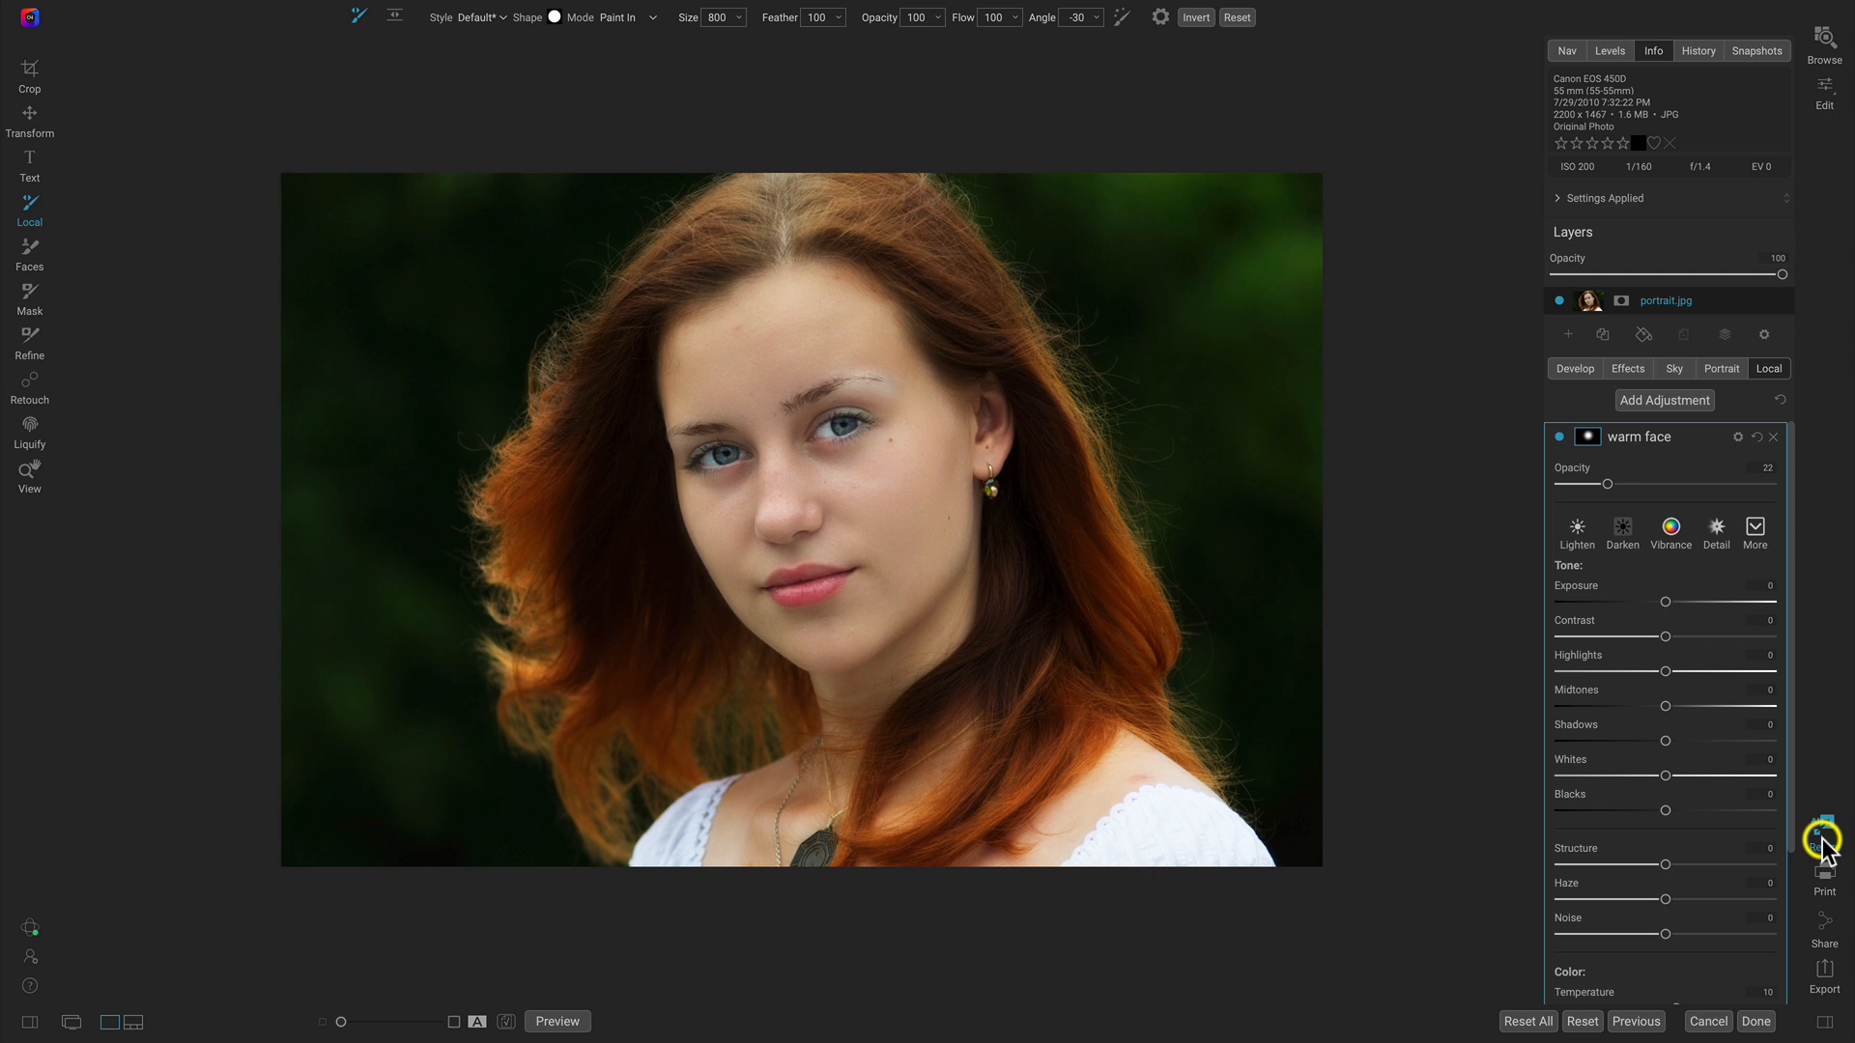
Resize the portrait to 400 percent, 8800 × 5868 pixels at 300 pixels/inch.
click(1823, 825)
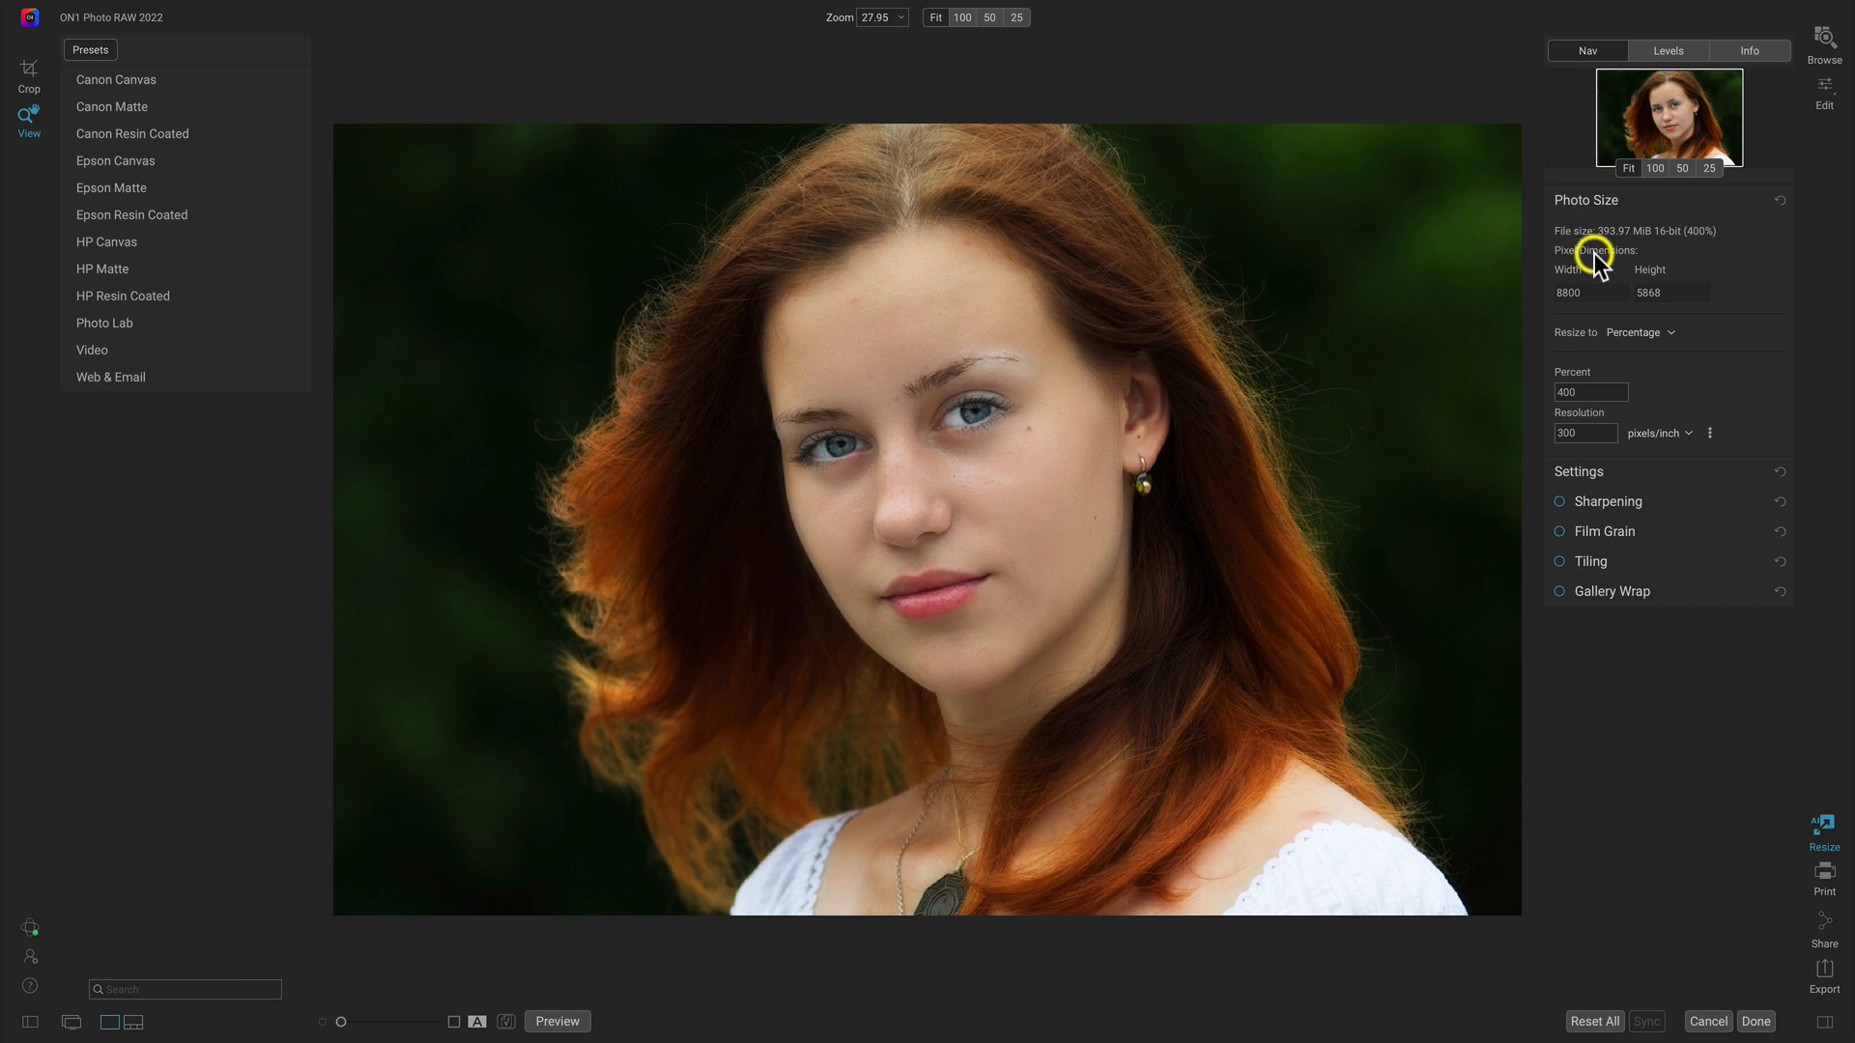
mouse_move(1695, 243)
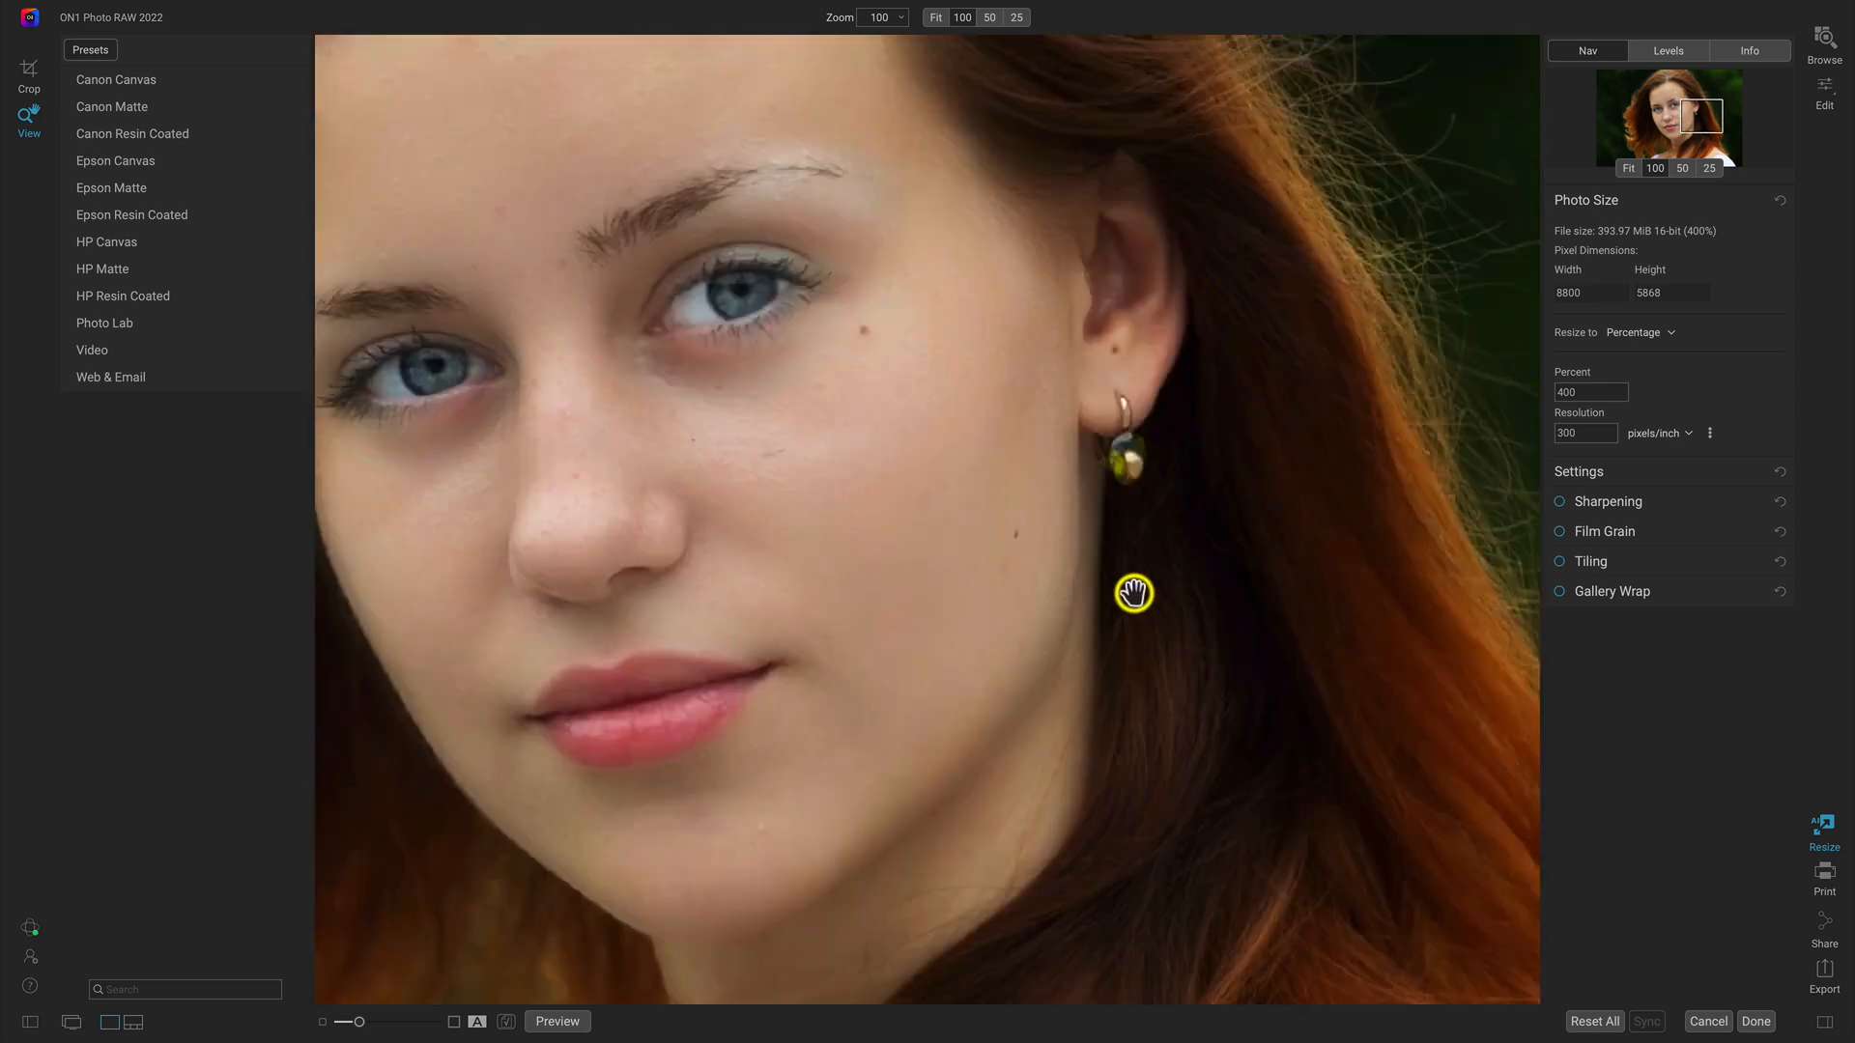
Zoom the upscaled portrait to full size on the eye and earring with the before/after split shown.
click(935, 17)
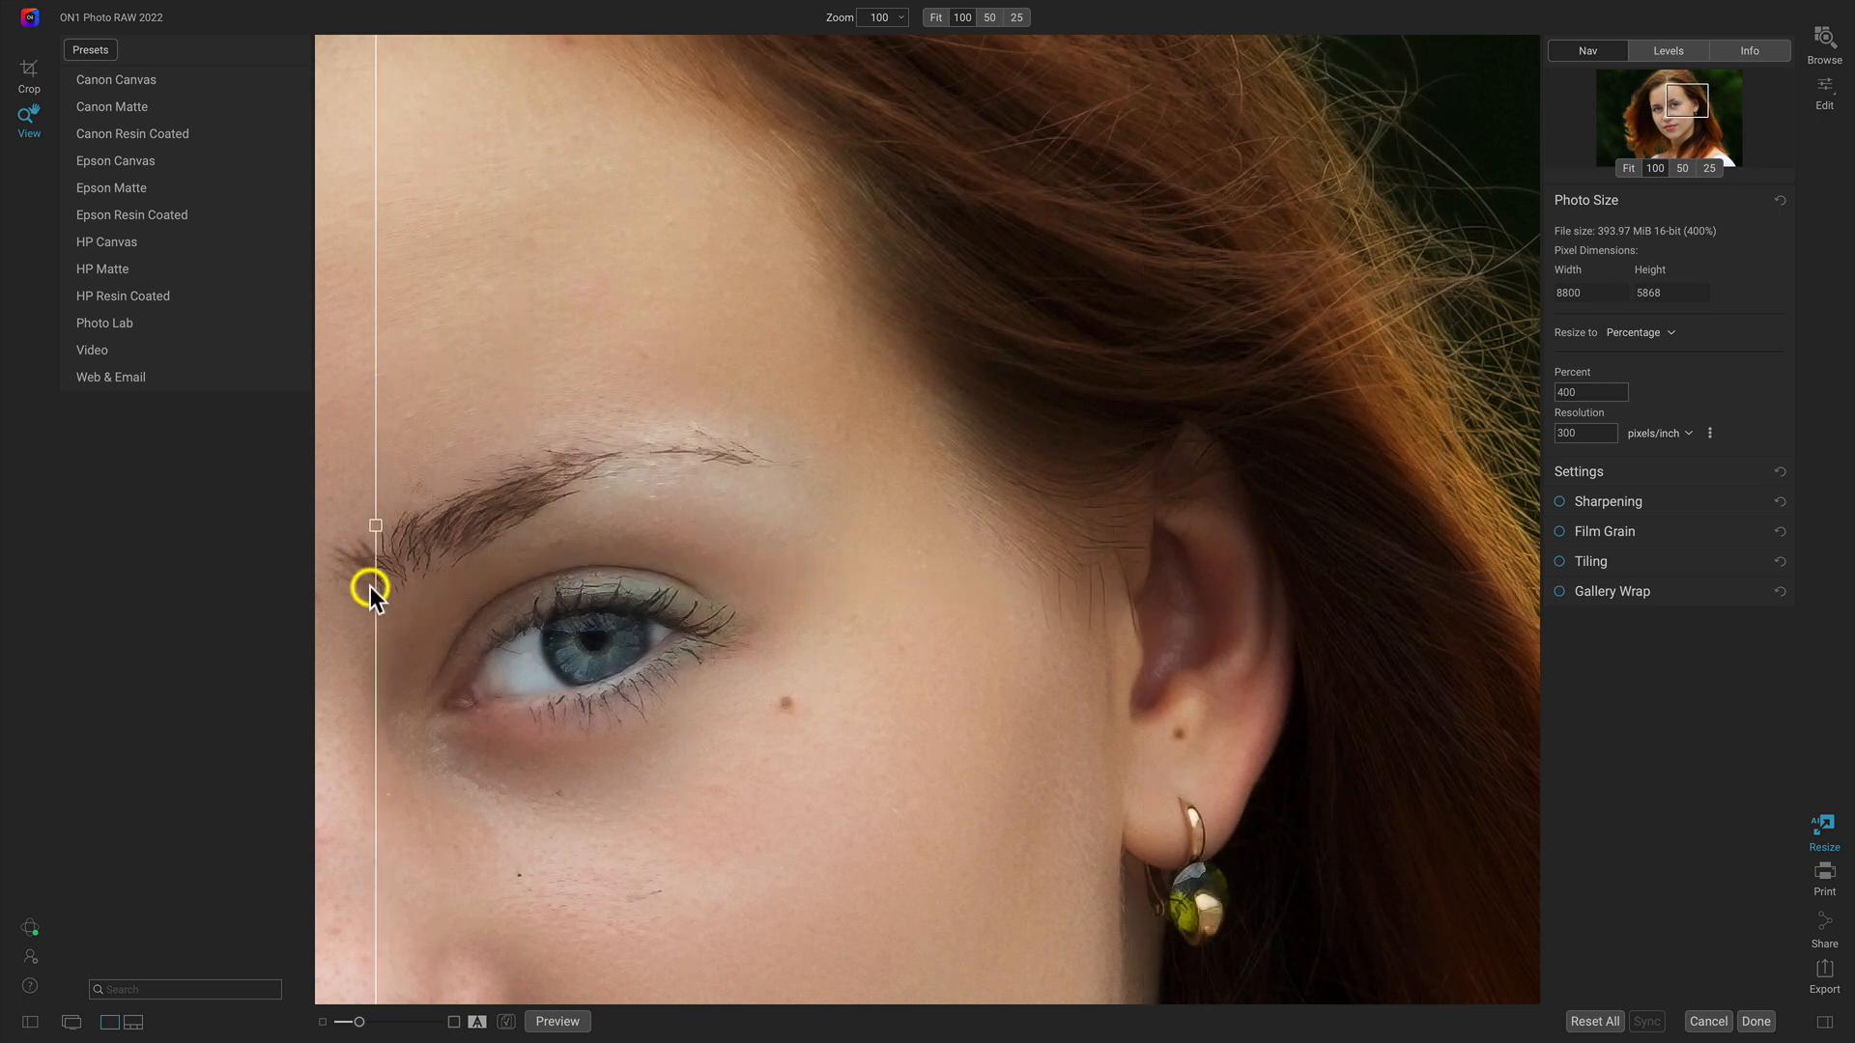
Slide the before/after divider to the left edge and fit the whole 400% portrait in view.
drag(374, 526, 723, 526)
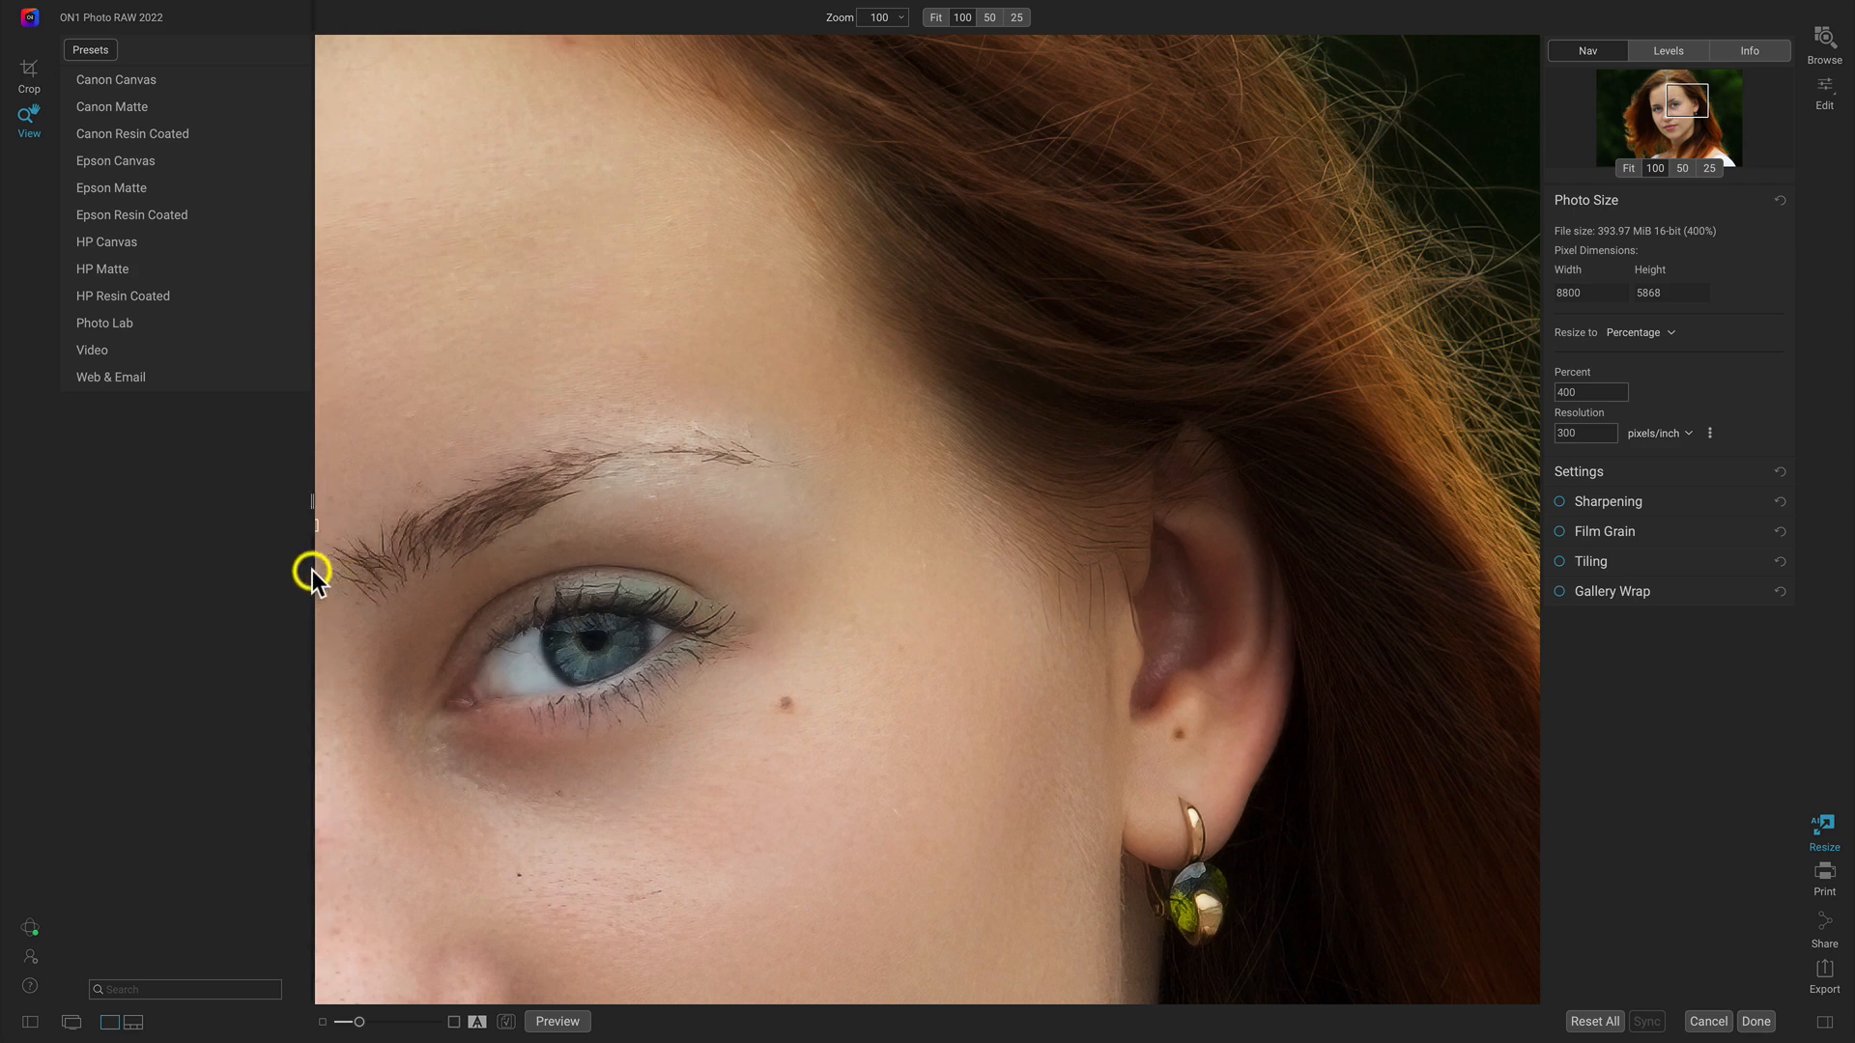
click(935, 17)
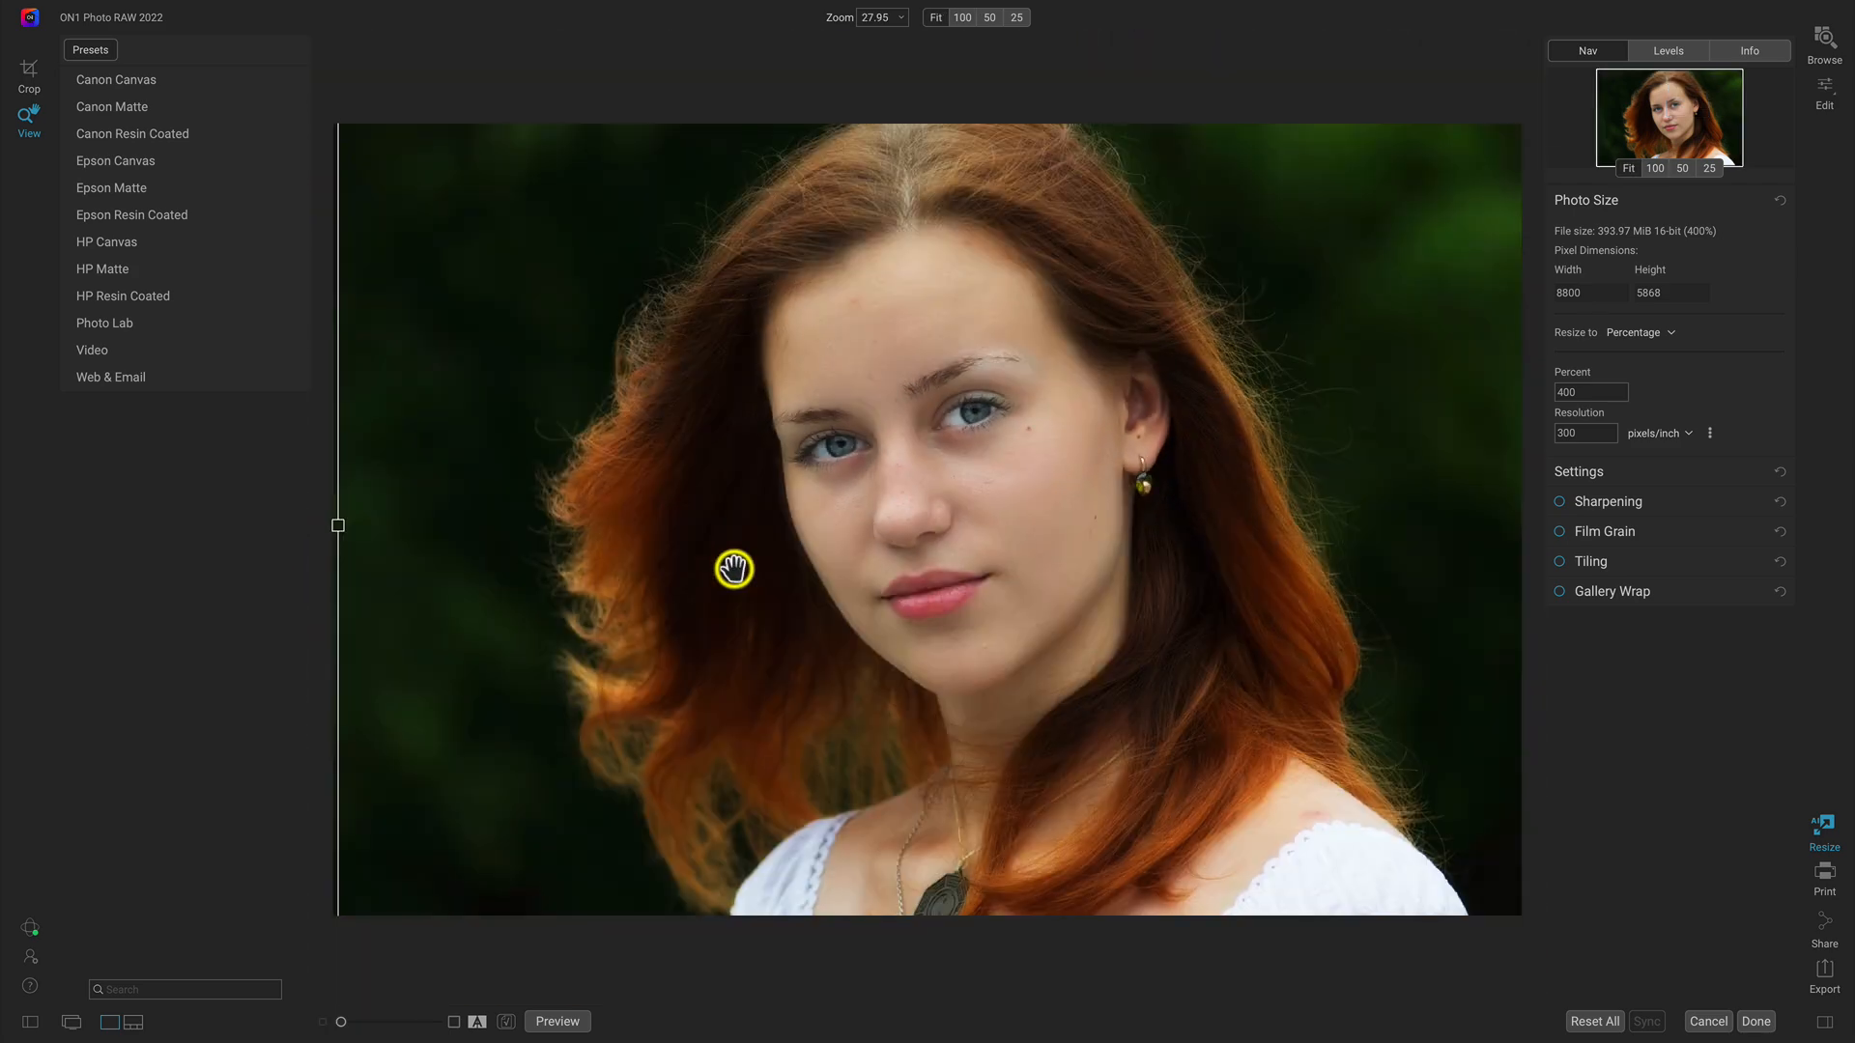
mouse_move(1793, 1026)
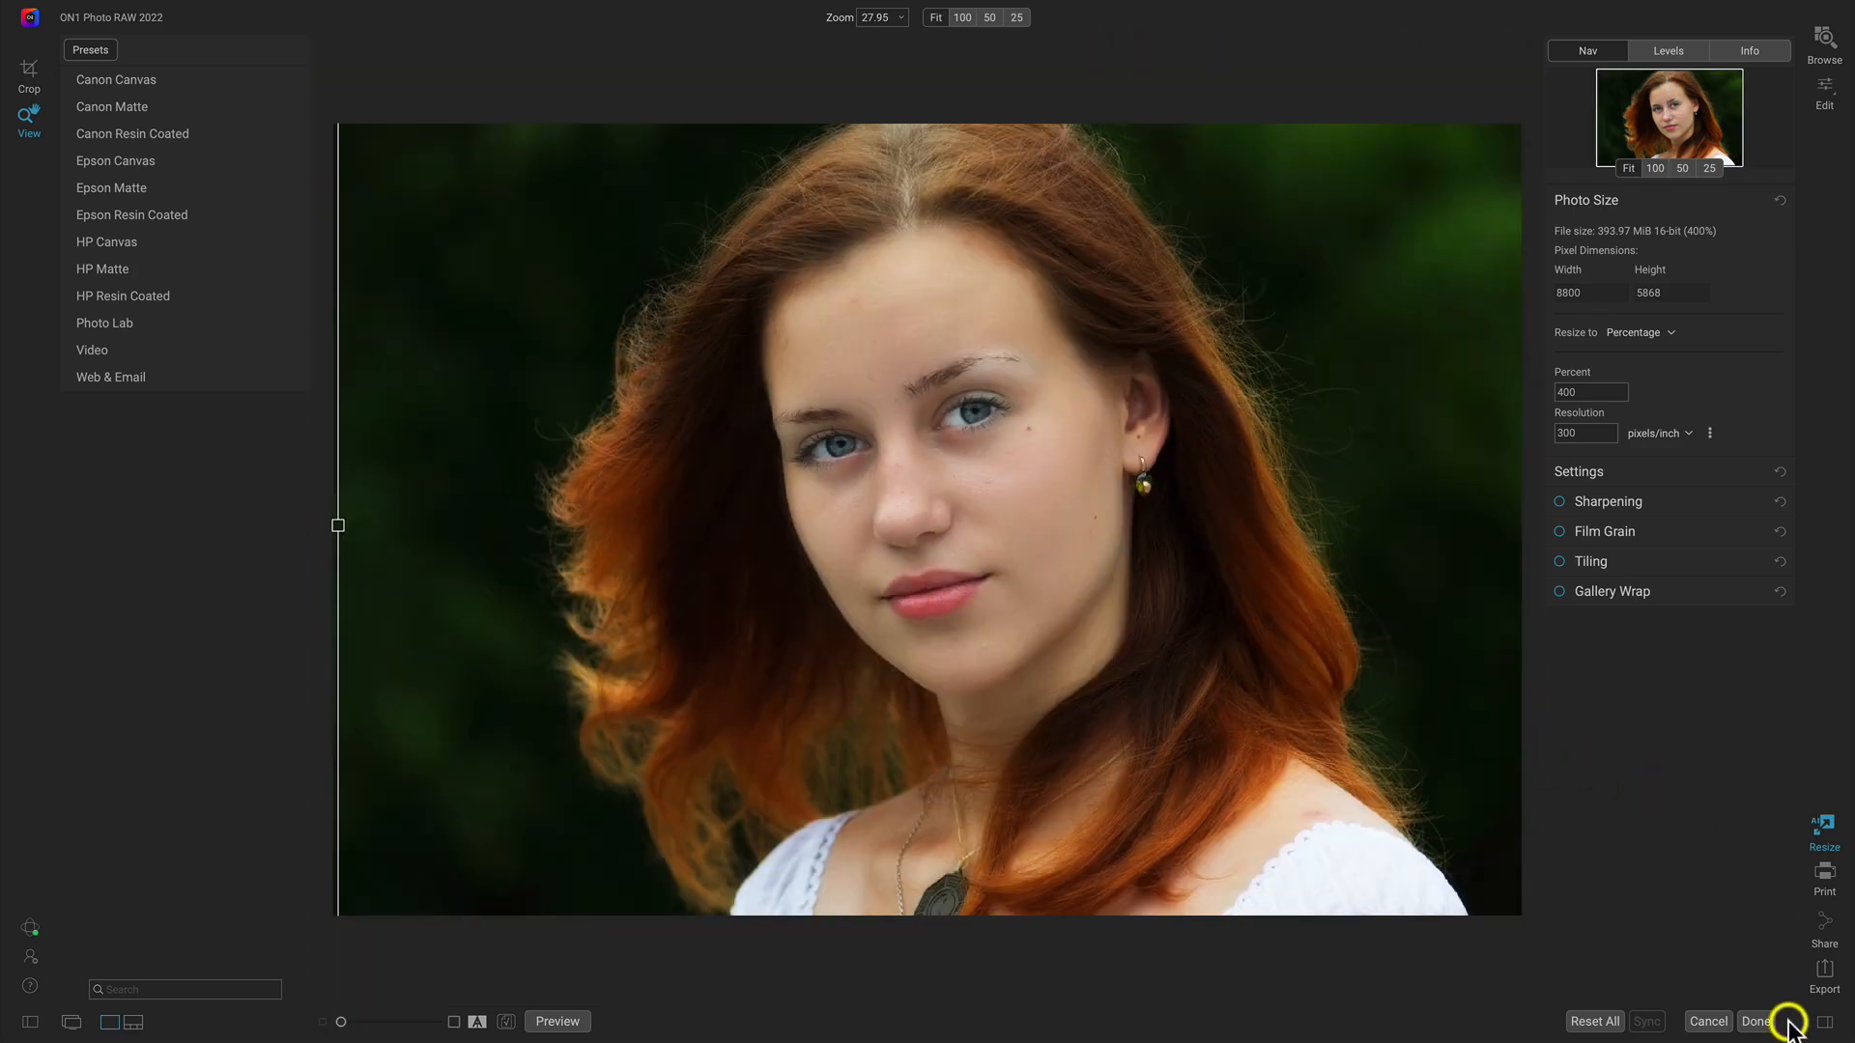